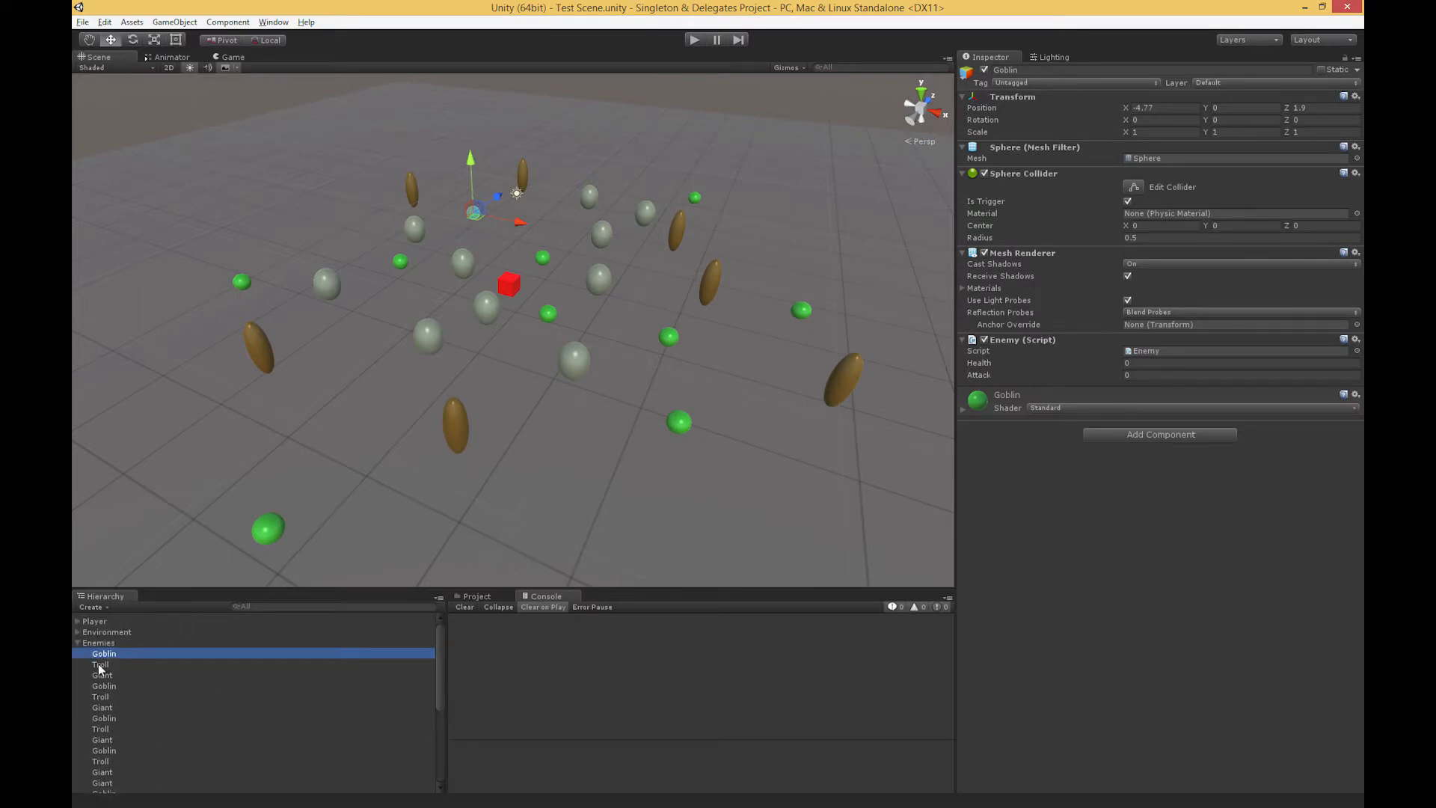
Step: Inspect a Goblin enemy, then select Environment to view its Scene Controller script
left_click(103, 718)
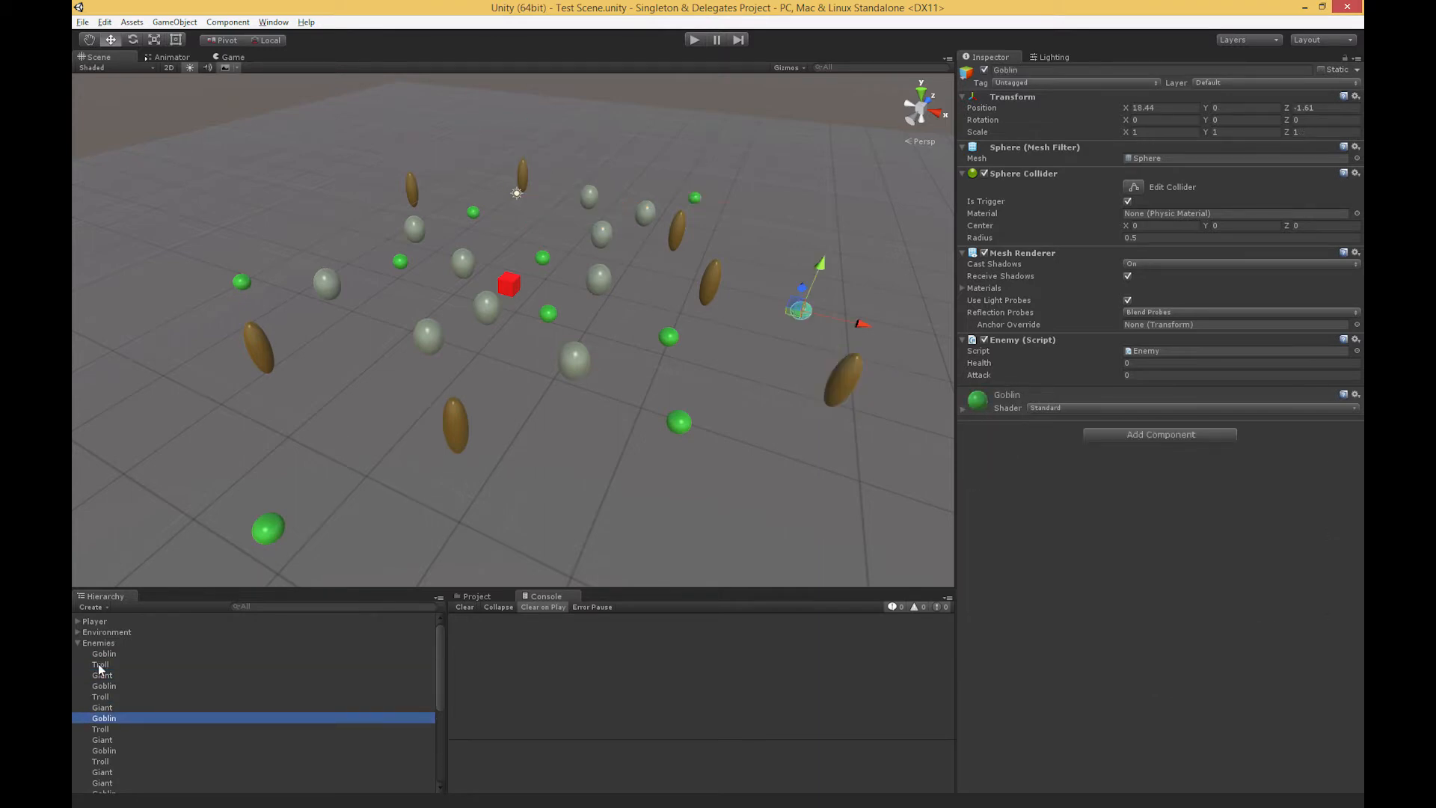
left_click(106, 632)
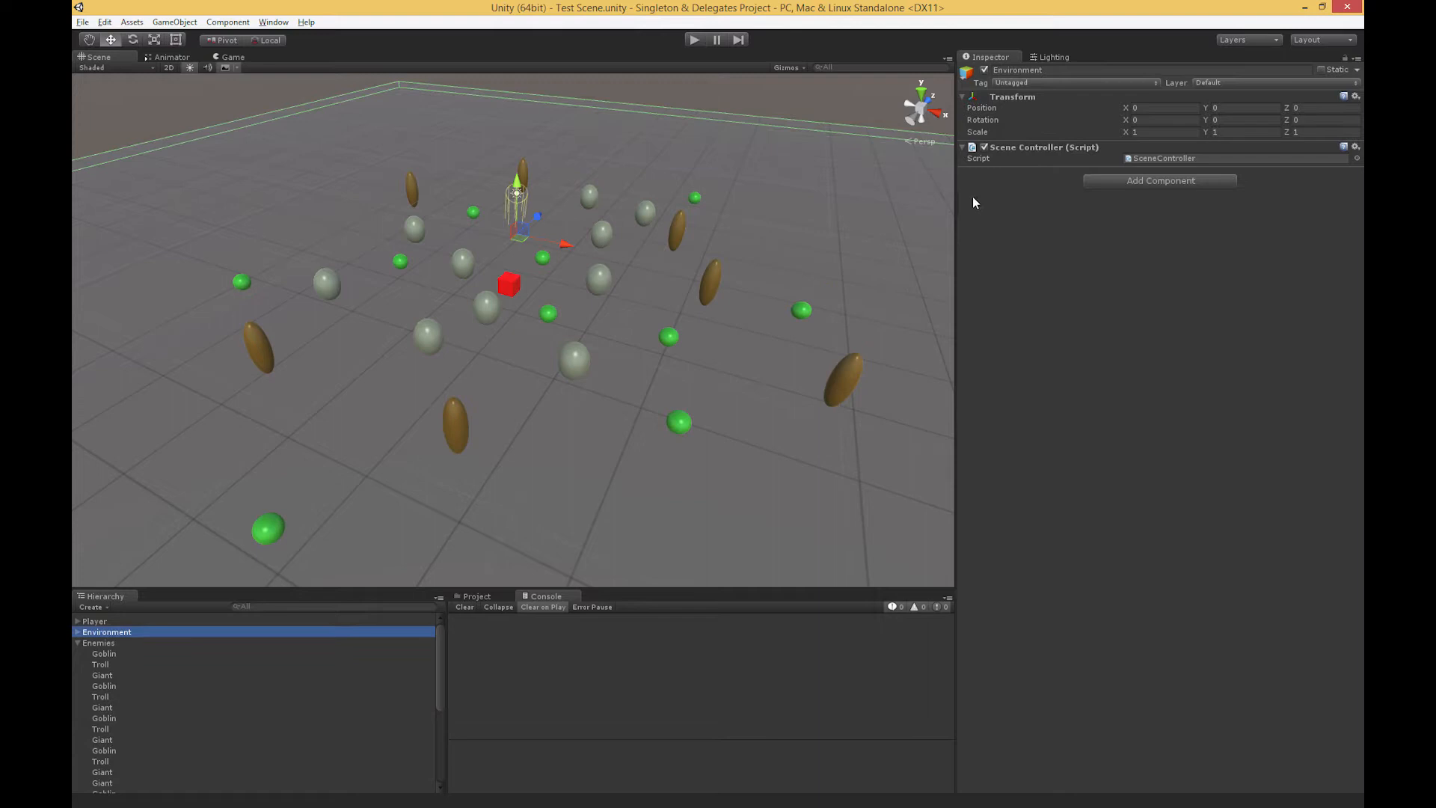
mouse_move(1062, 258)
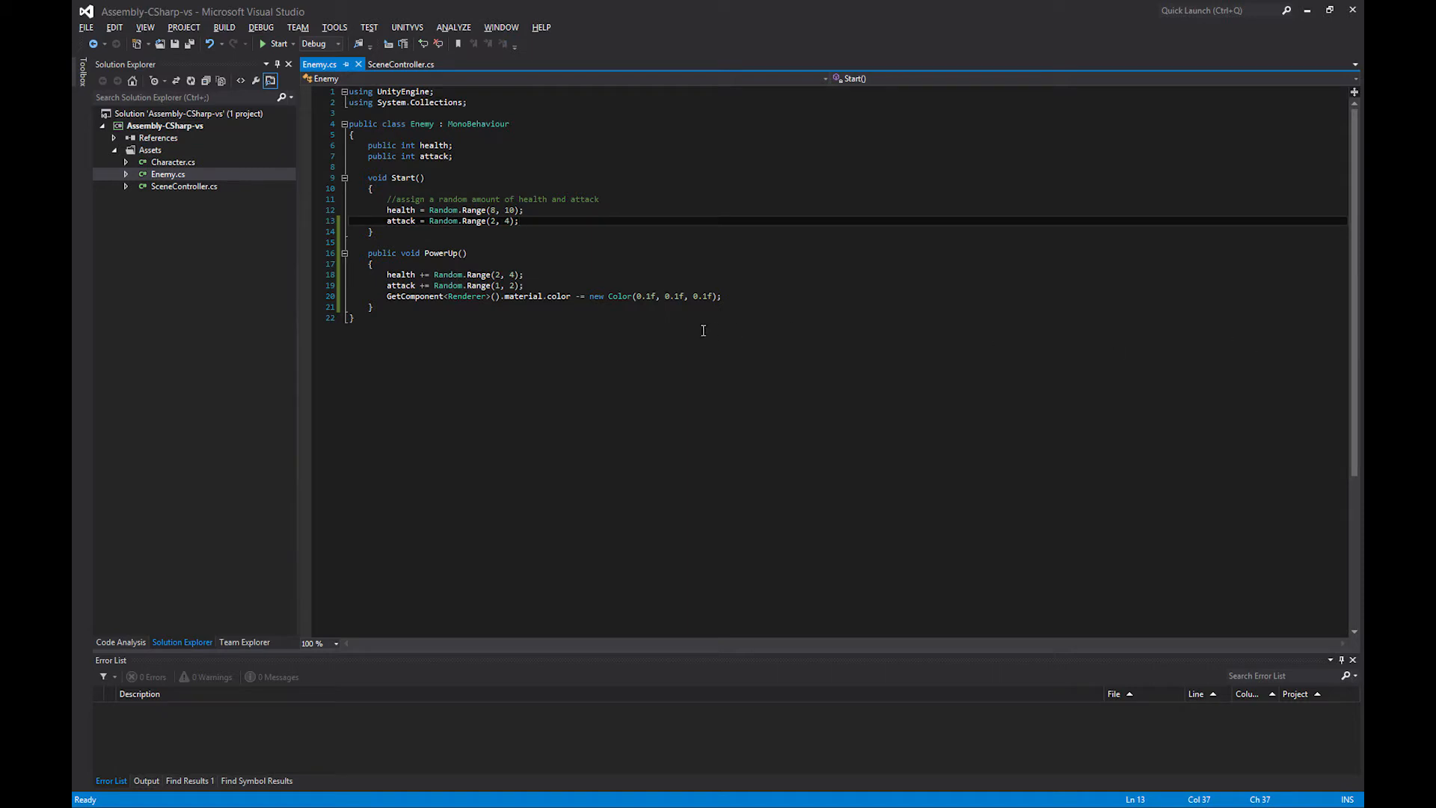
mouse_move(465, 206)
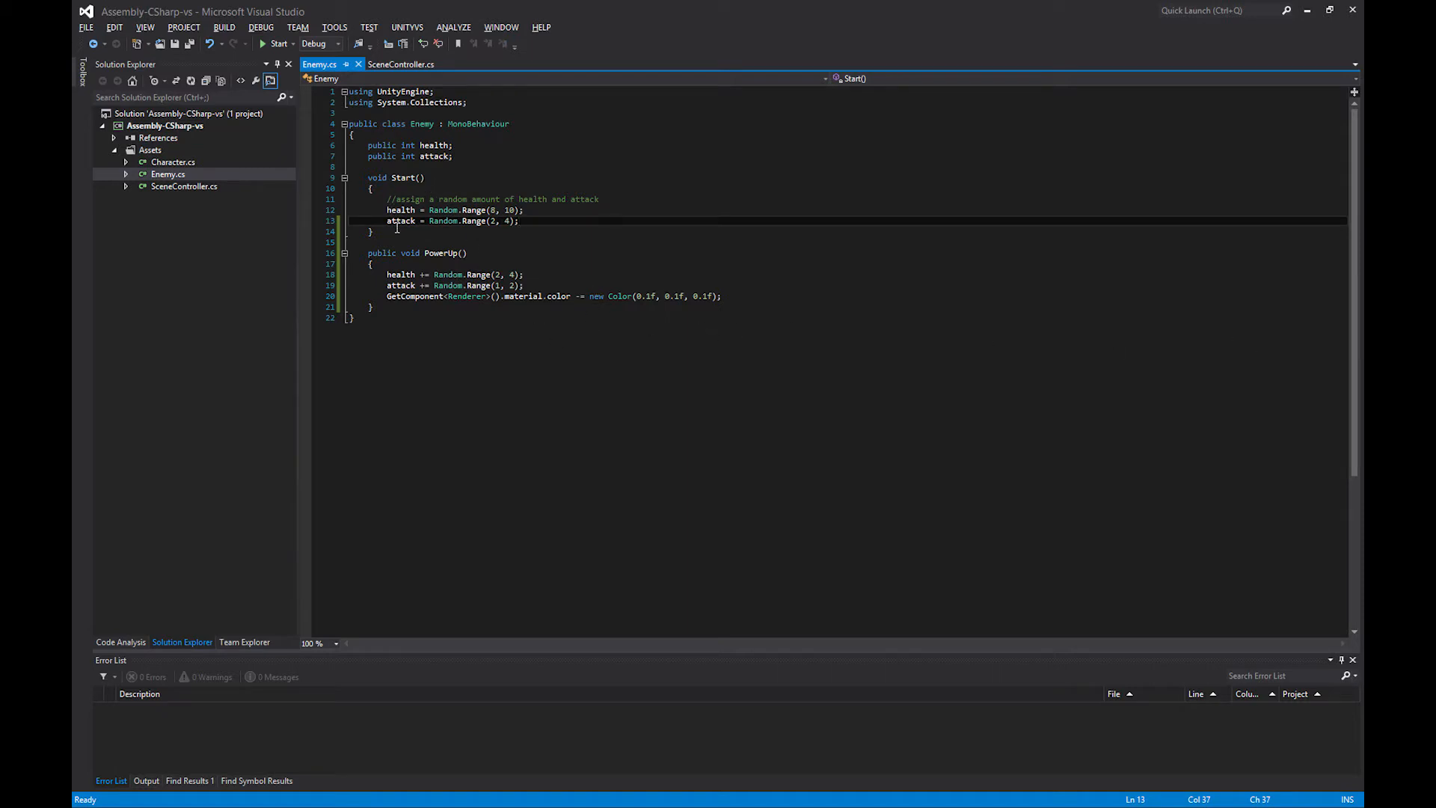
mouse_move(591, 229)
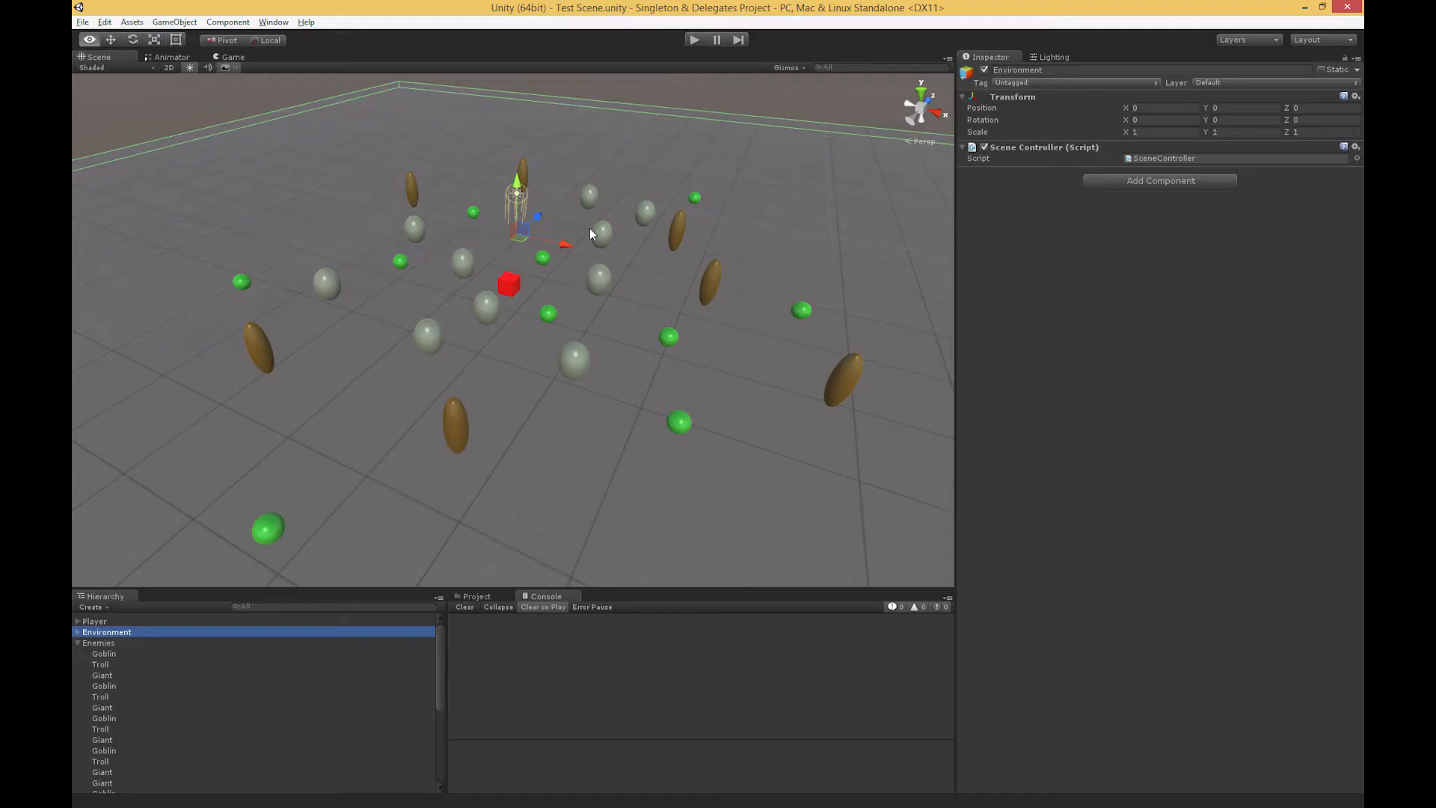
mouse_move(978, 311)
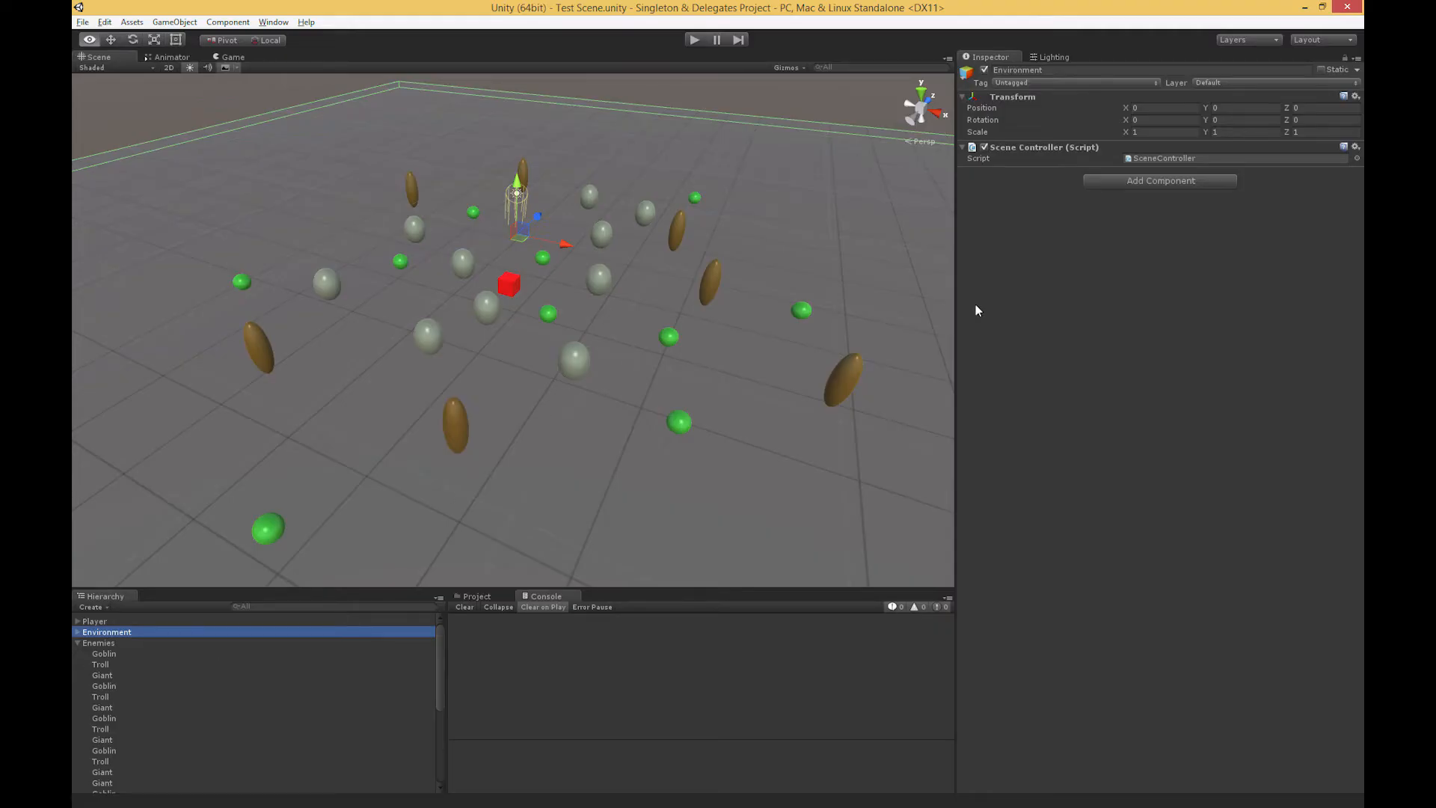
mouse_move(1112, 184)
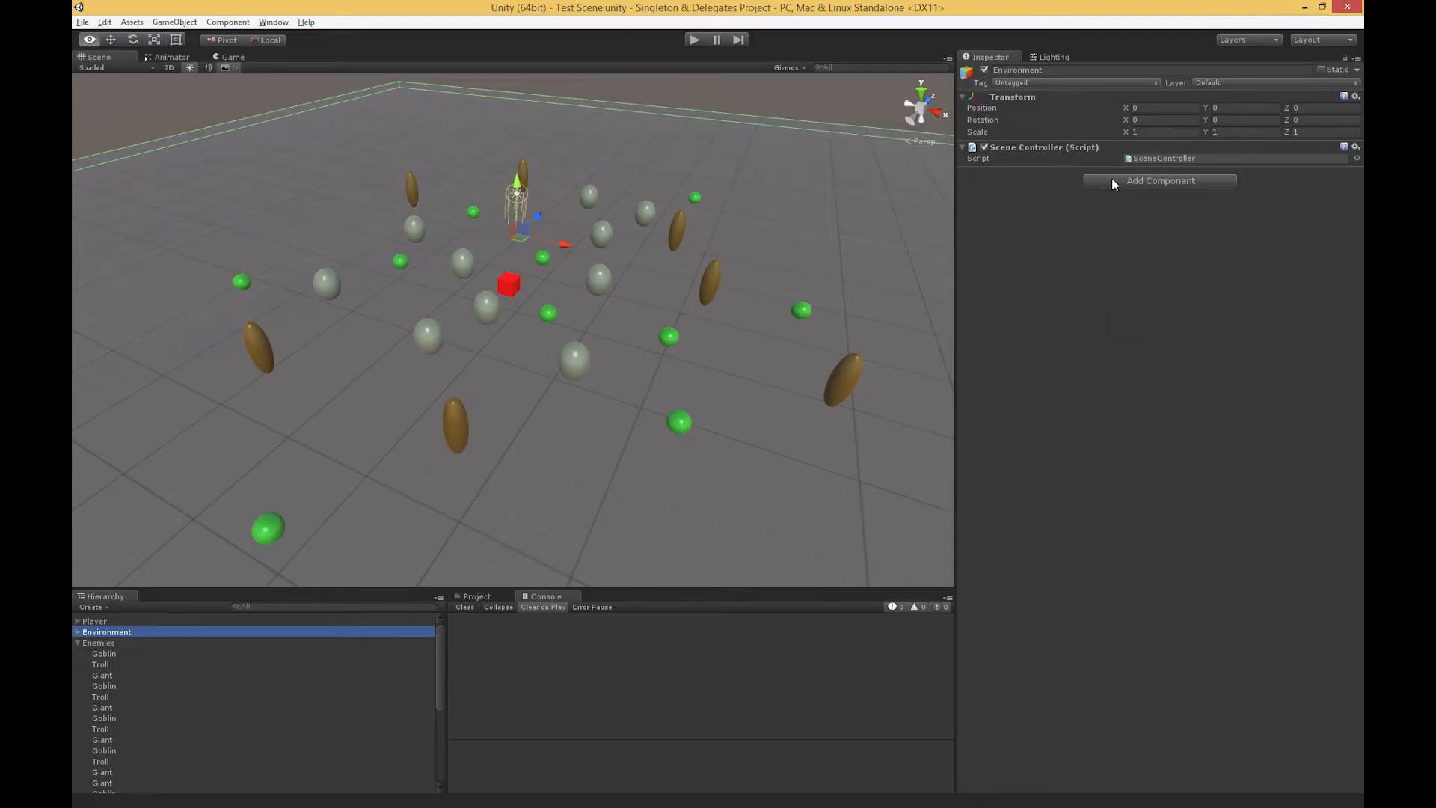
mouse_move(991, 325)
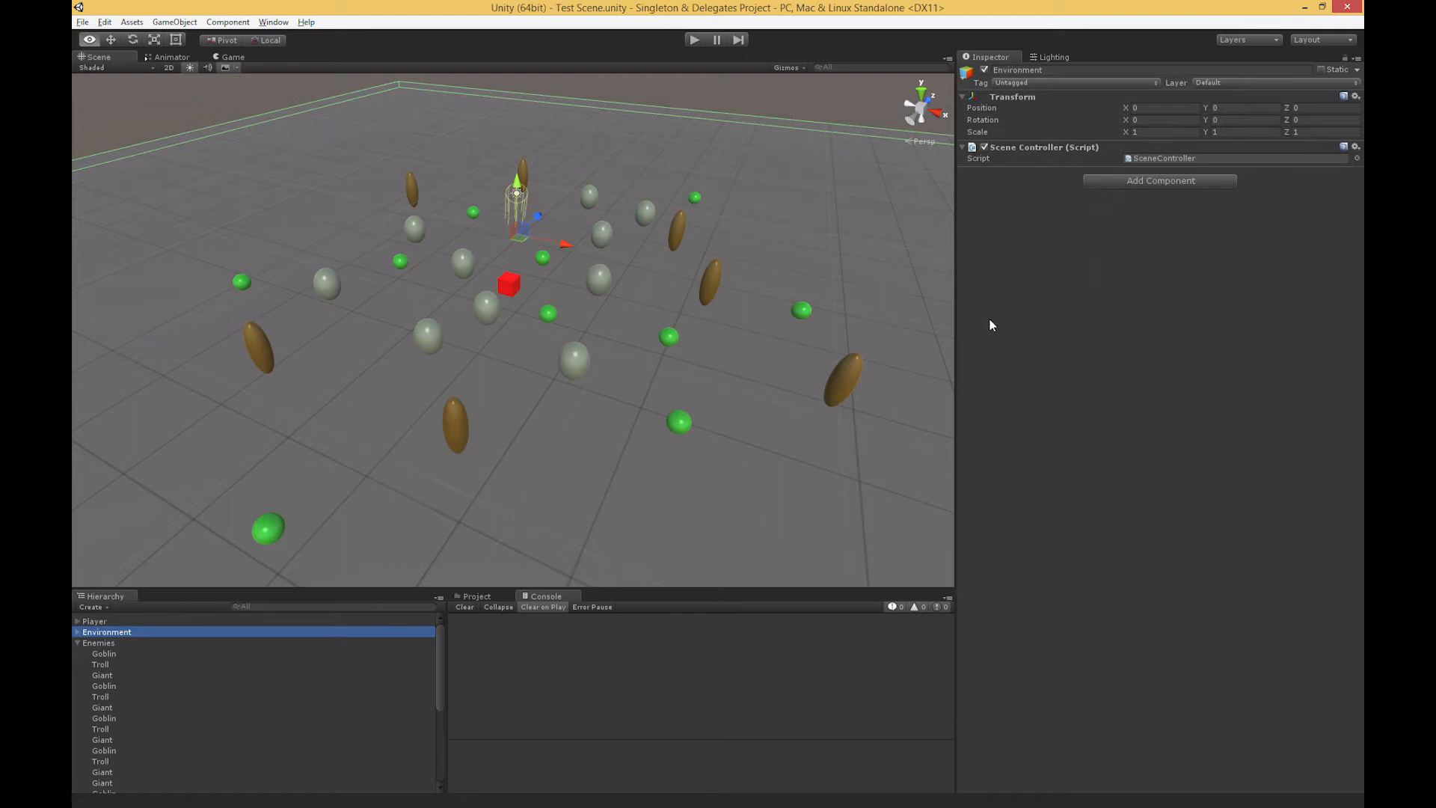
mouse_move(355, 648)
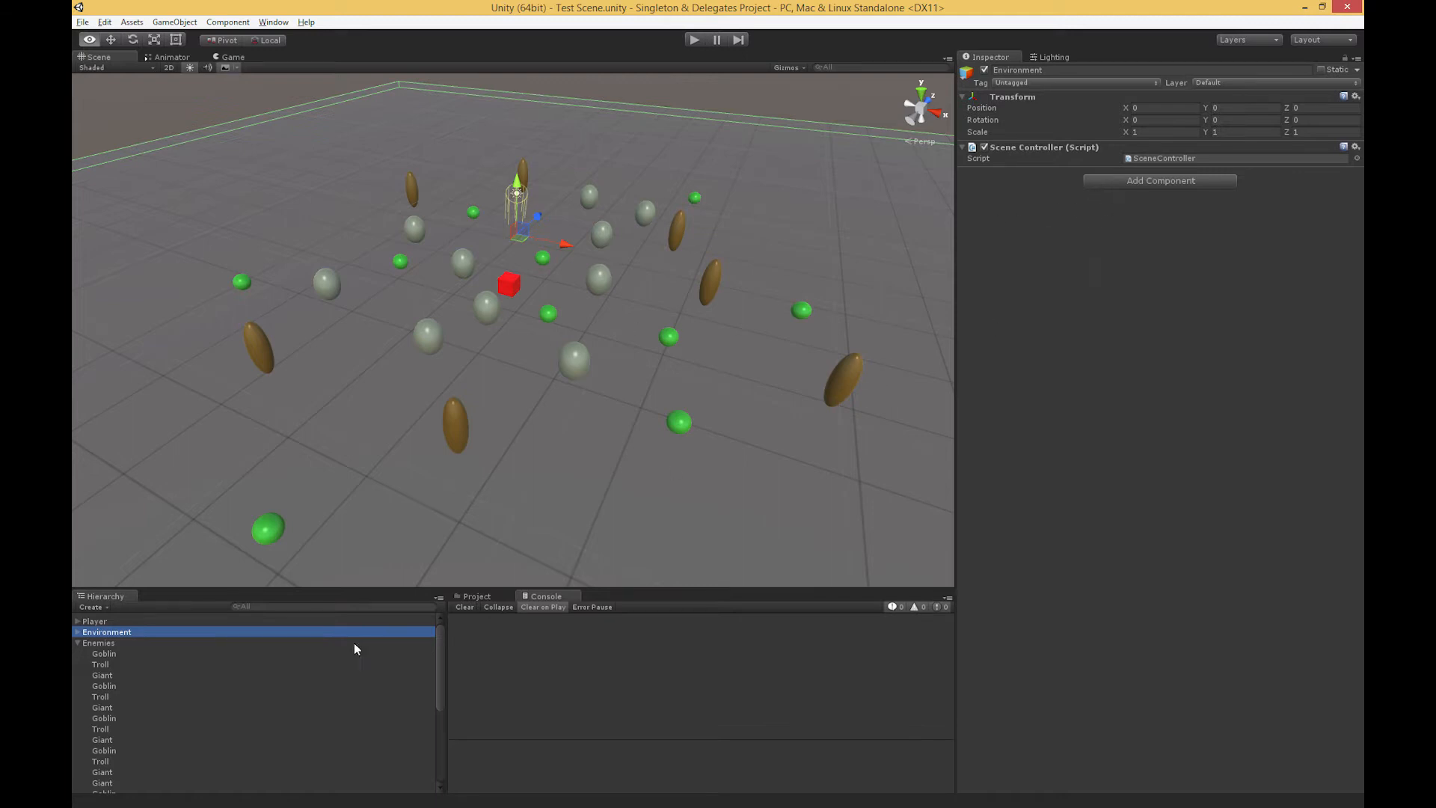
scroll("down", 3)
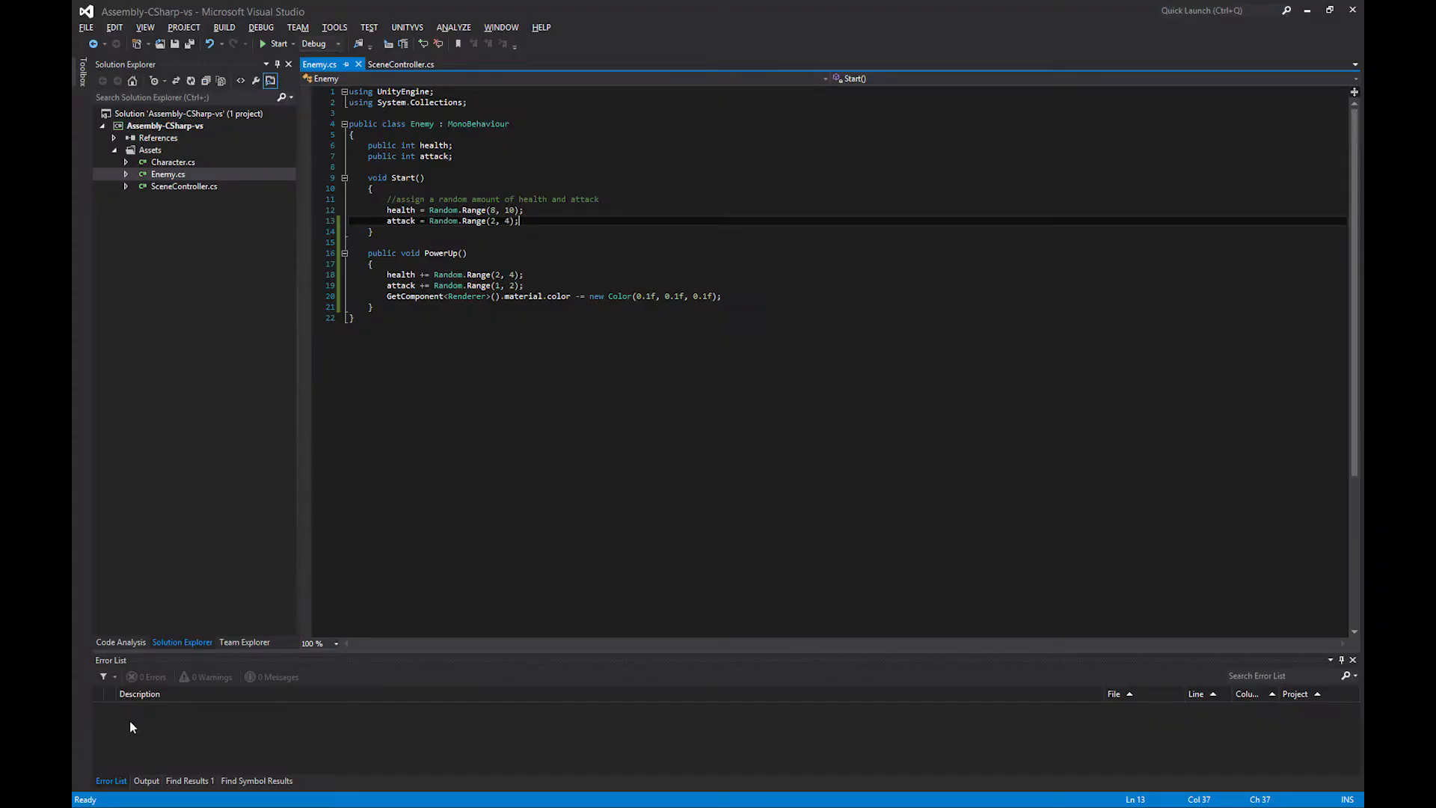
Step: View SceneController's static Instance declaration and its 'Instance = this' assignment in Awake
left_click(400, 65)
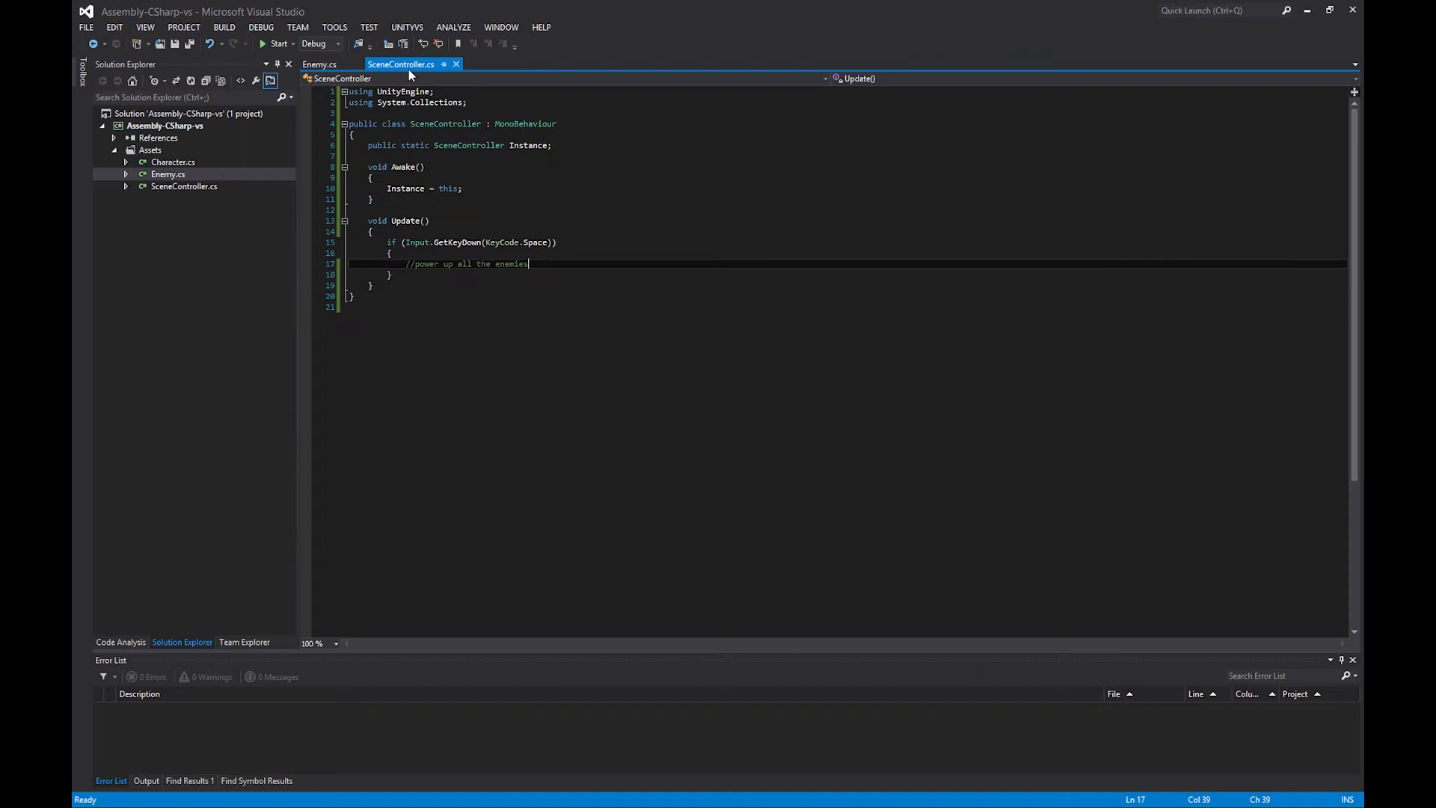
mouse_move(719, 388)
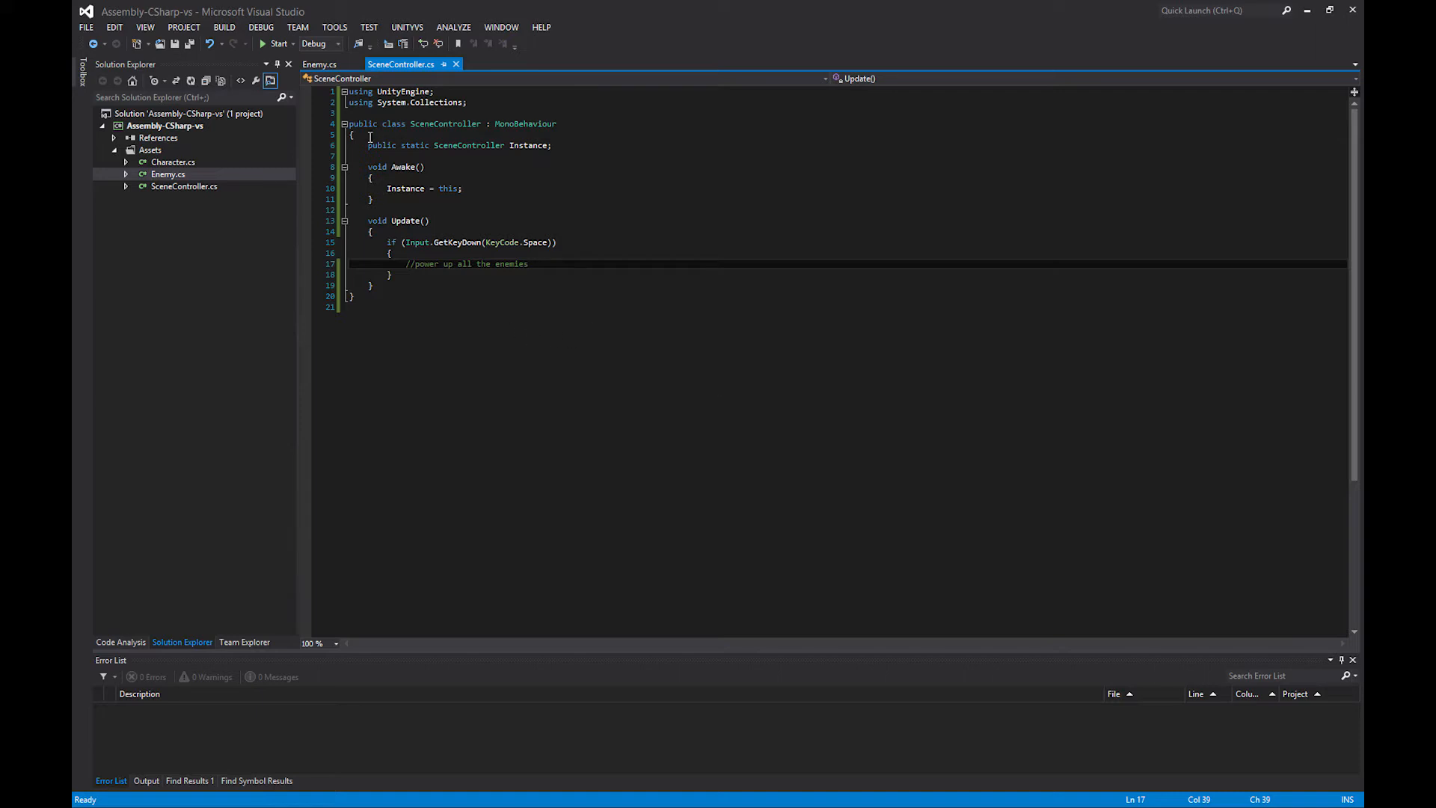
left_click(552, 146)
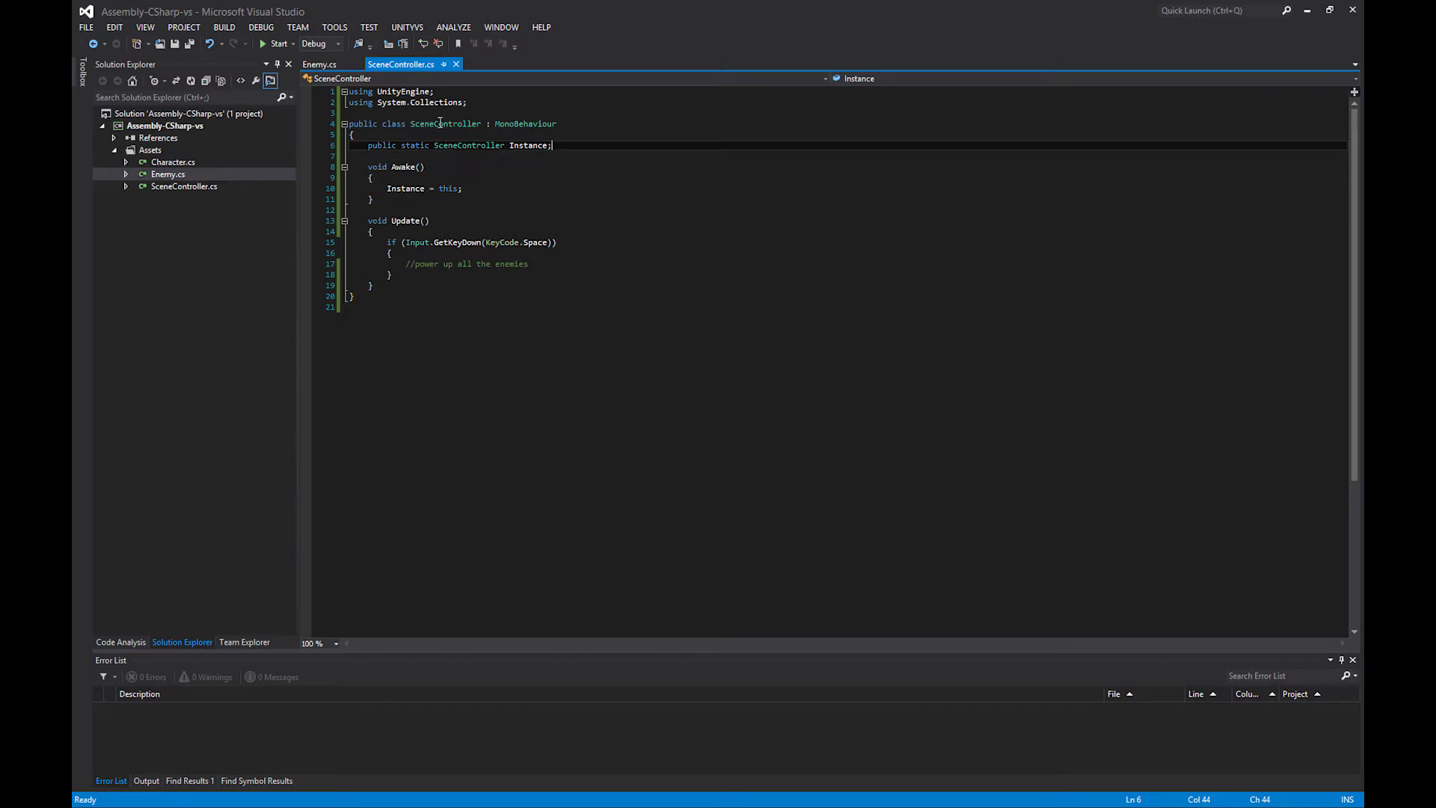
mouse_move(476, 160)
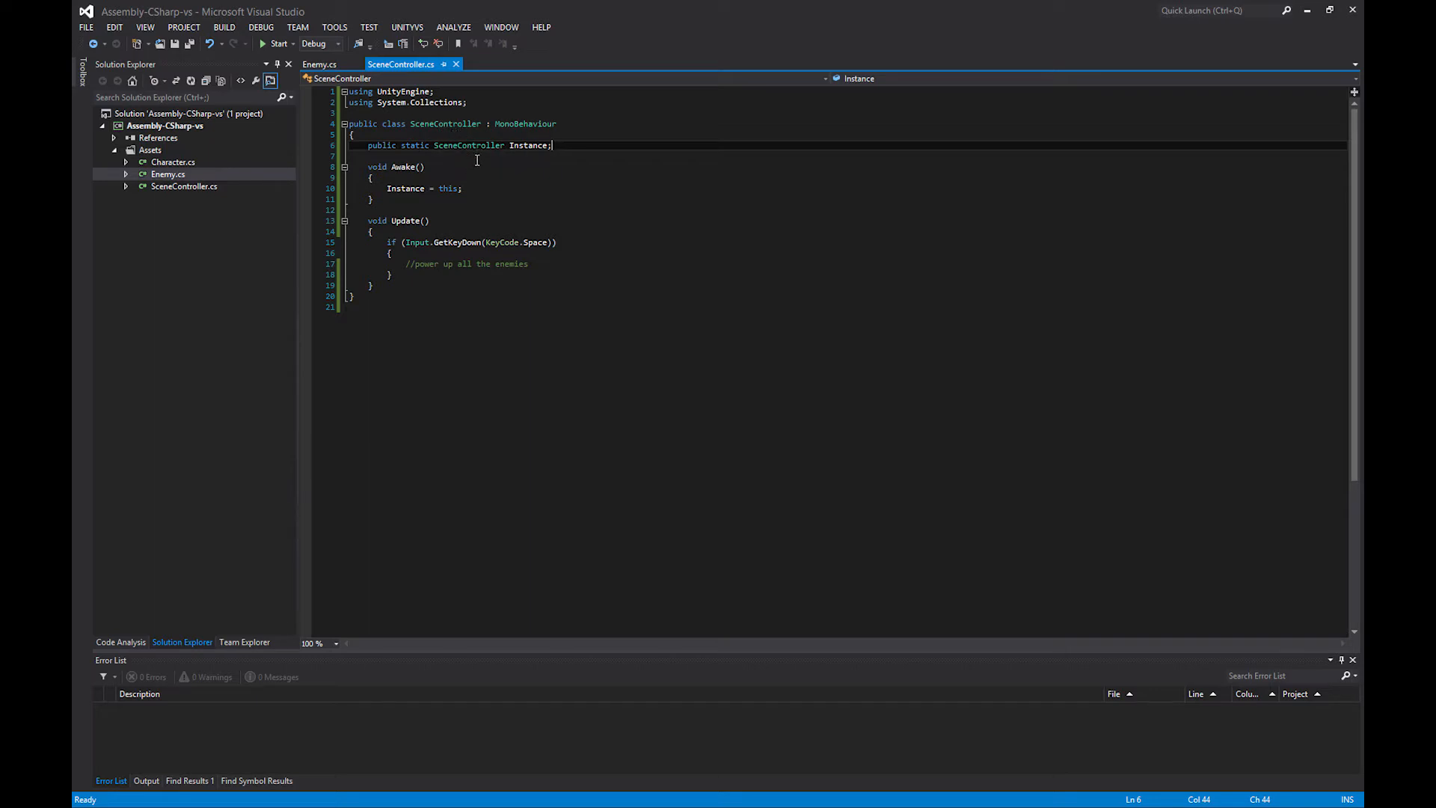
mouse_move(534, 150)
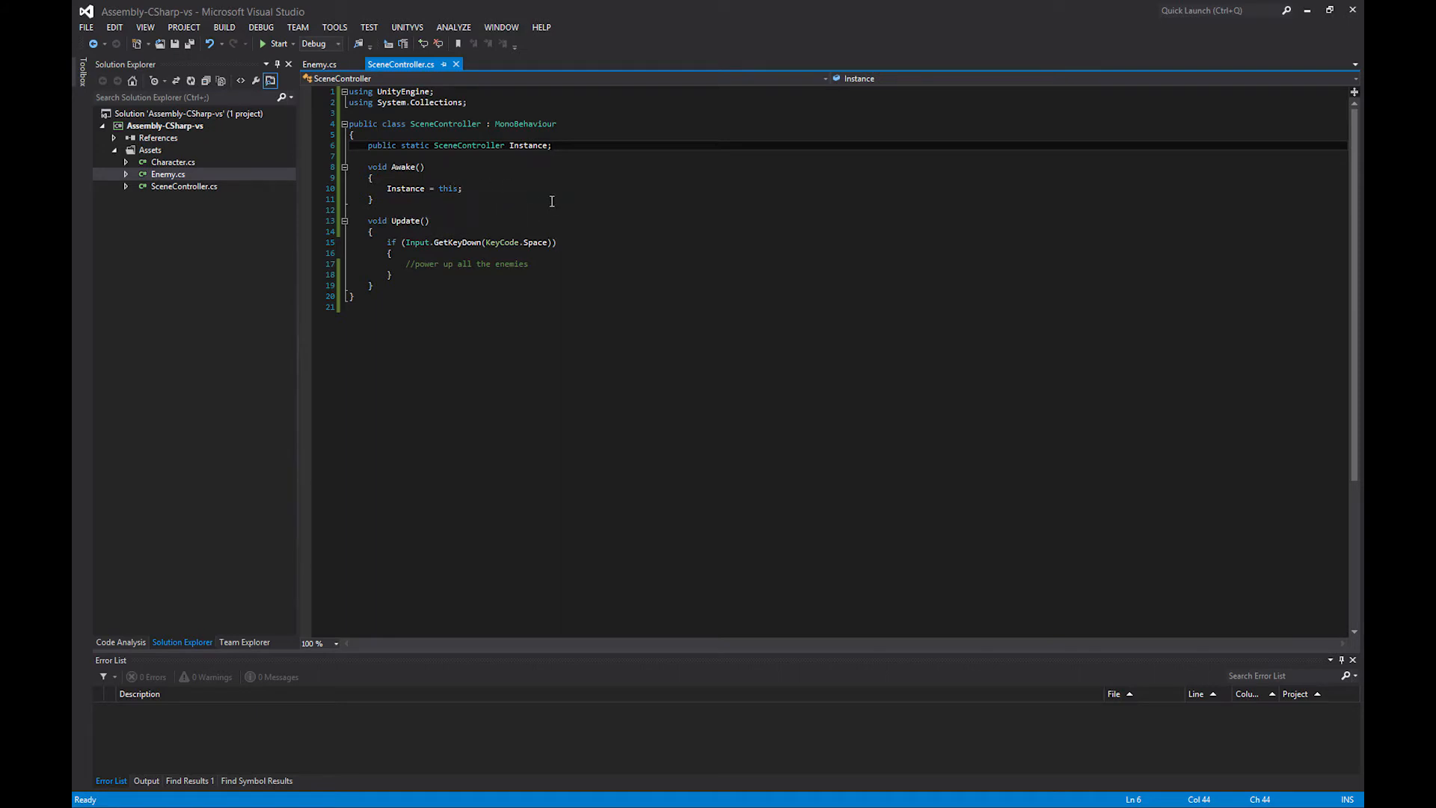
mouse_move(439, 195)
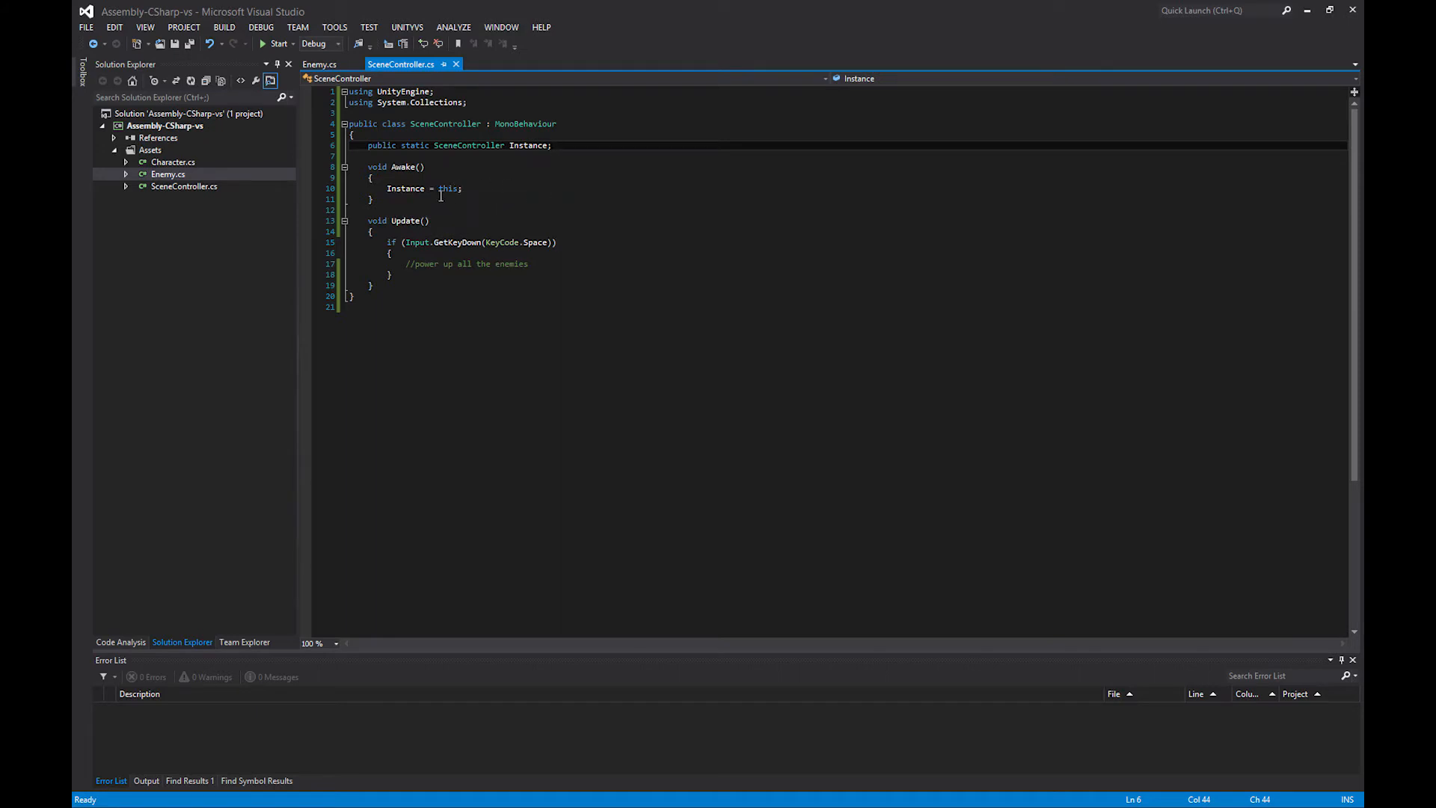
left_click(534, 188)
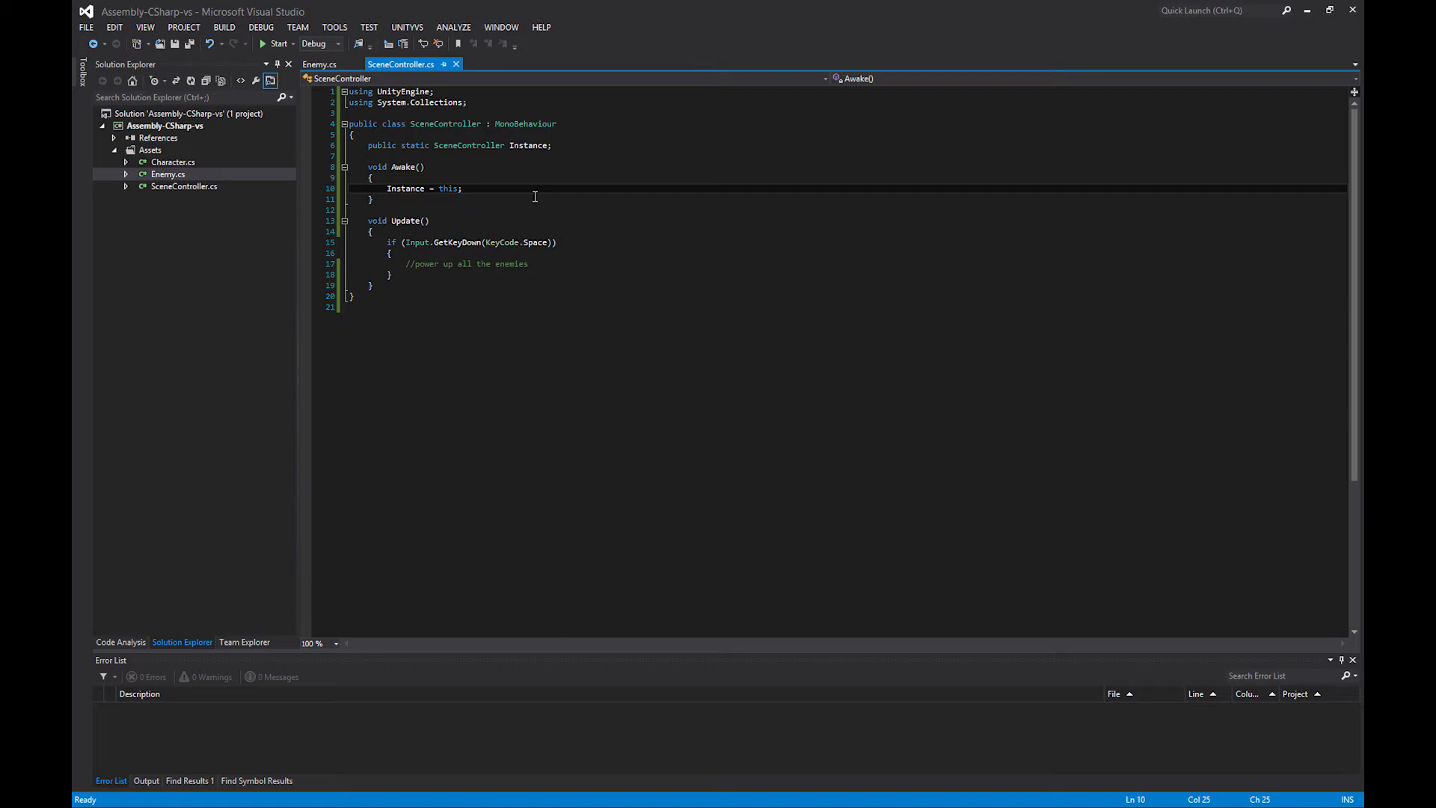
mouse_move(384, 273)
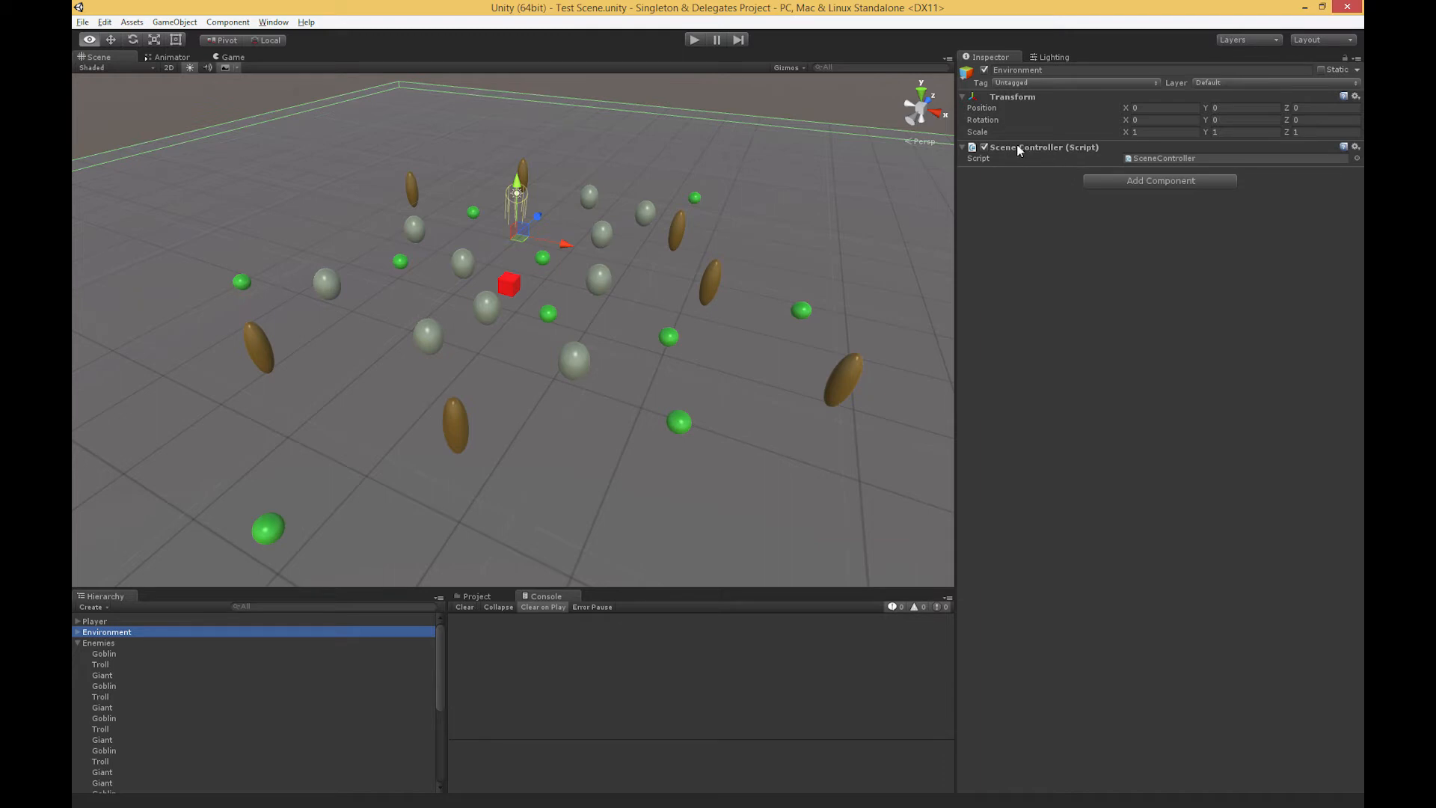
mouse_move(1049, 108)
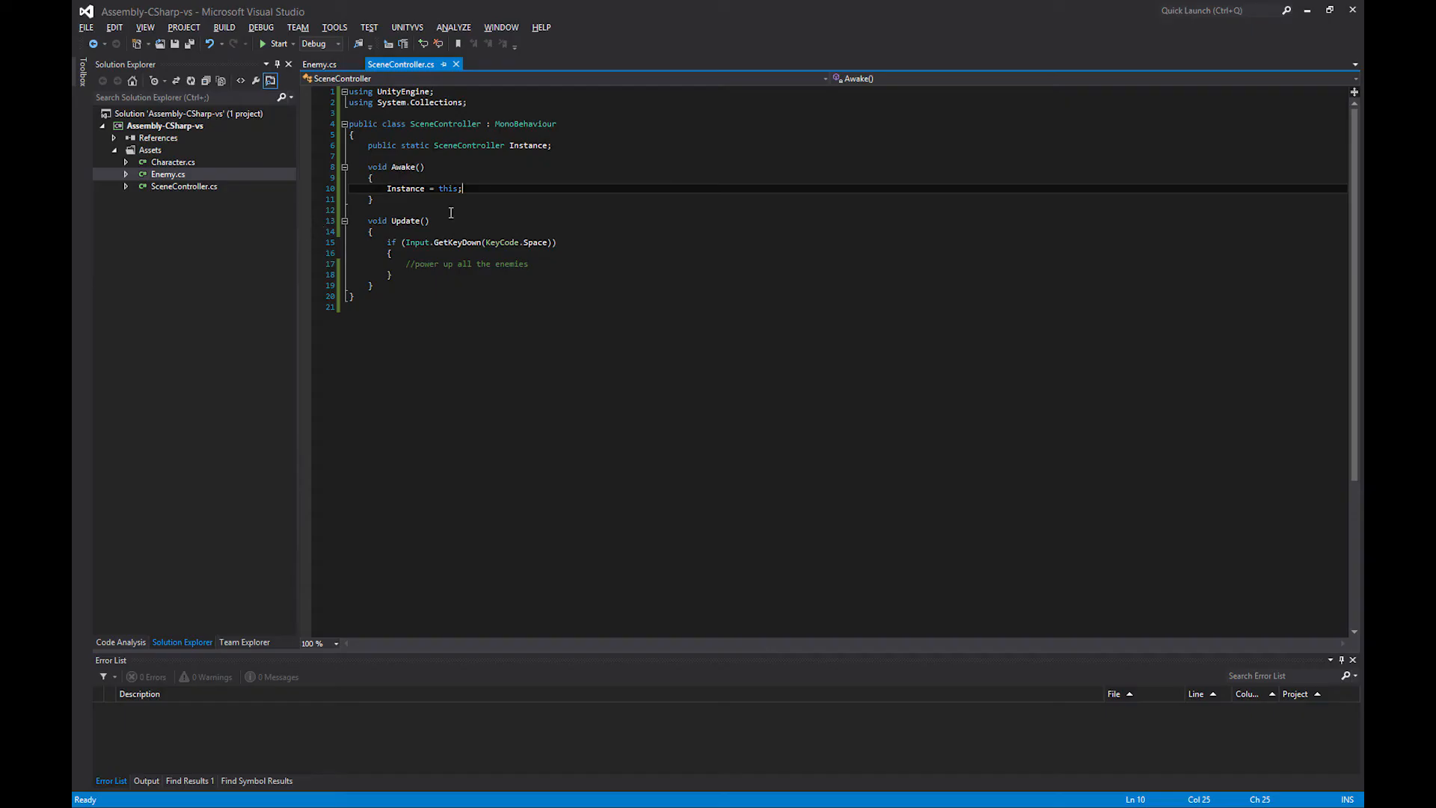
mouse_move(405, 188)
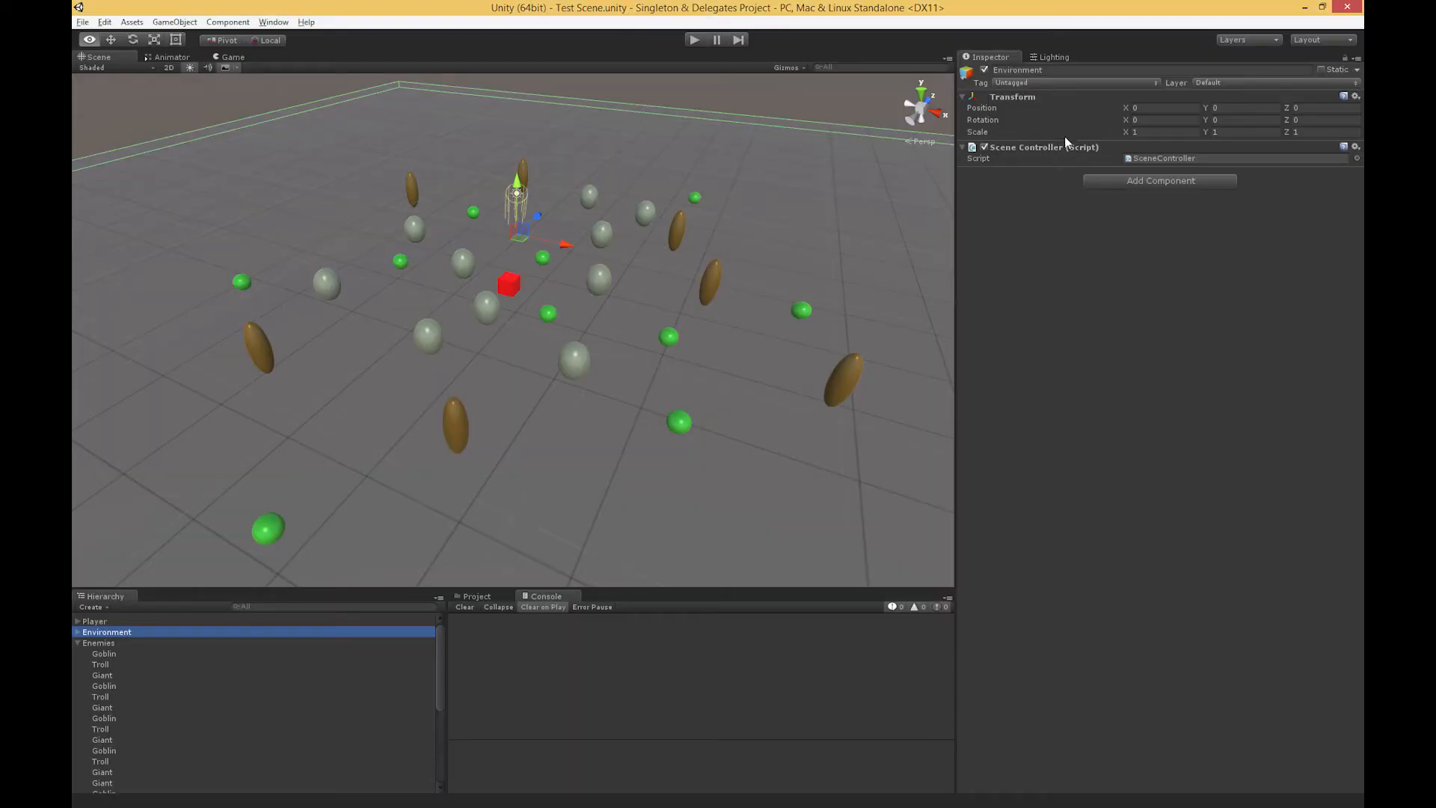
mouse_move(1055, 115)
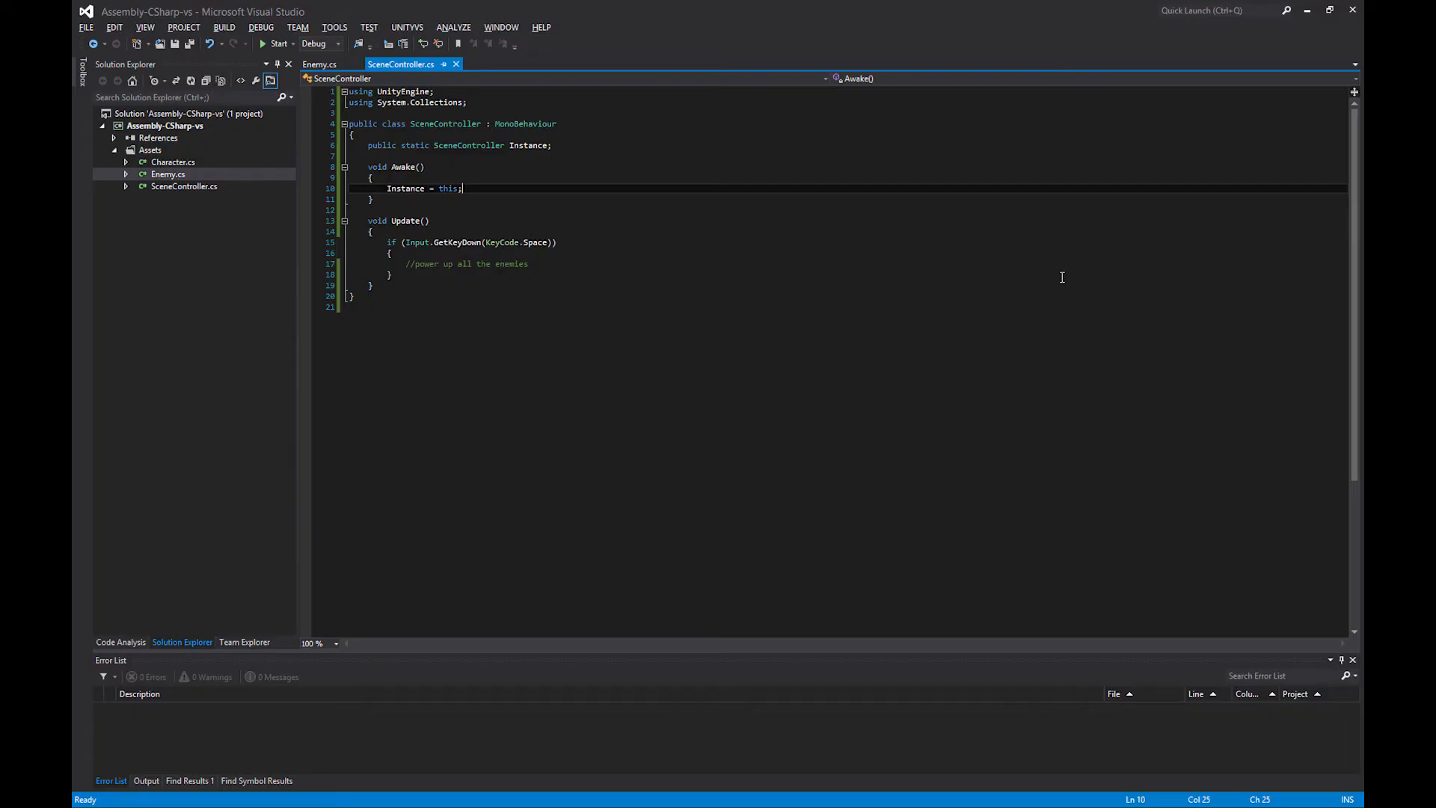
mouse_move(848, 286)
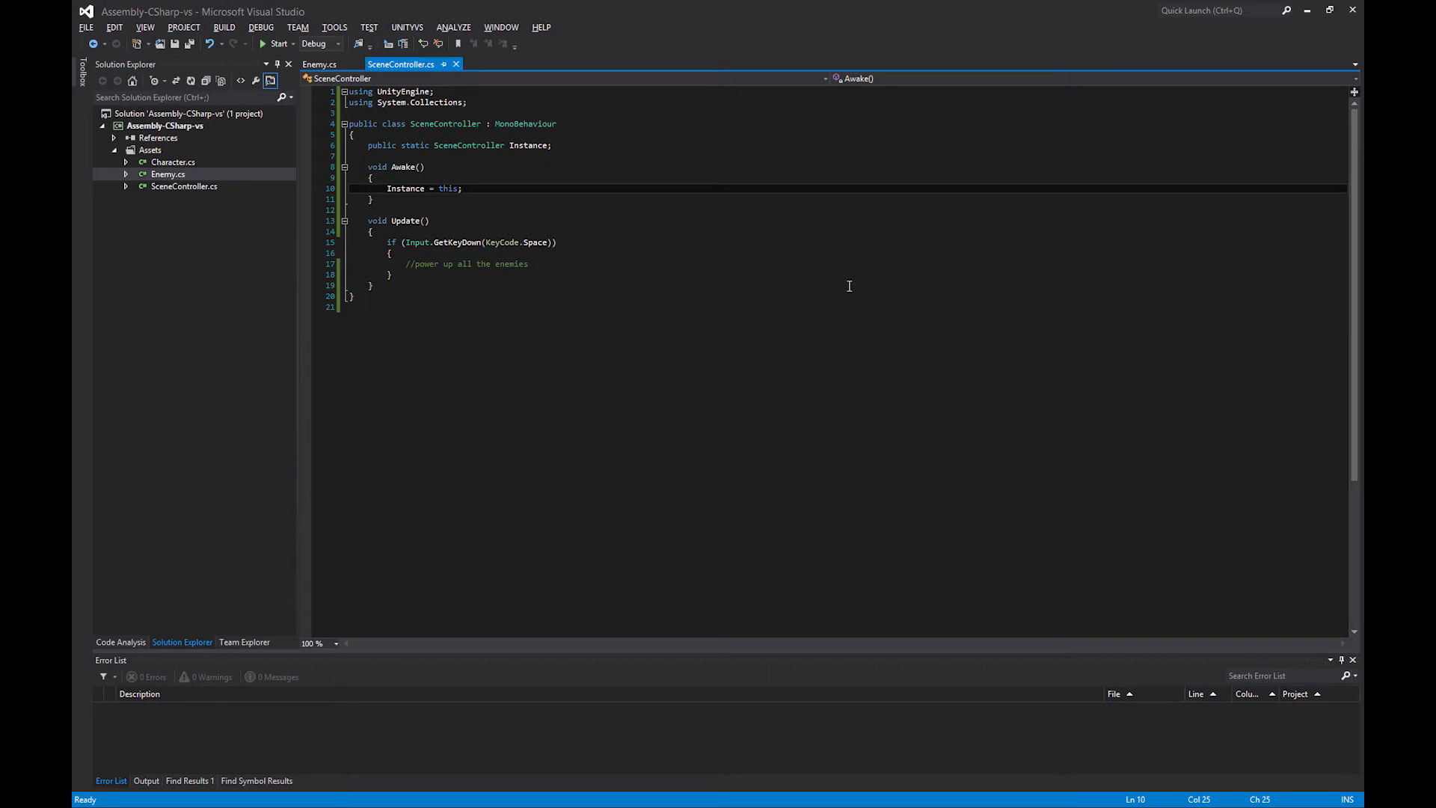
mouse_move(362, 276)
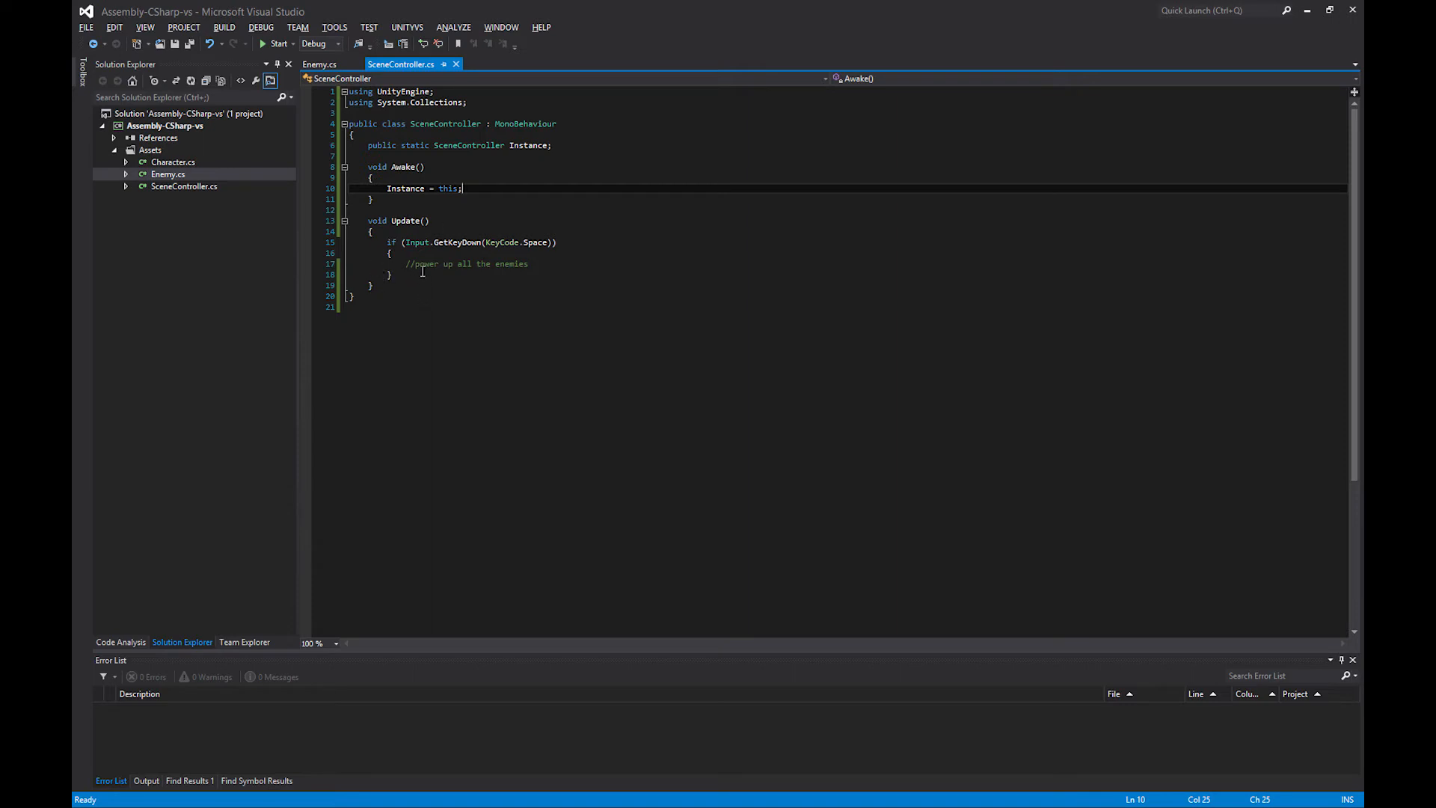
mouse_move(575, 276)
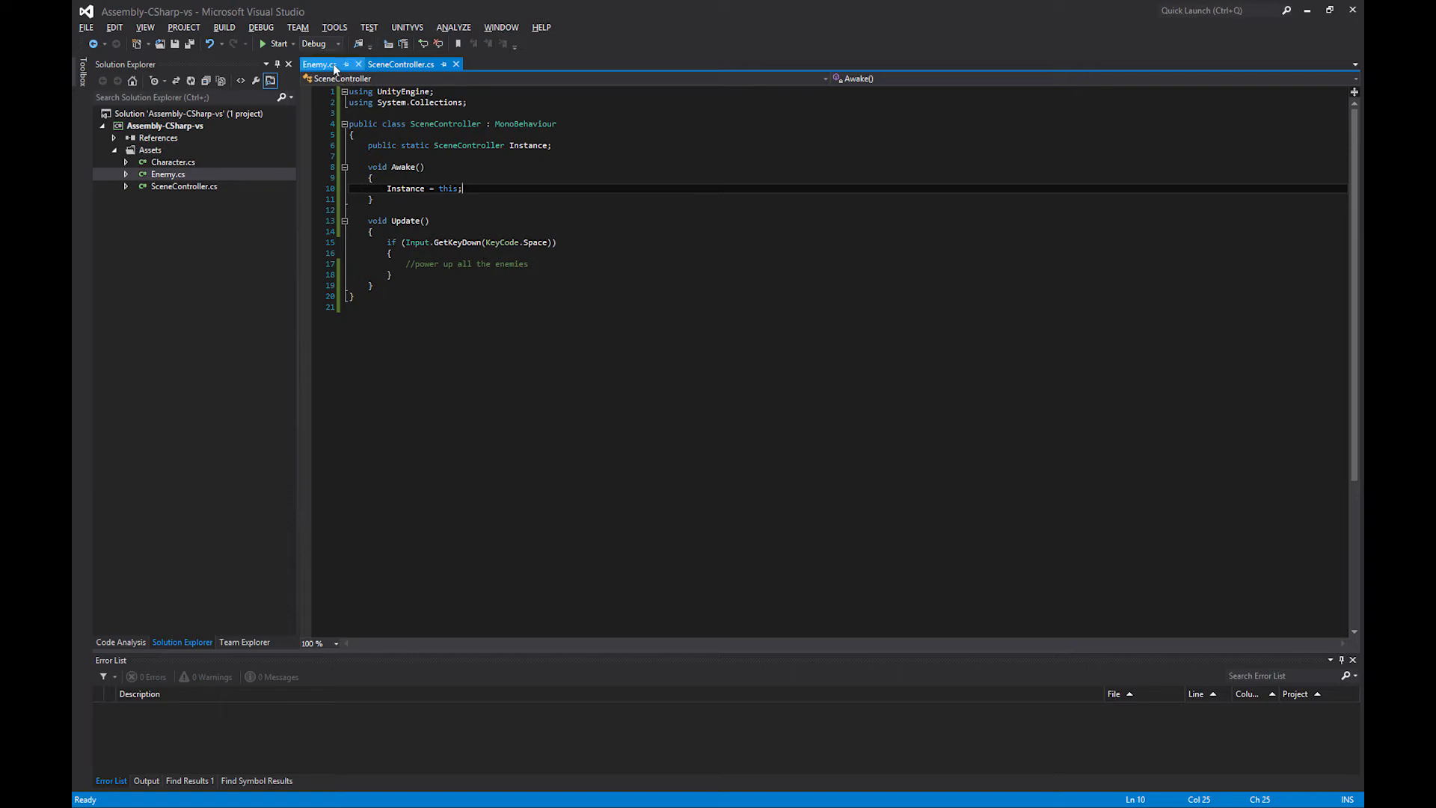
Step: Glance at Enemy's PowerUp method, then return to SceneController
left_click(318, 64)
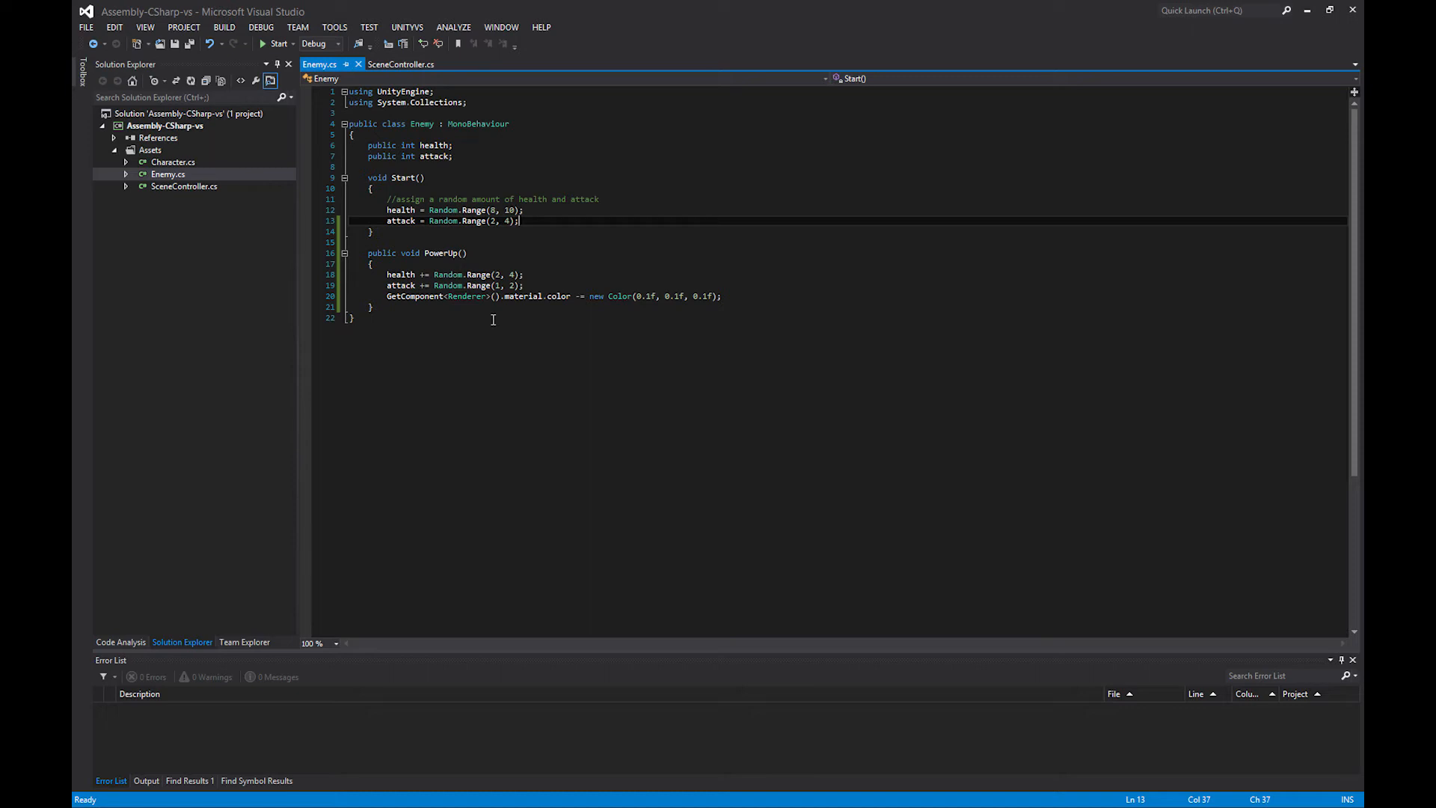
left_click(401, 64)
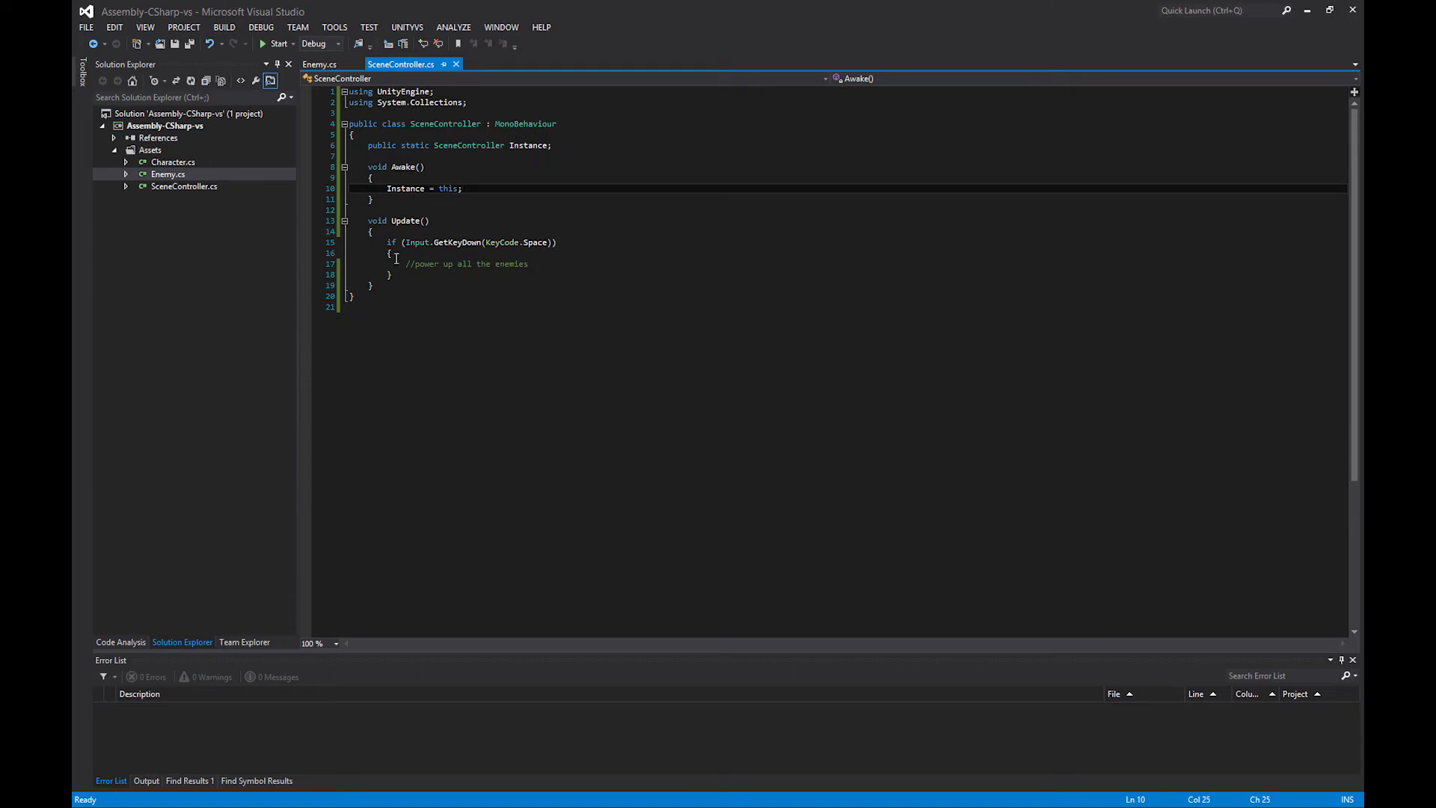
mouse_move(404, 279)
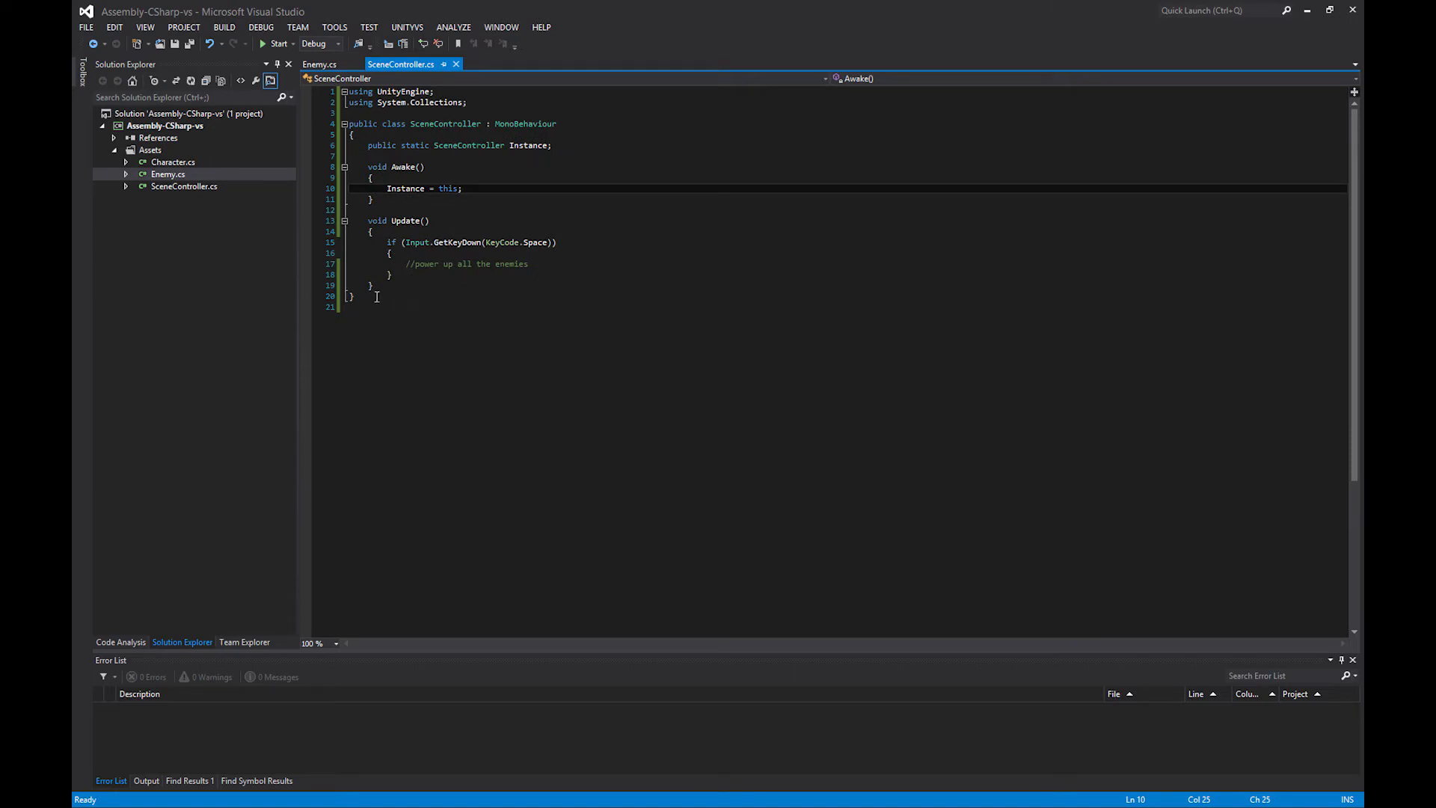
mouse_move(425, 294)
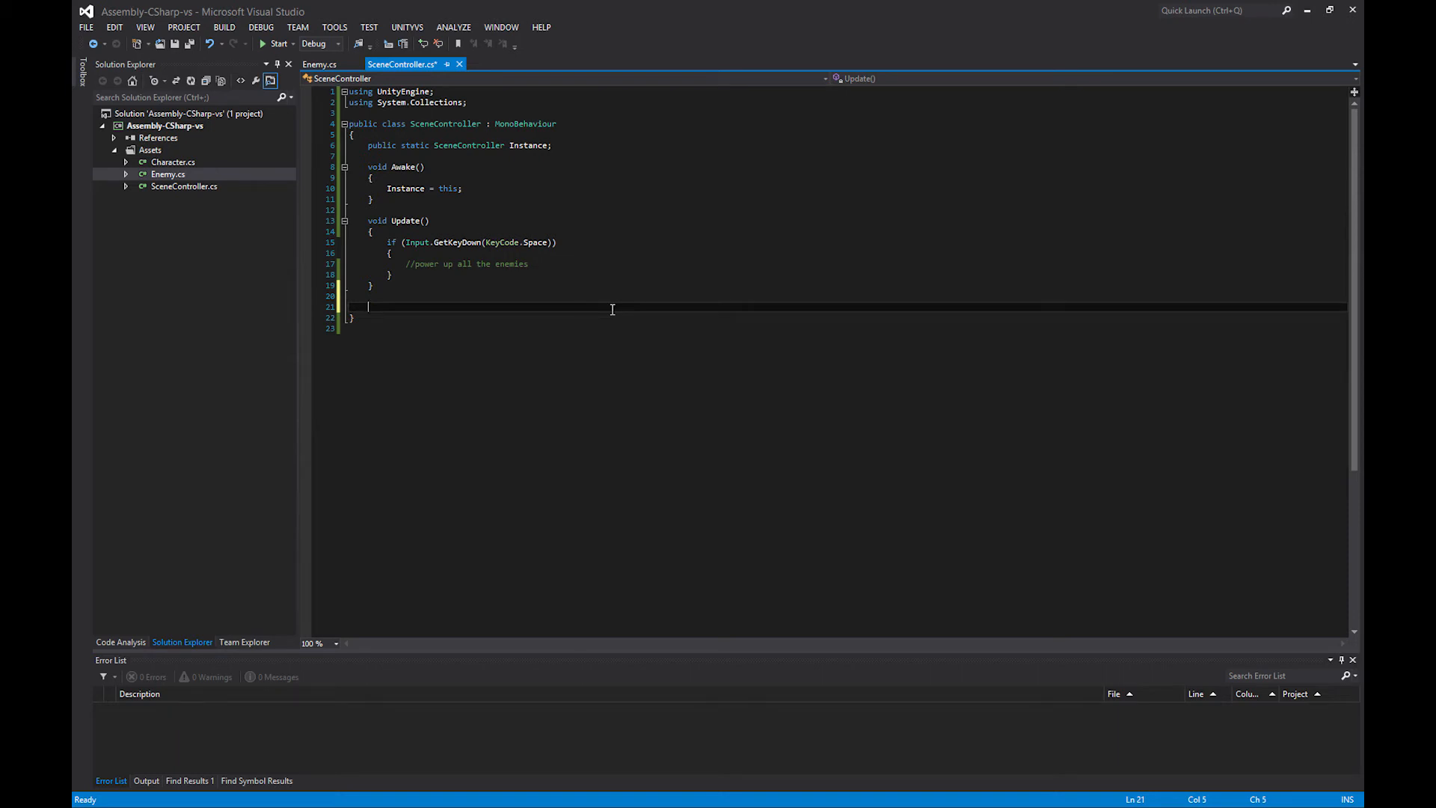
Step: Declare 'private delegate void PowerUpDelegate();', checking Enemy's PowerUp signature first
type("private")
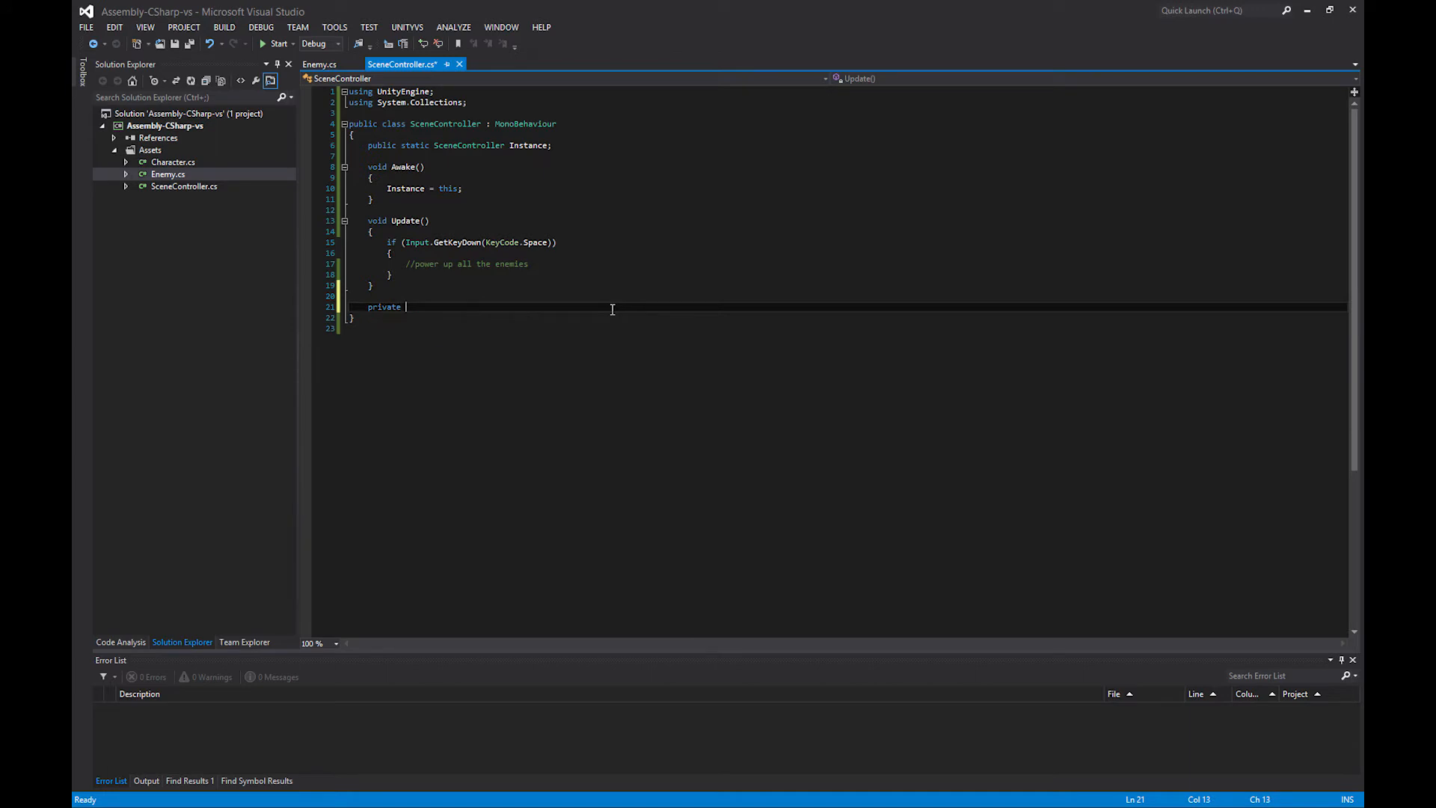
type("delegate")
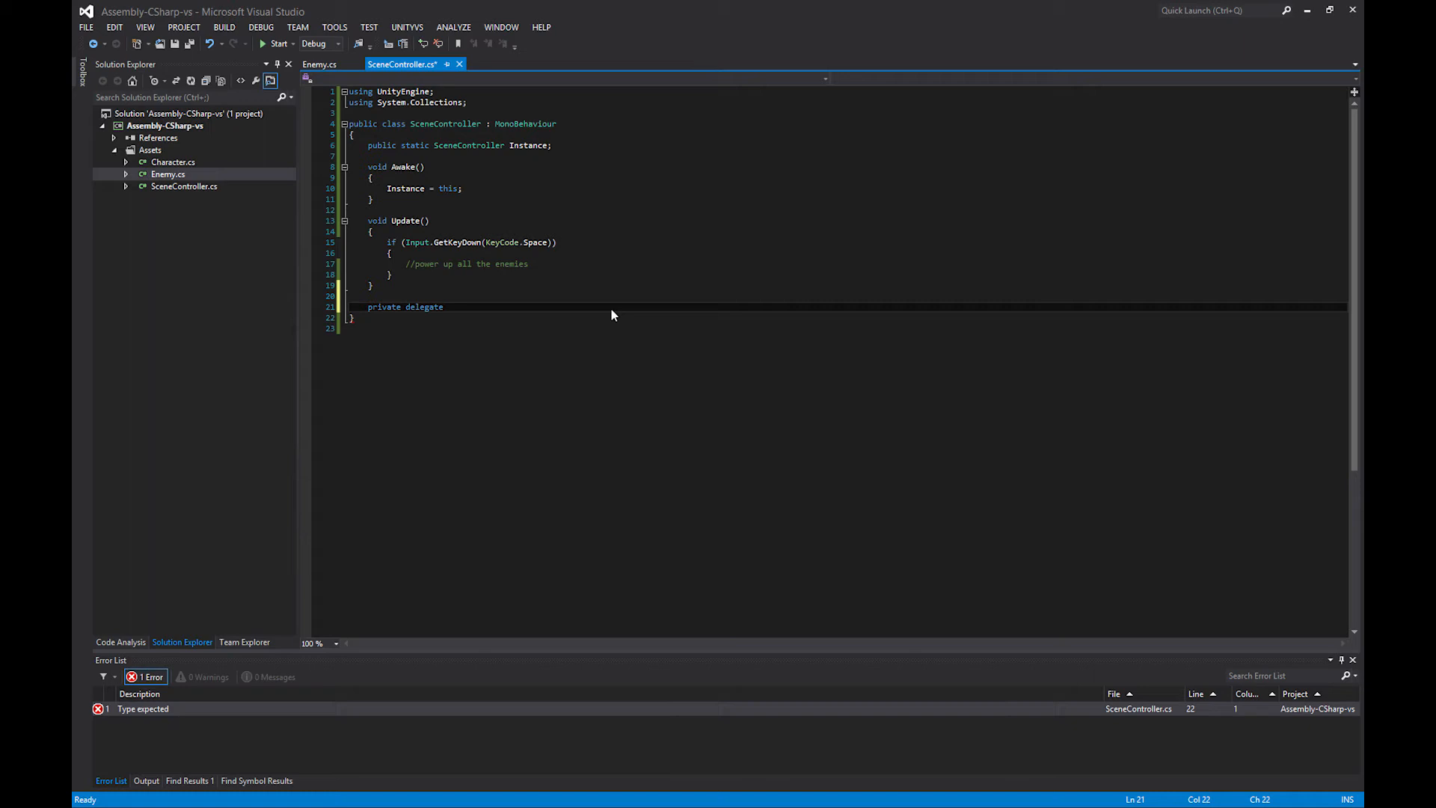
left_click(321, 65)
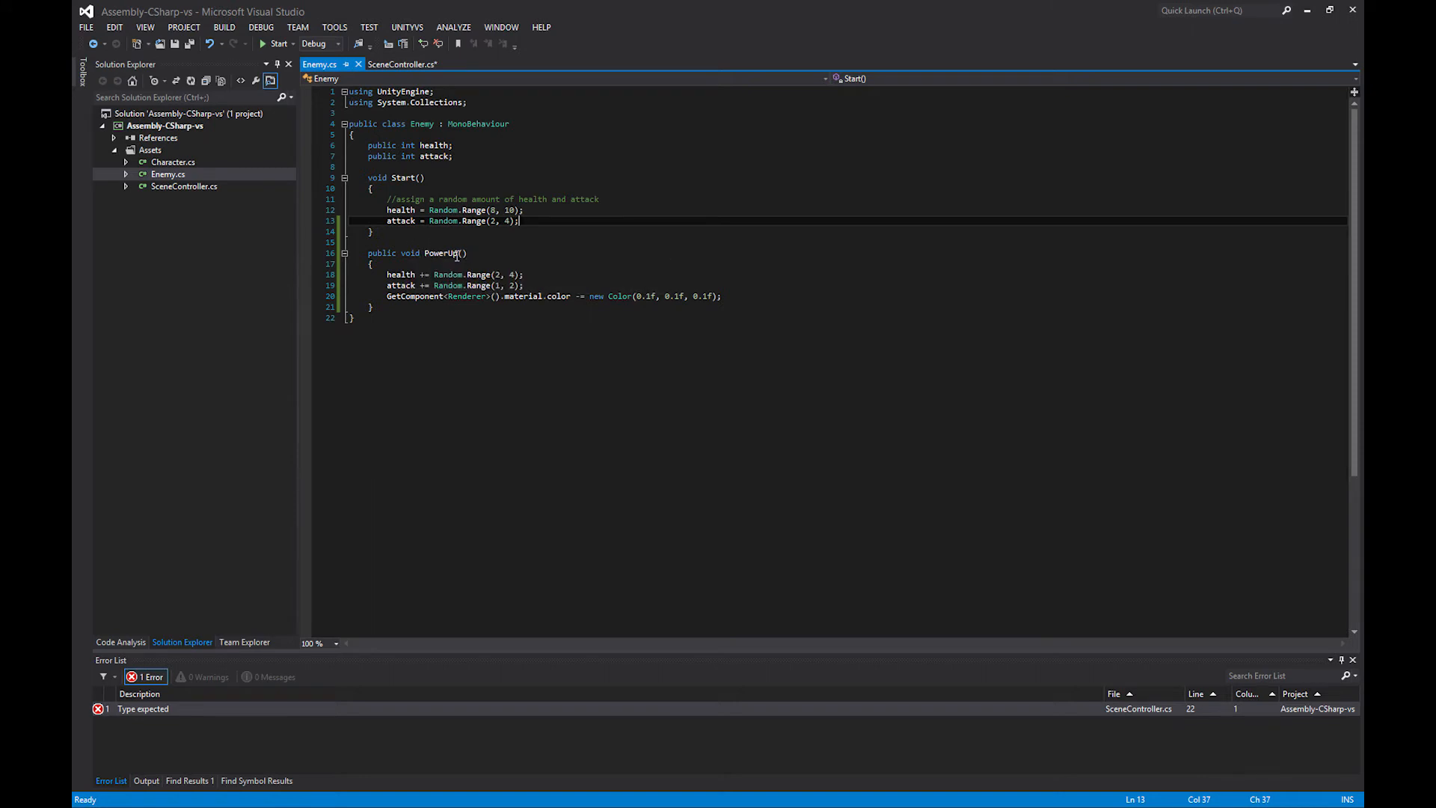
mouse_move(497, 322)
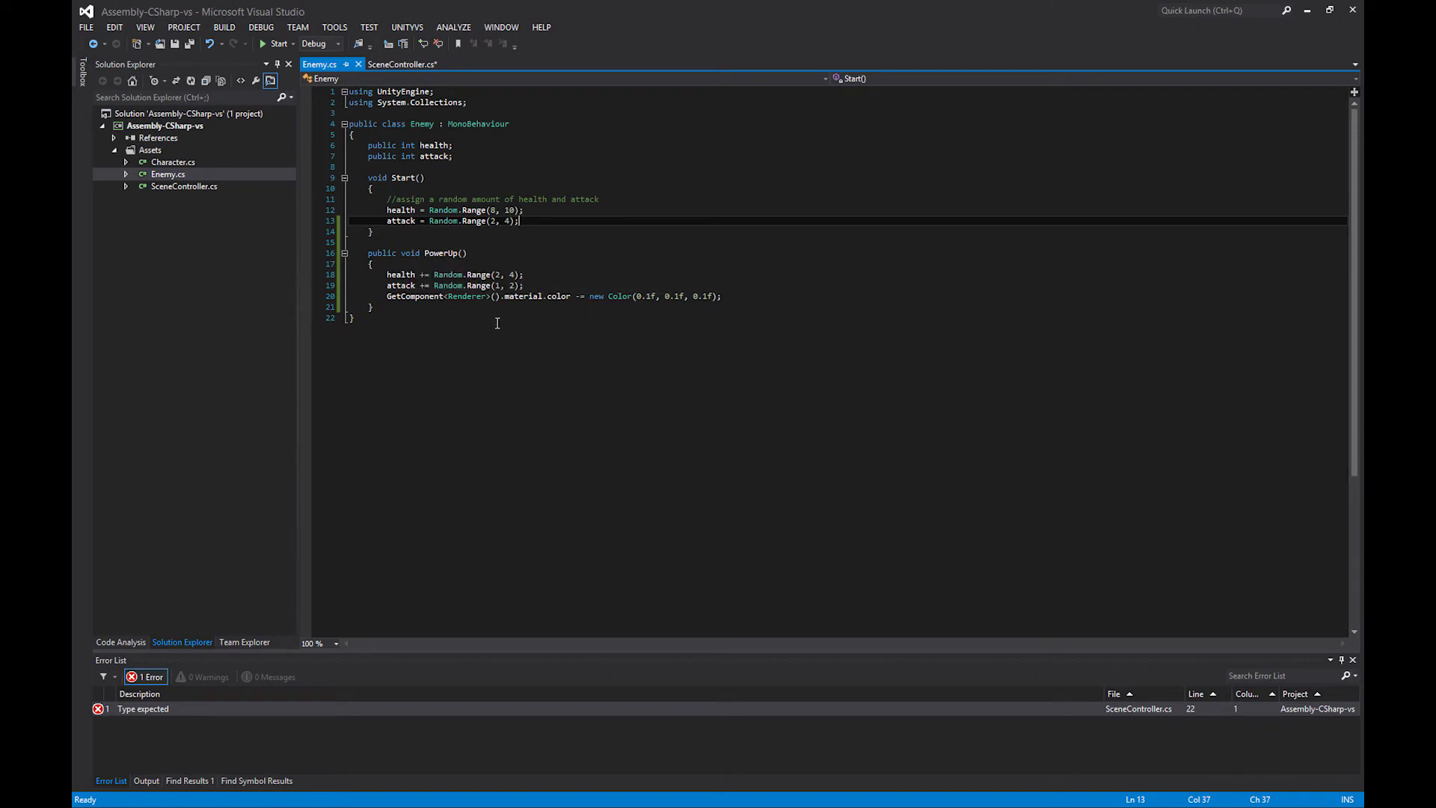
mouse_move(461, 252)
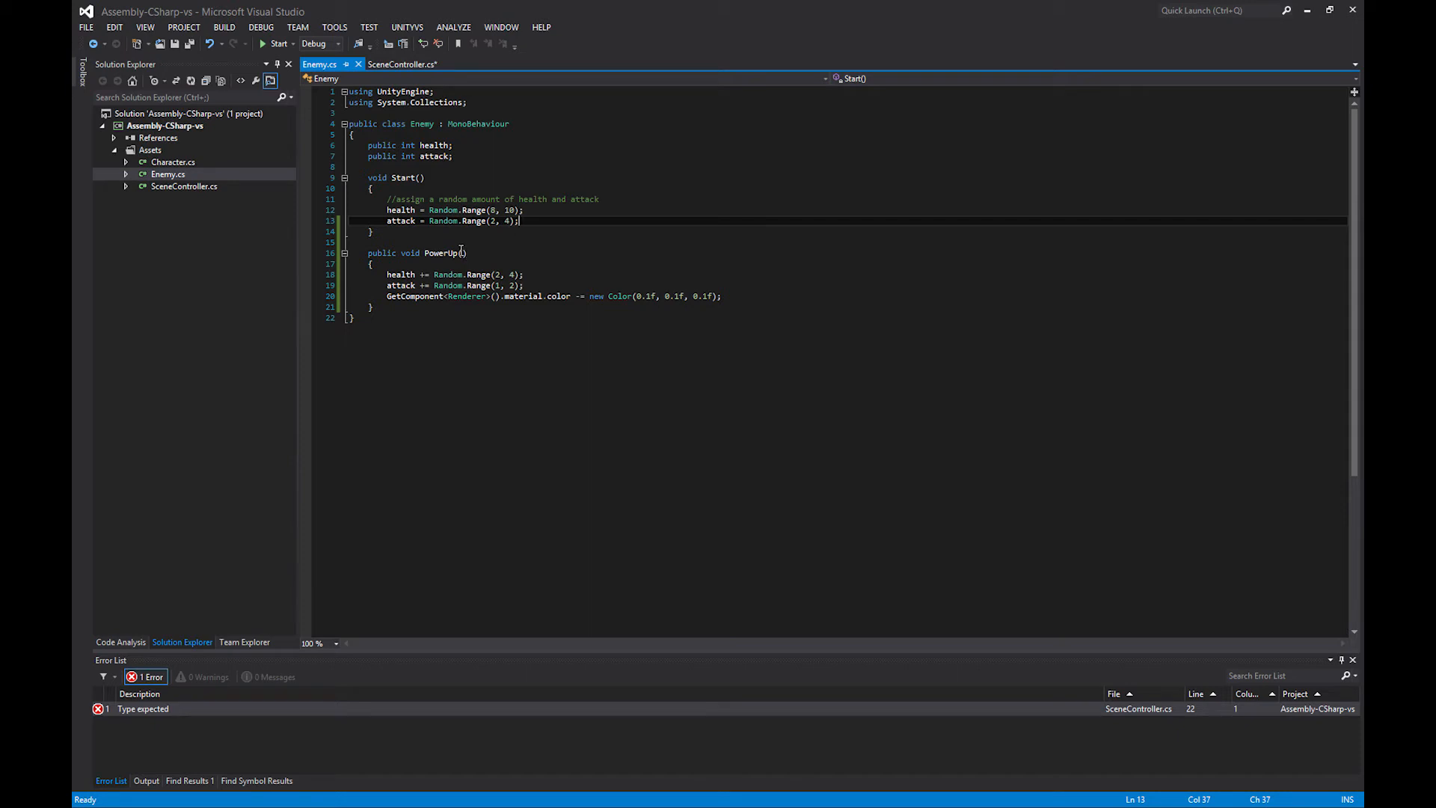
left_click(401, 64)
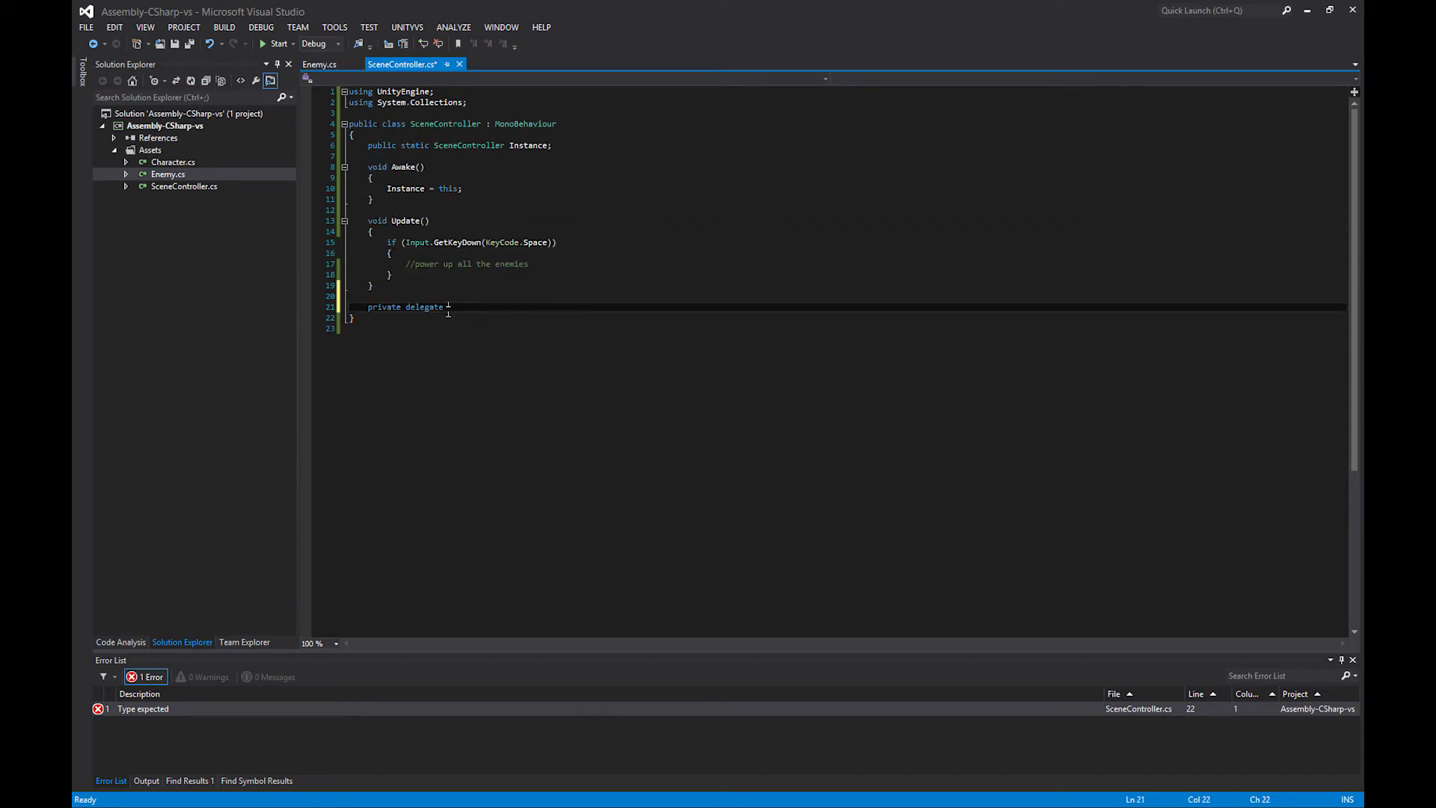
type("void")
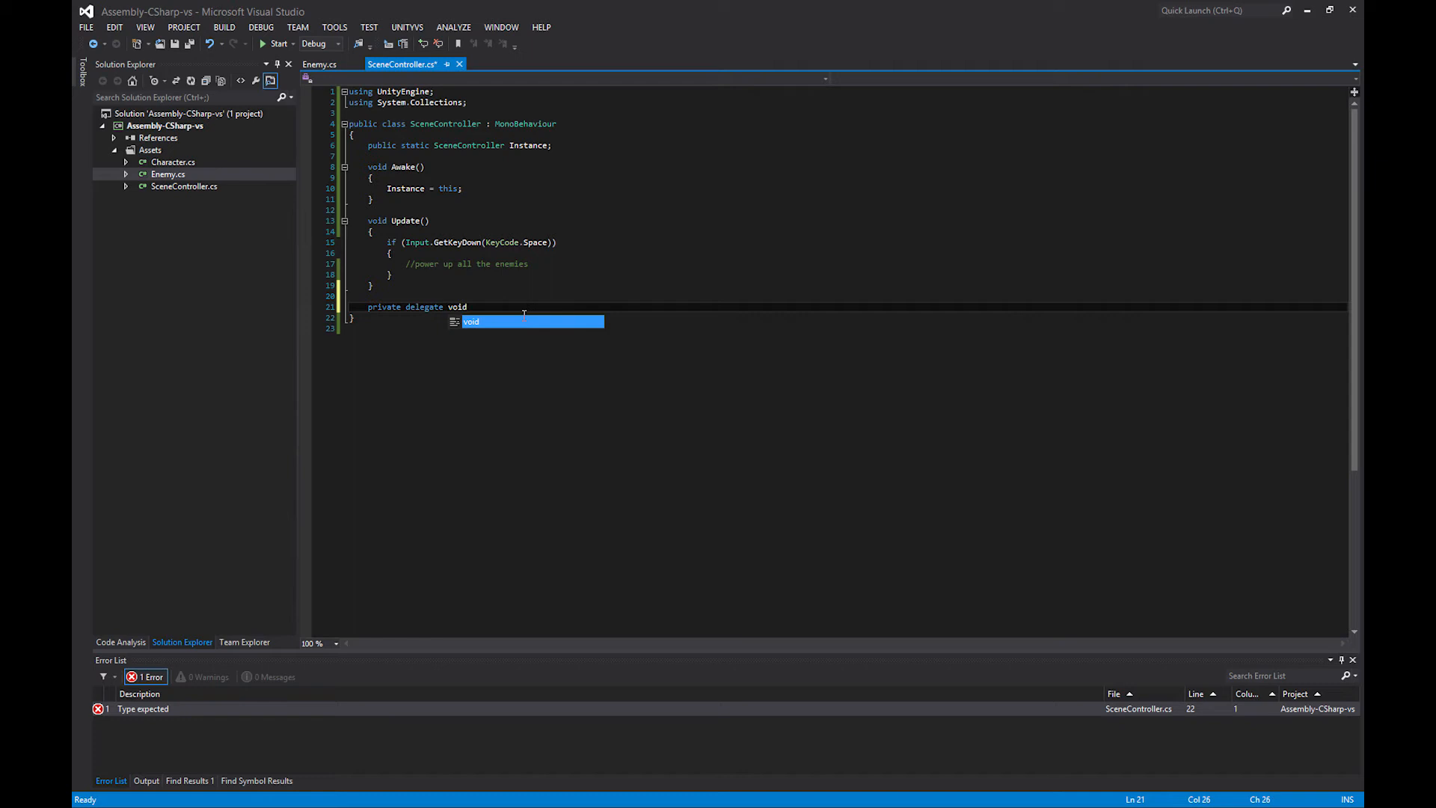
type("On")
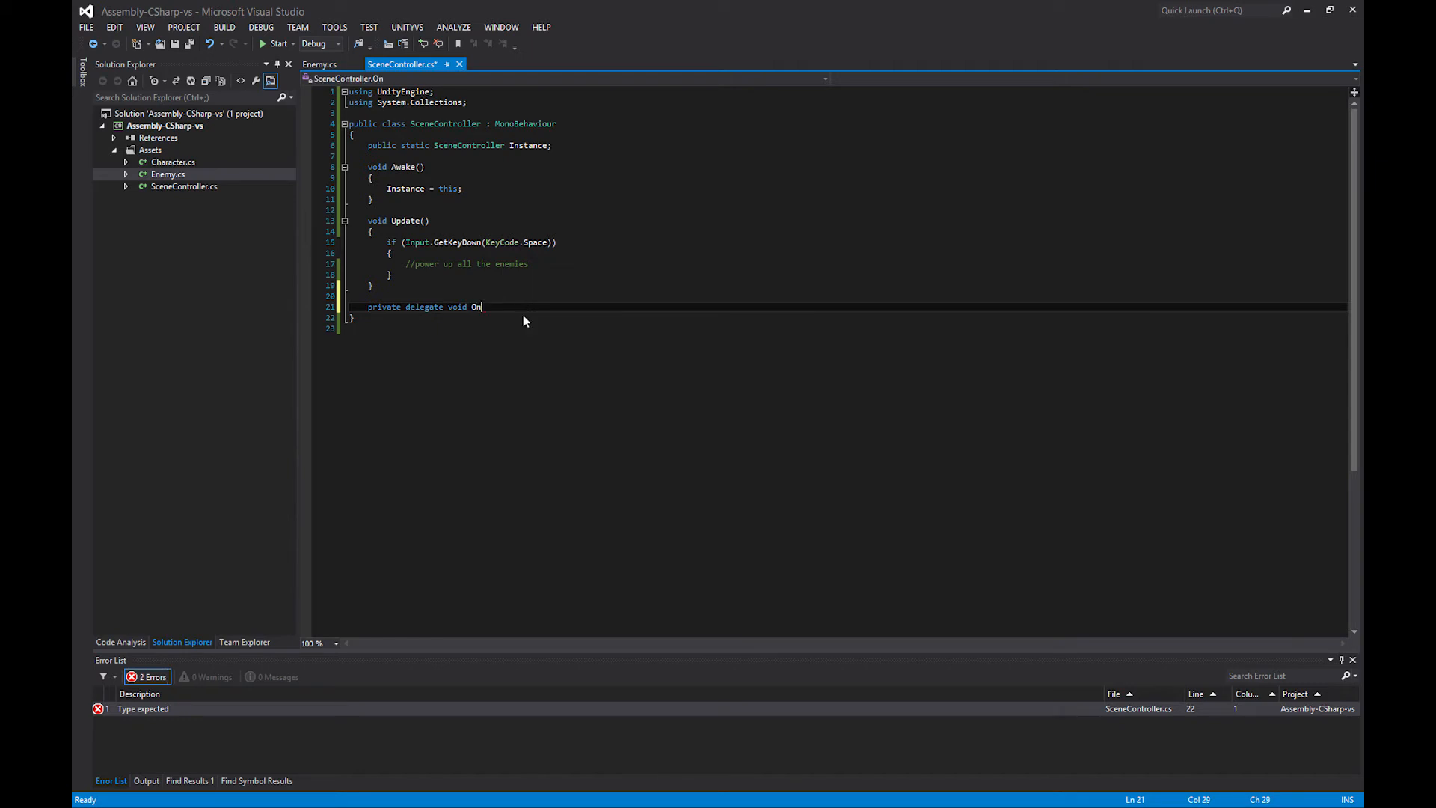
type("Power")
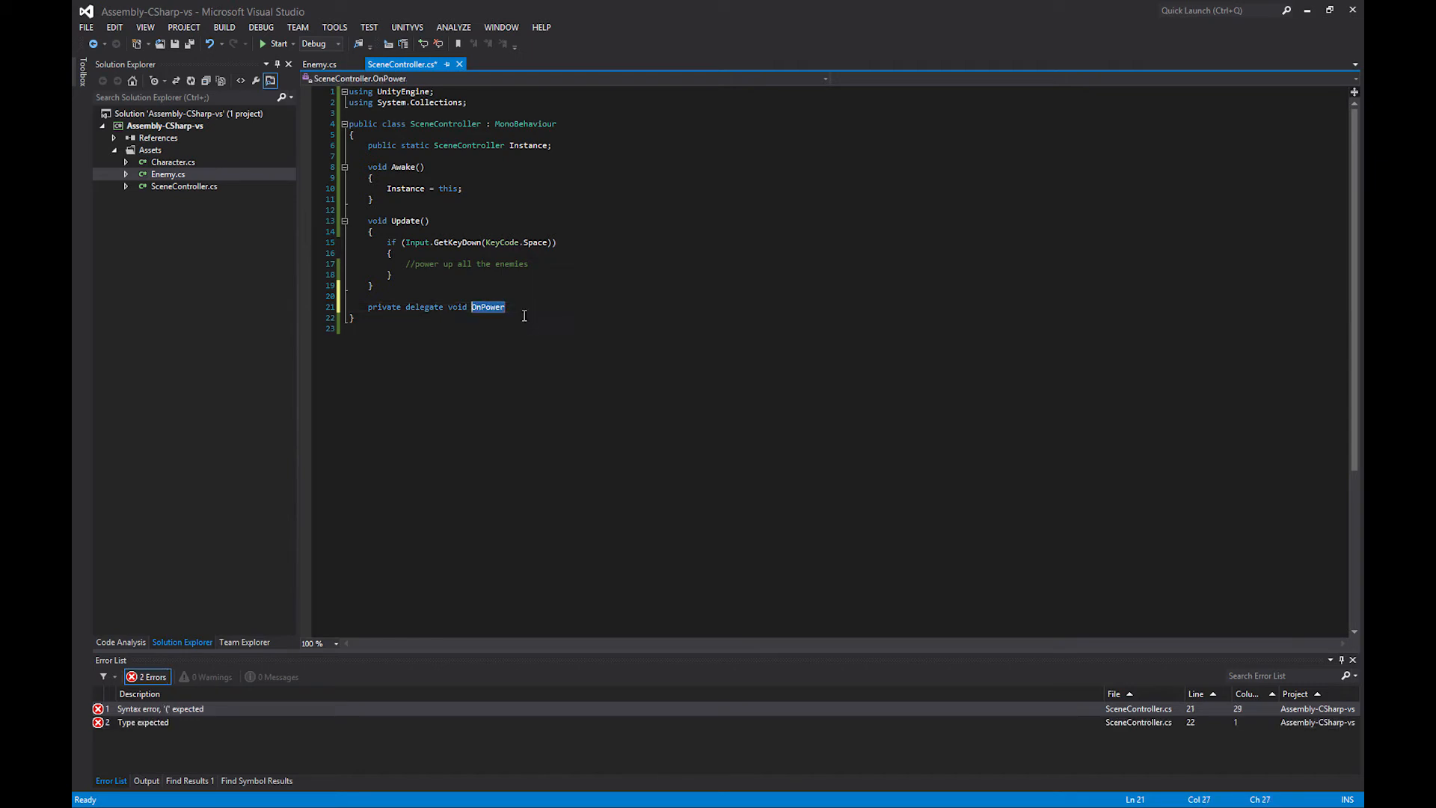
type("PowerUpDe")
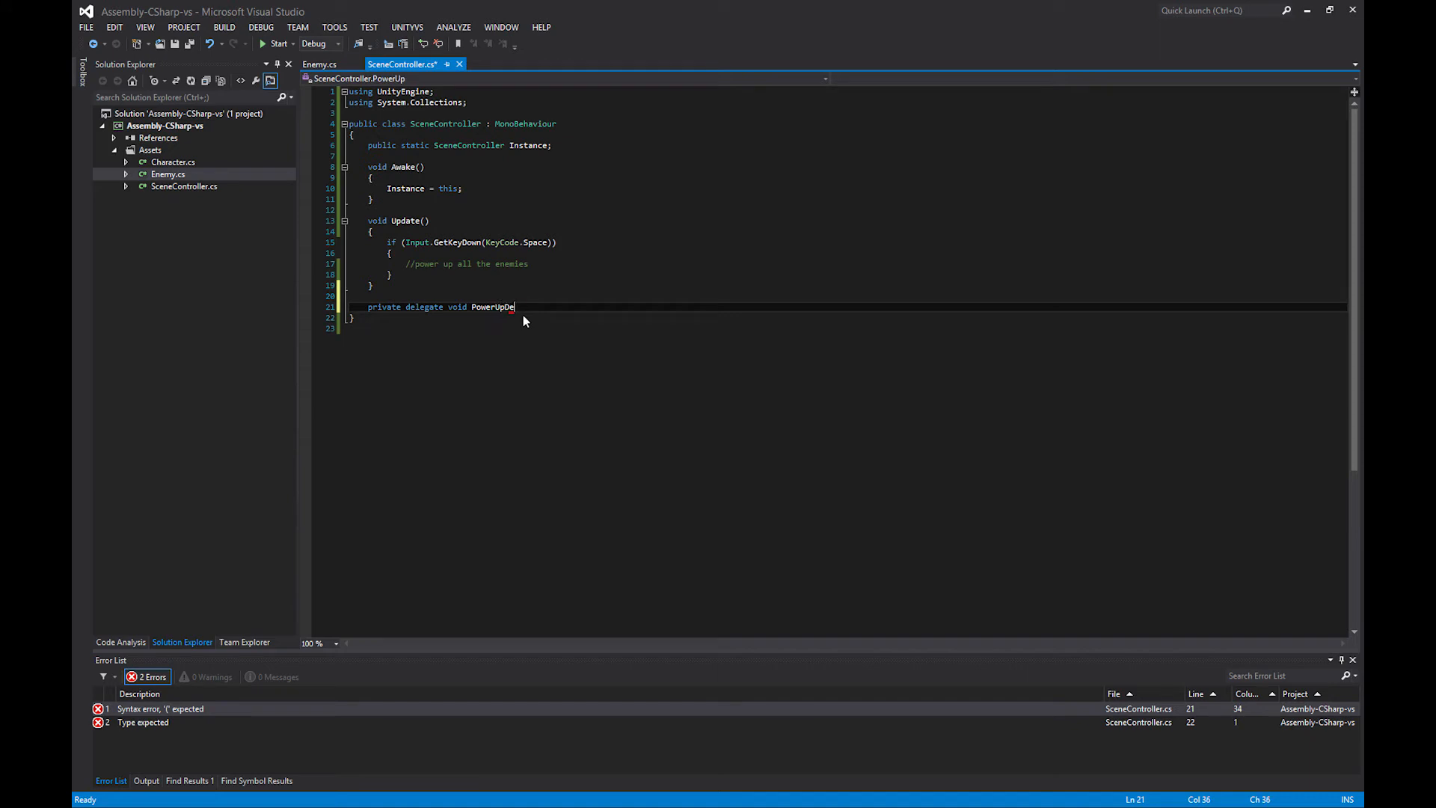
type("legate();")
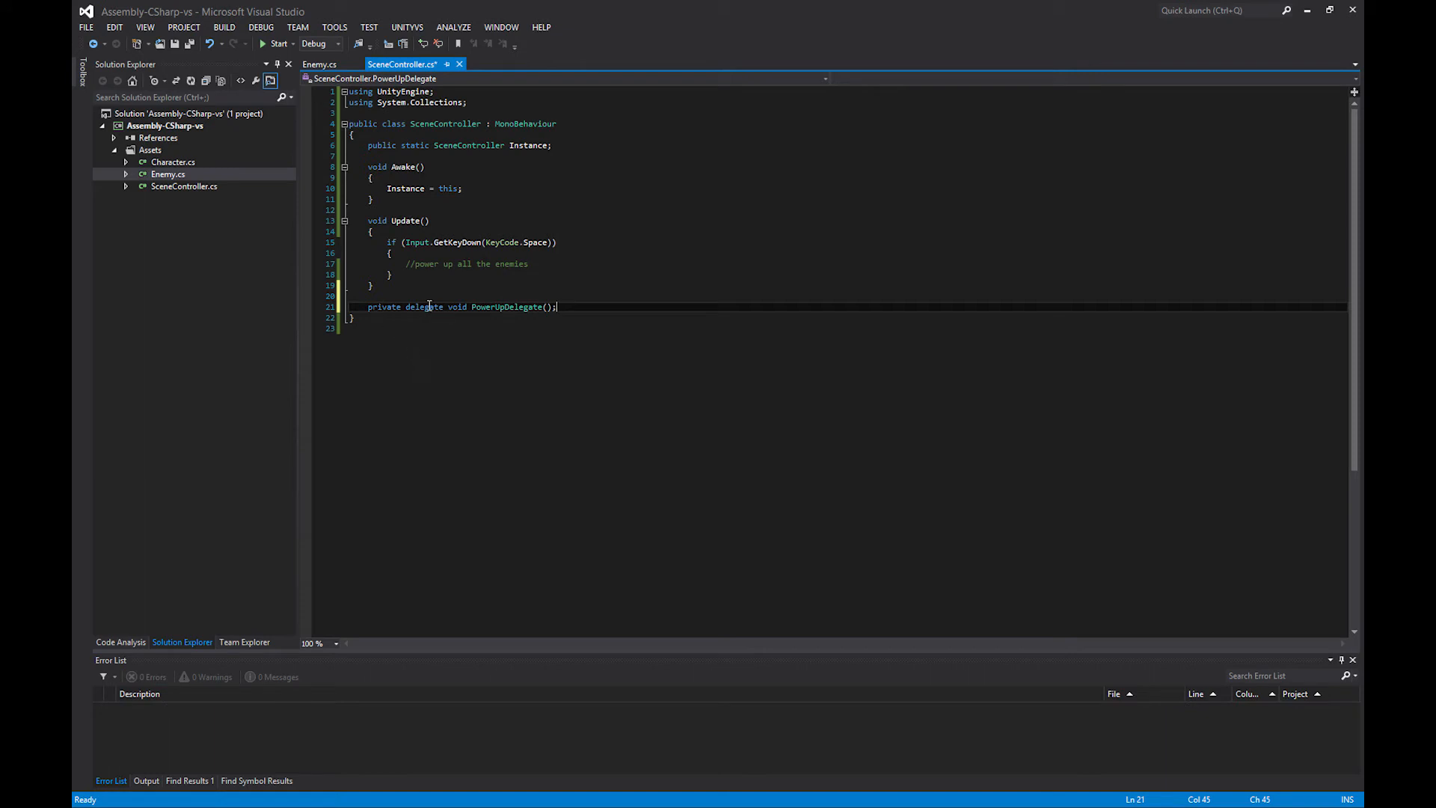
mouse_move(456, 307)
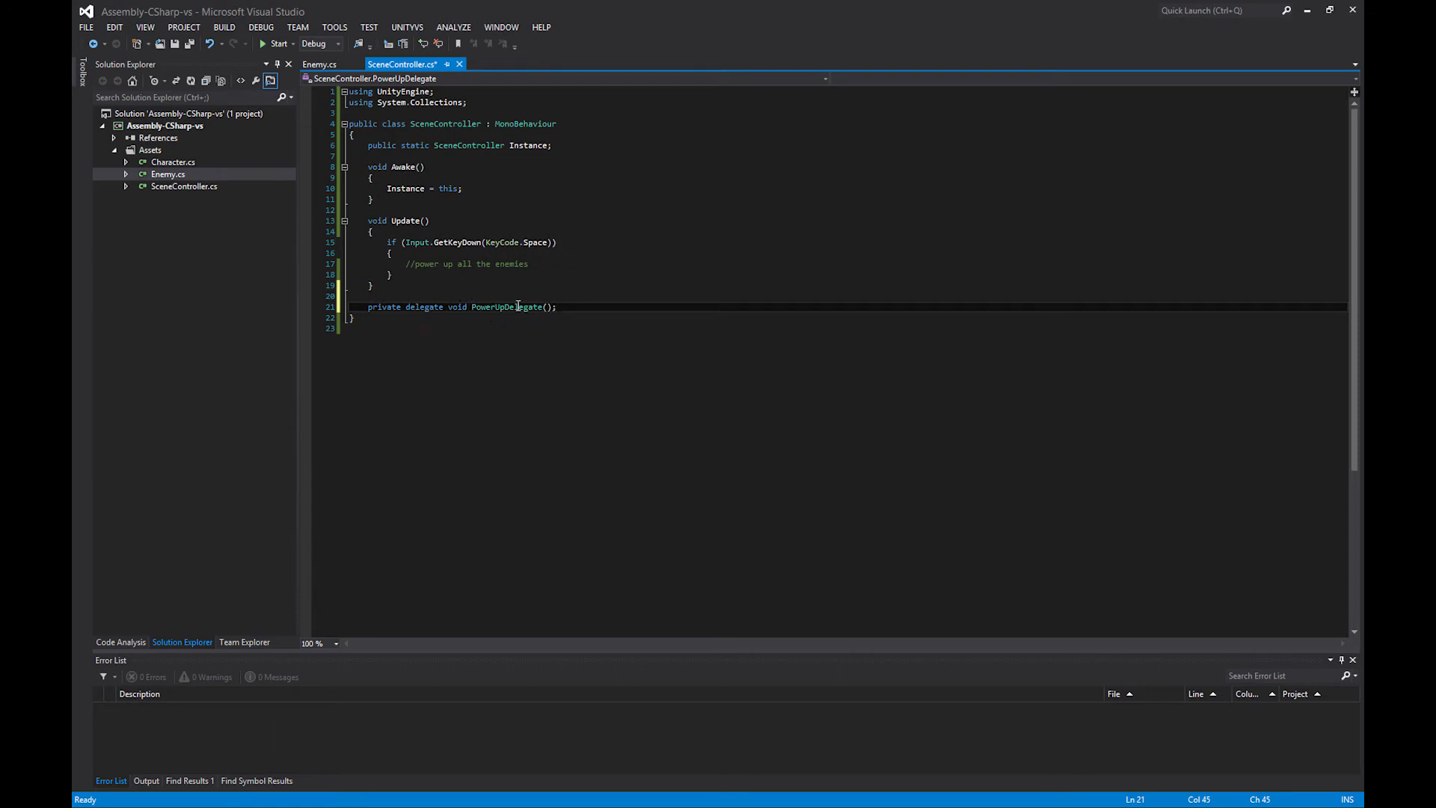
mouse_move(595, 330)
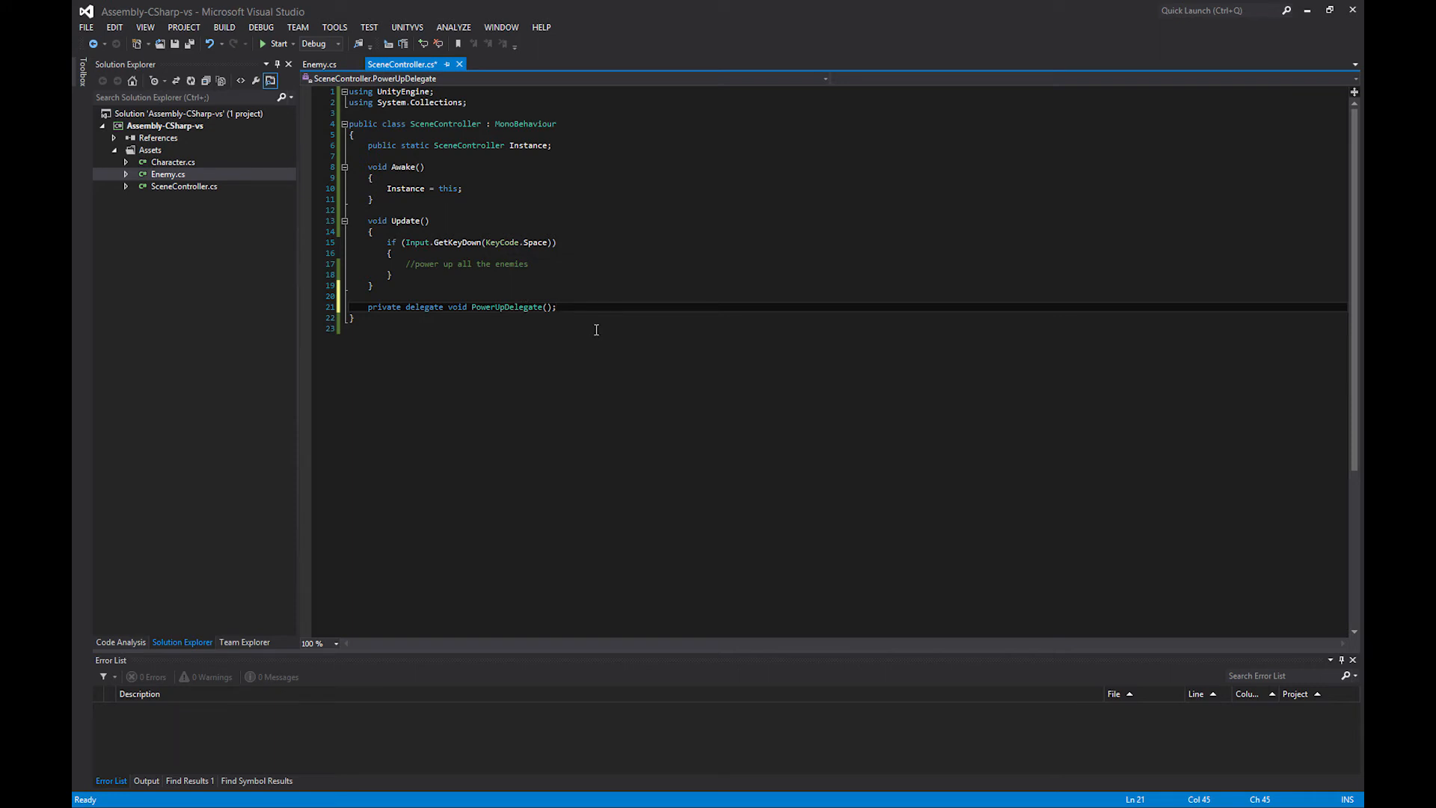
Step: Add a 'private PowerUpDelegate OnPowerUp;' field below the delegate
key("enter")
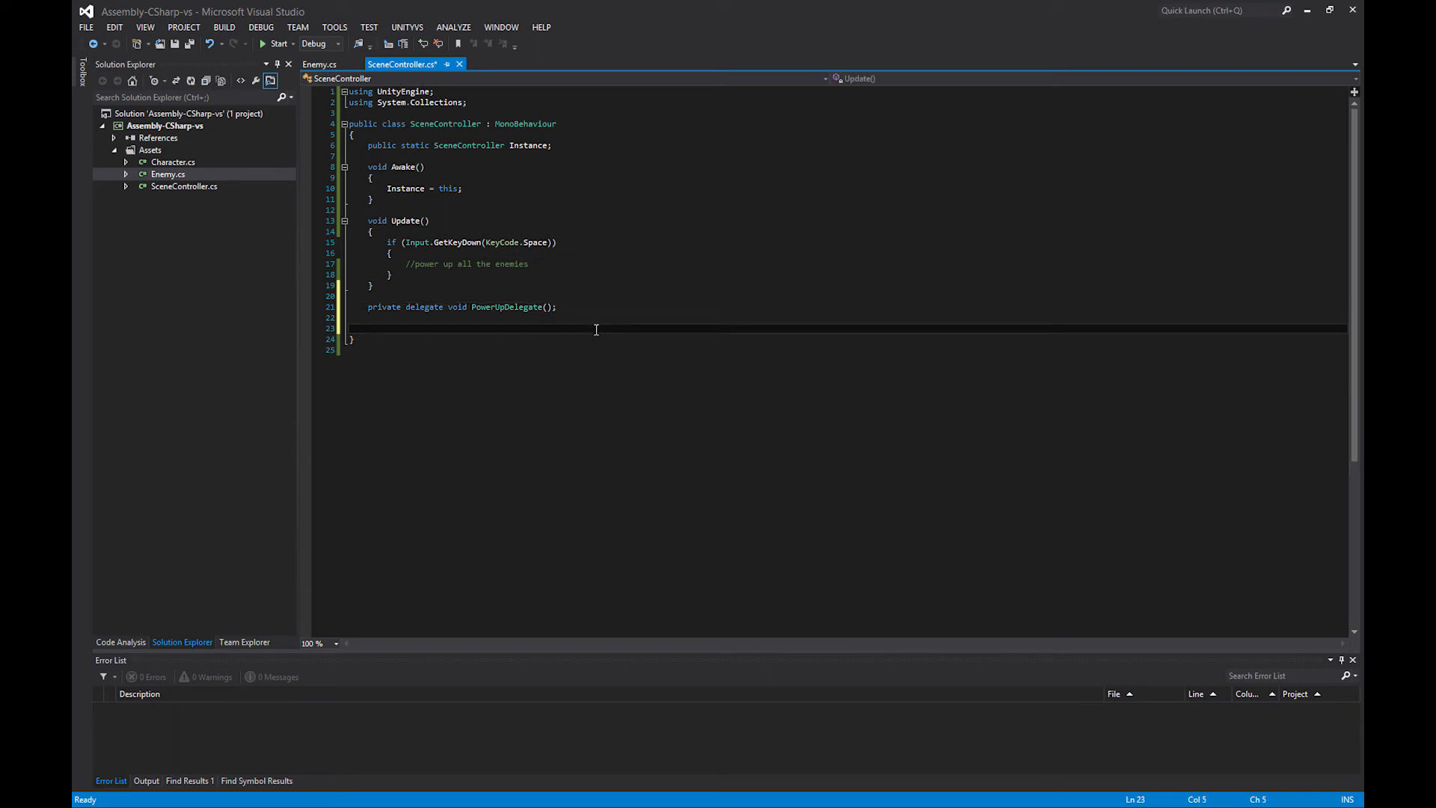
type("pu")
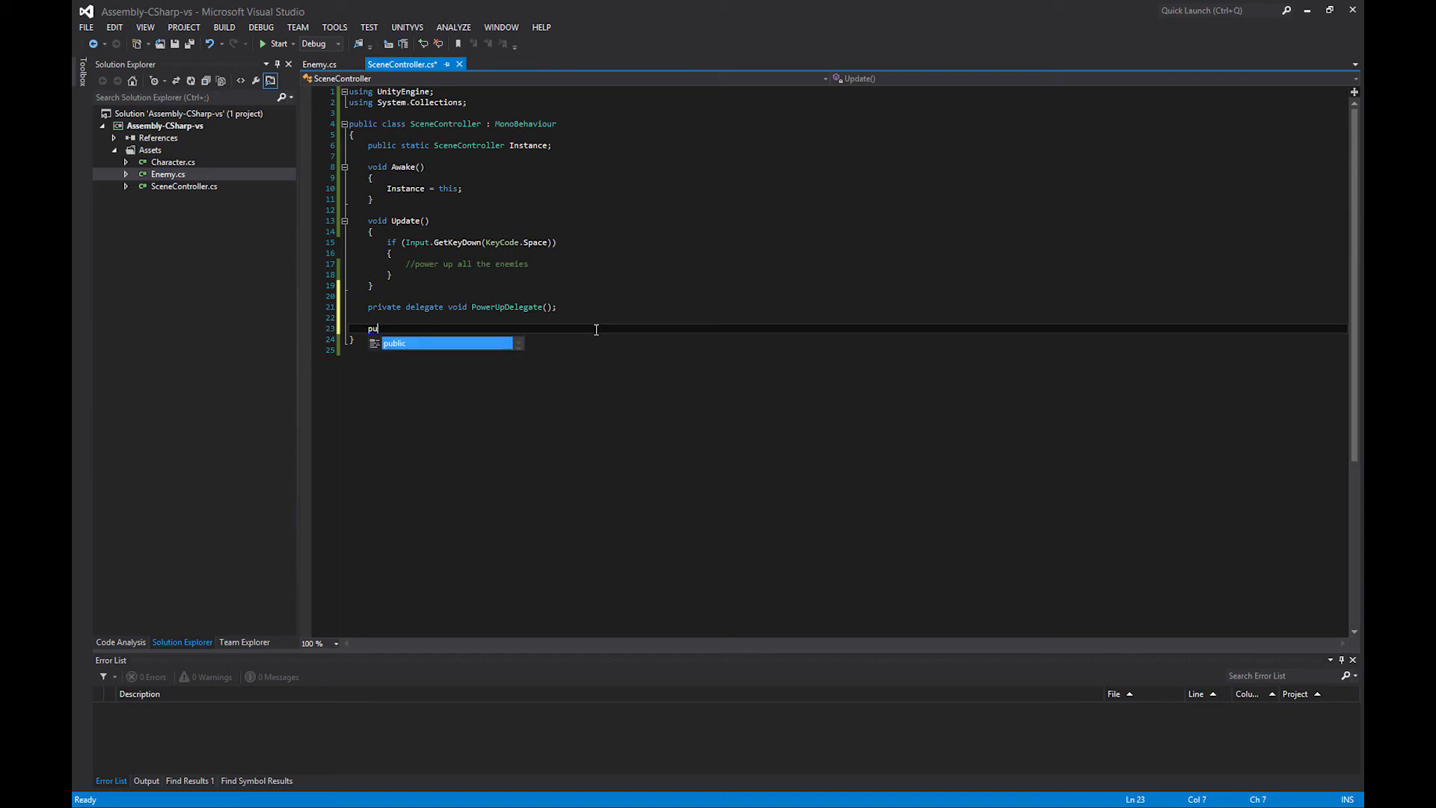
type("rivate")
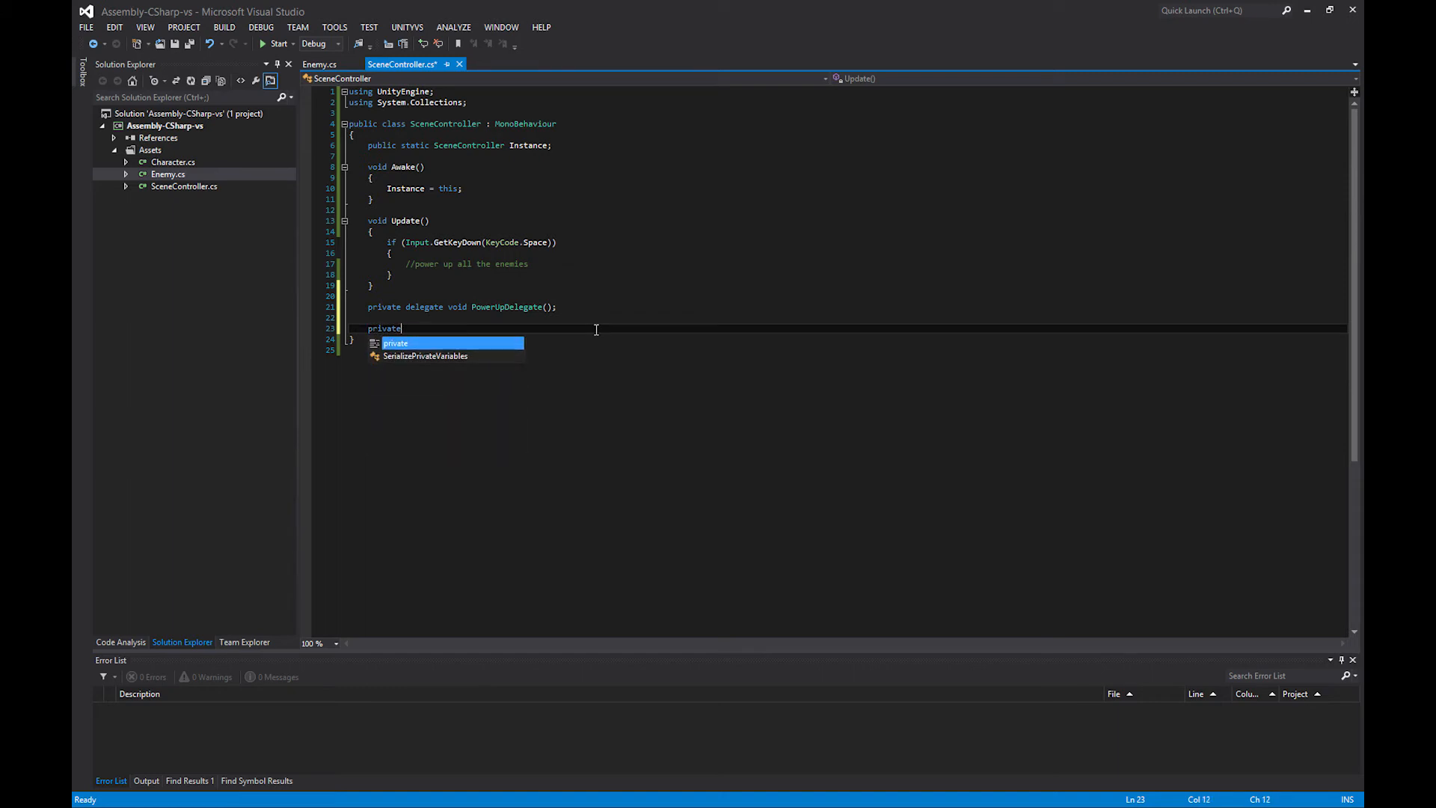
type("PowerUpDelegate")
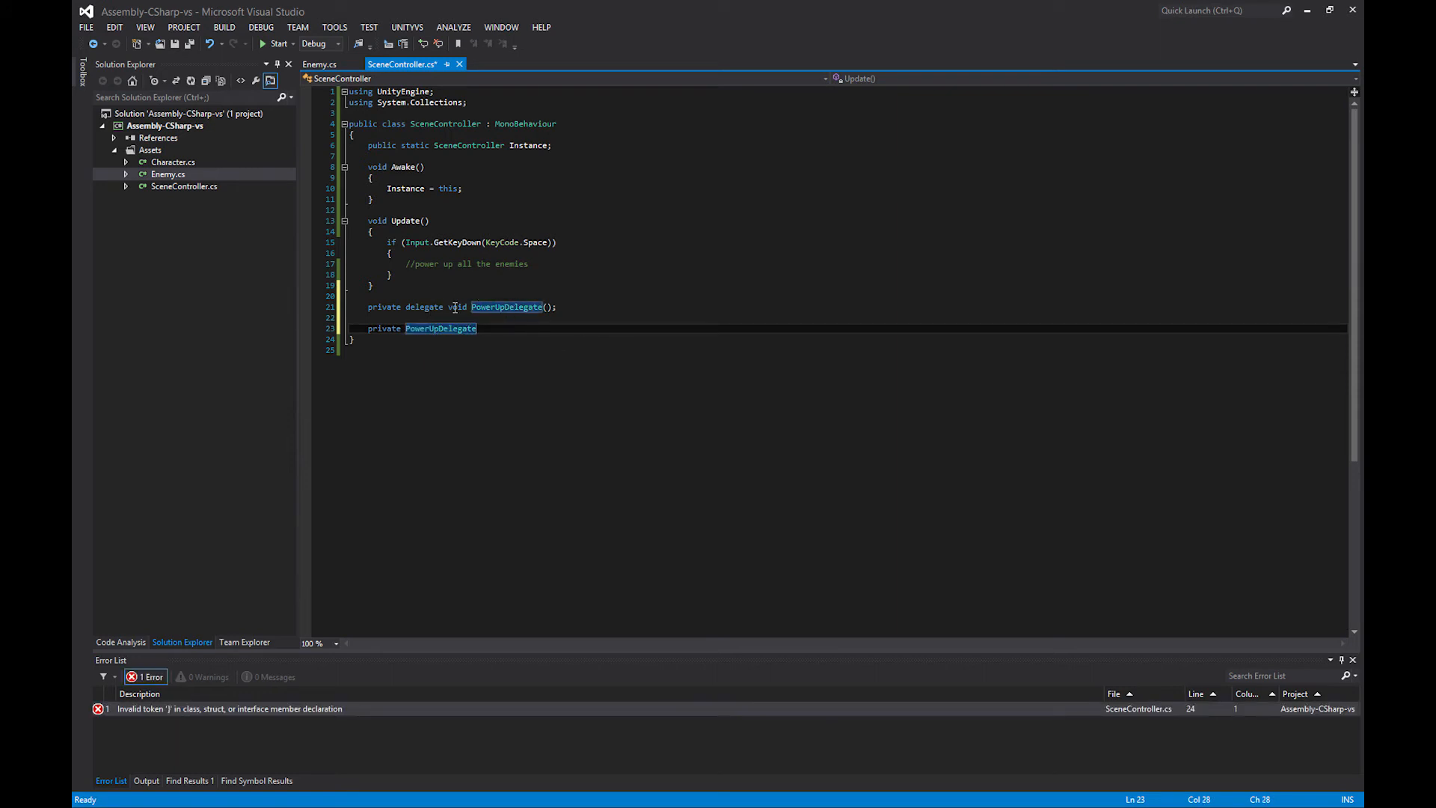
mouse_move(551, 357)
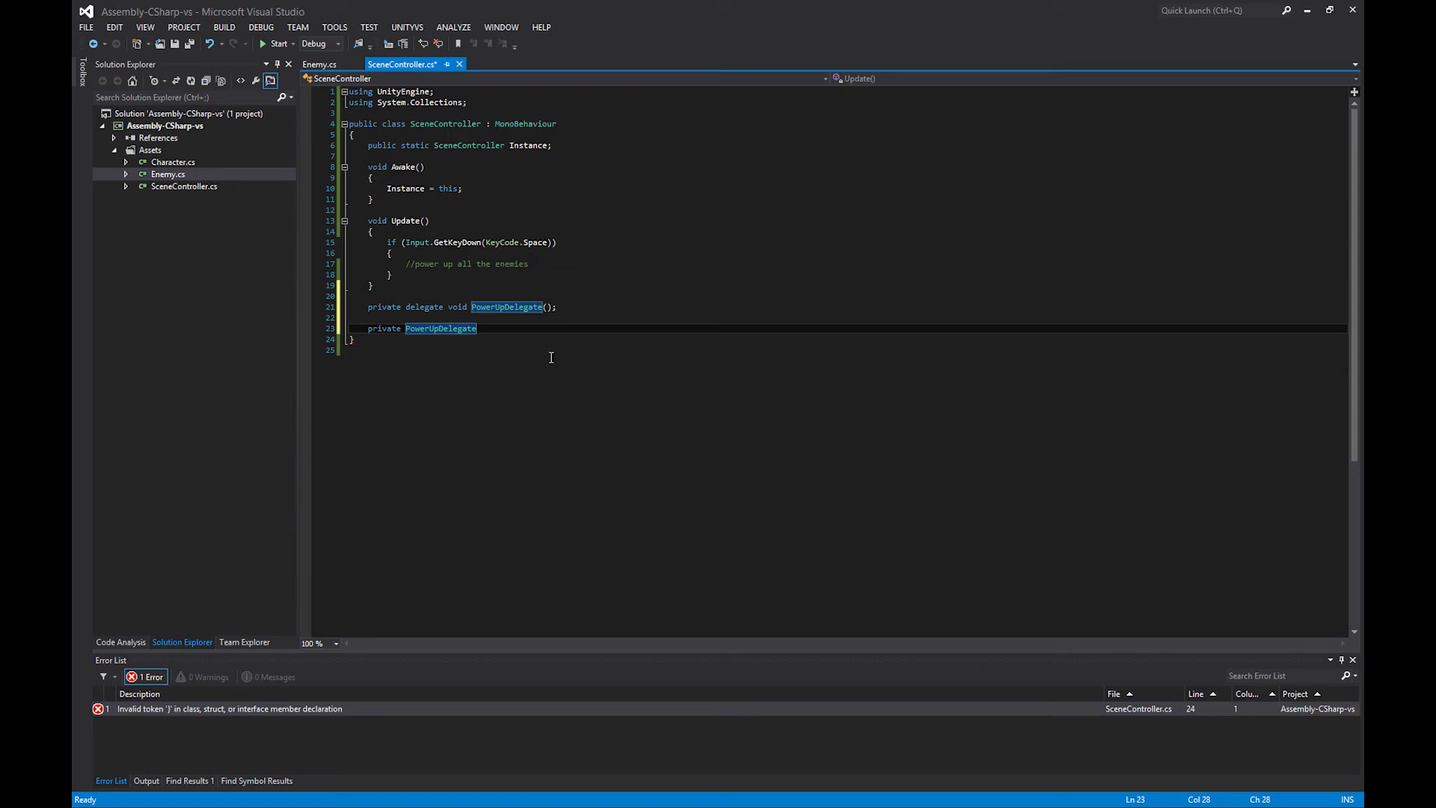
type("OnPo")
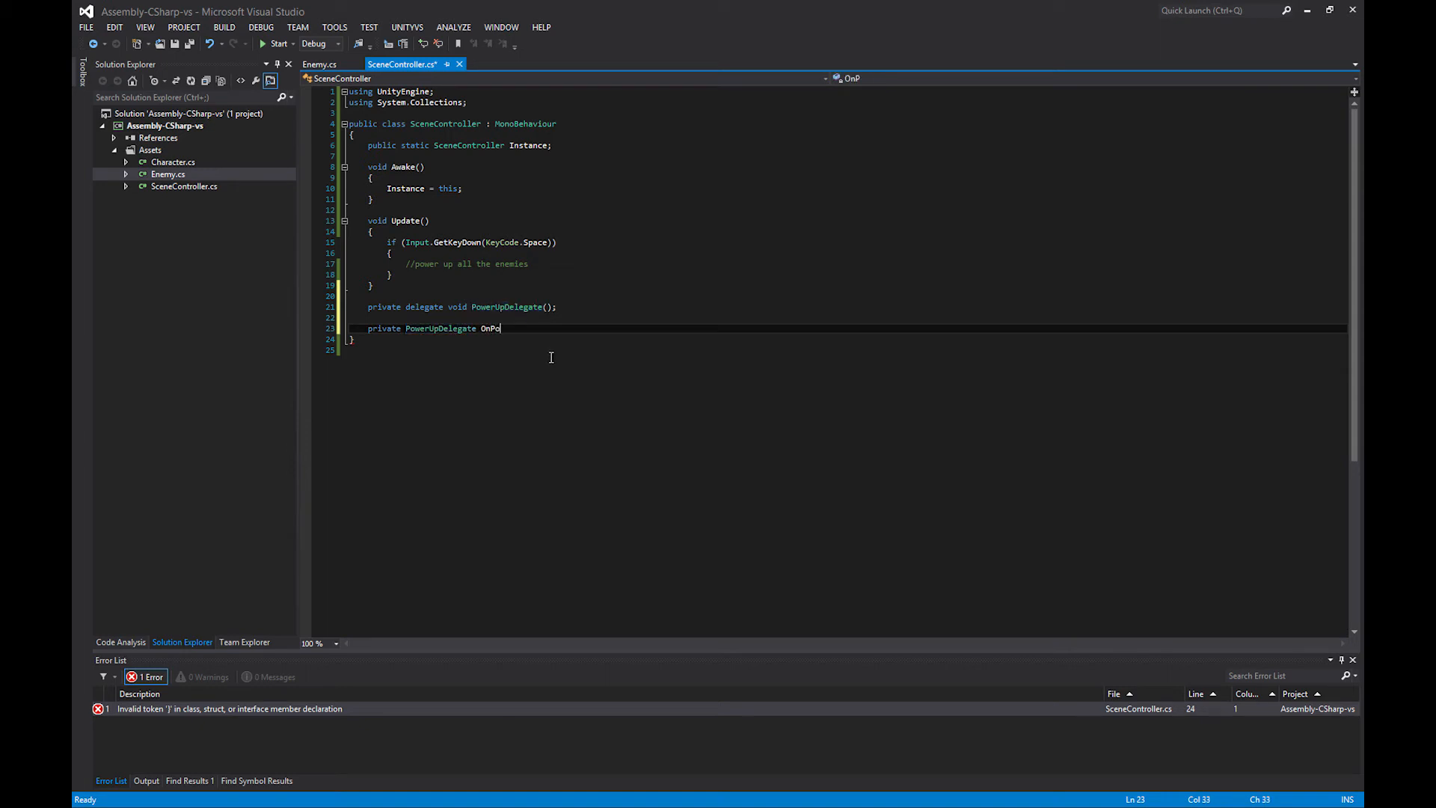
type("werUp;")
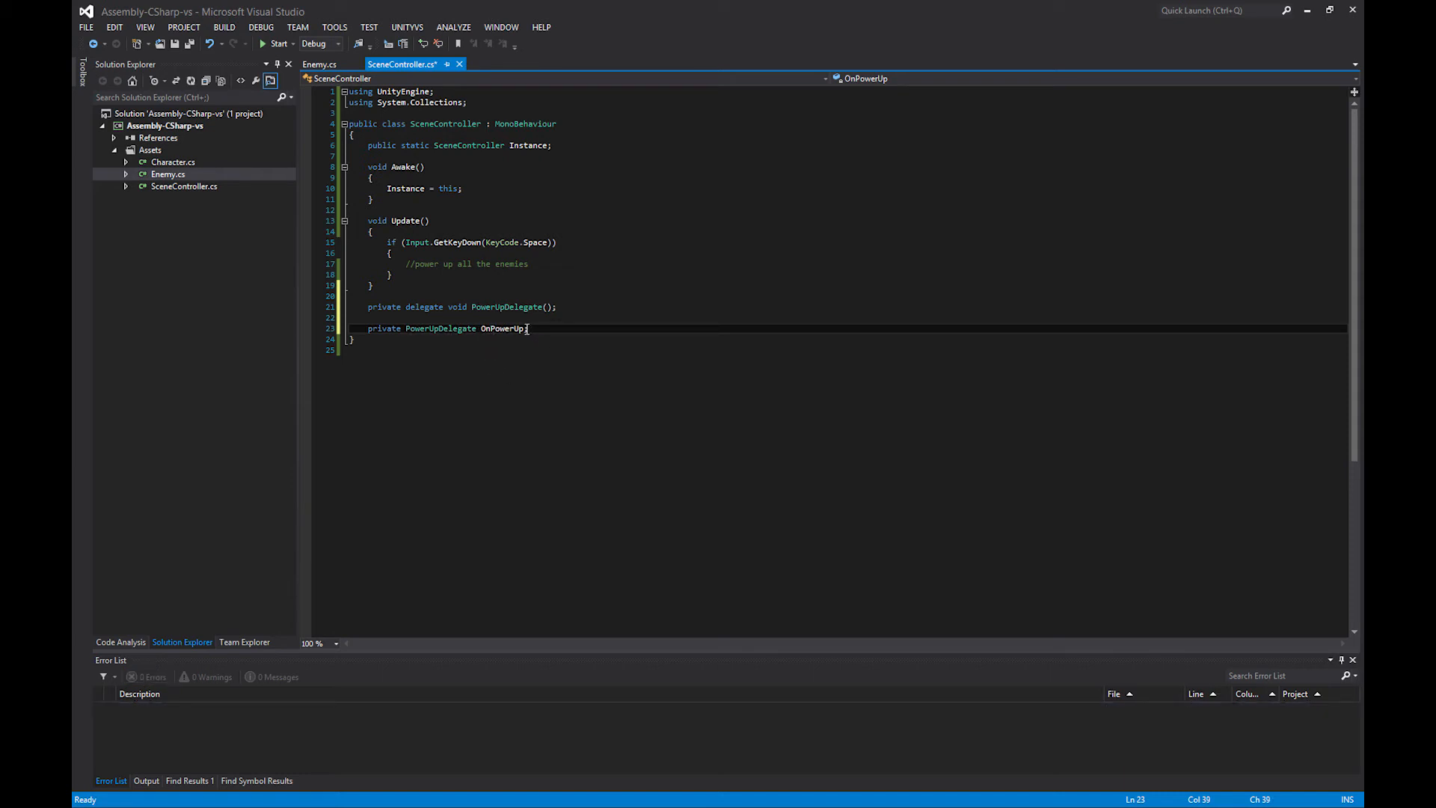
type("= new")
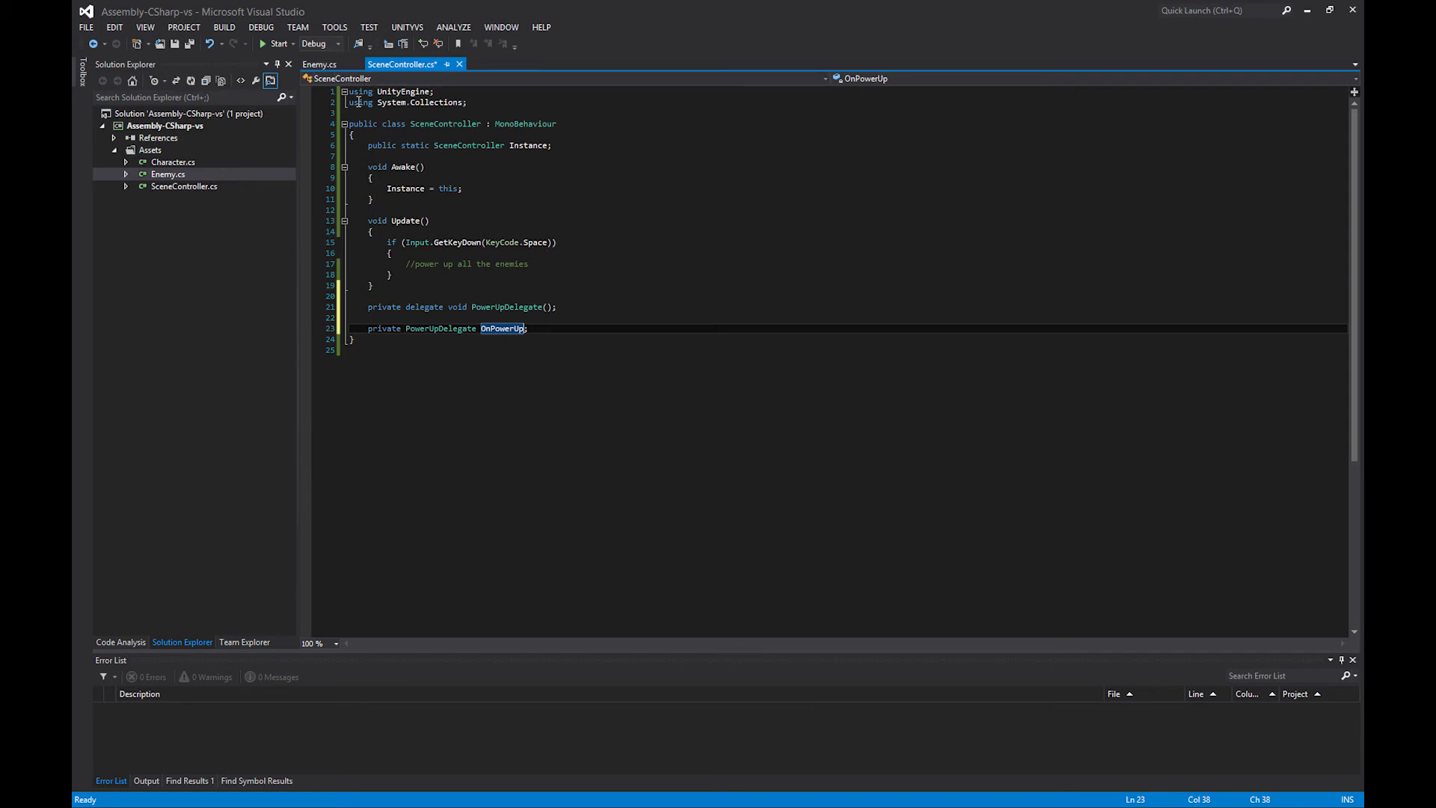
Step: Make the OnPowerUp field public in SceneController
left_click(320, 64)
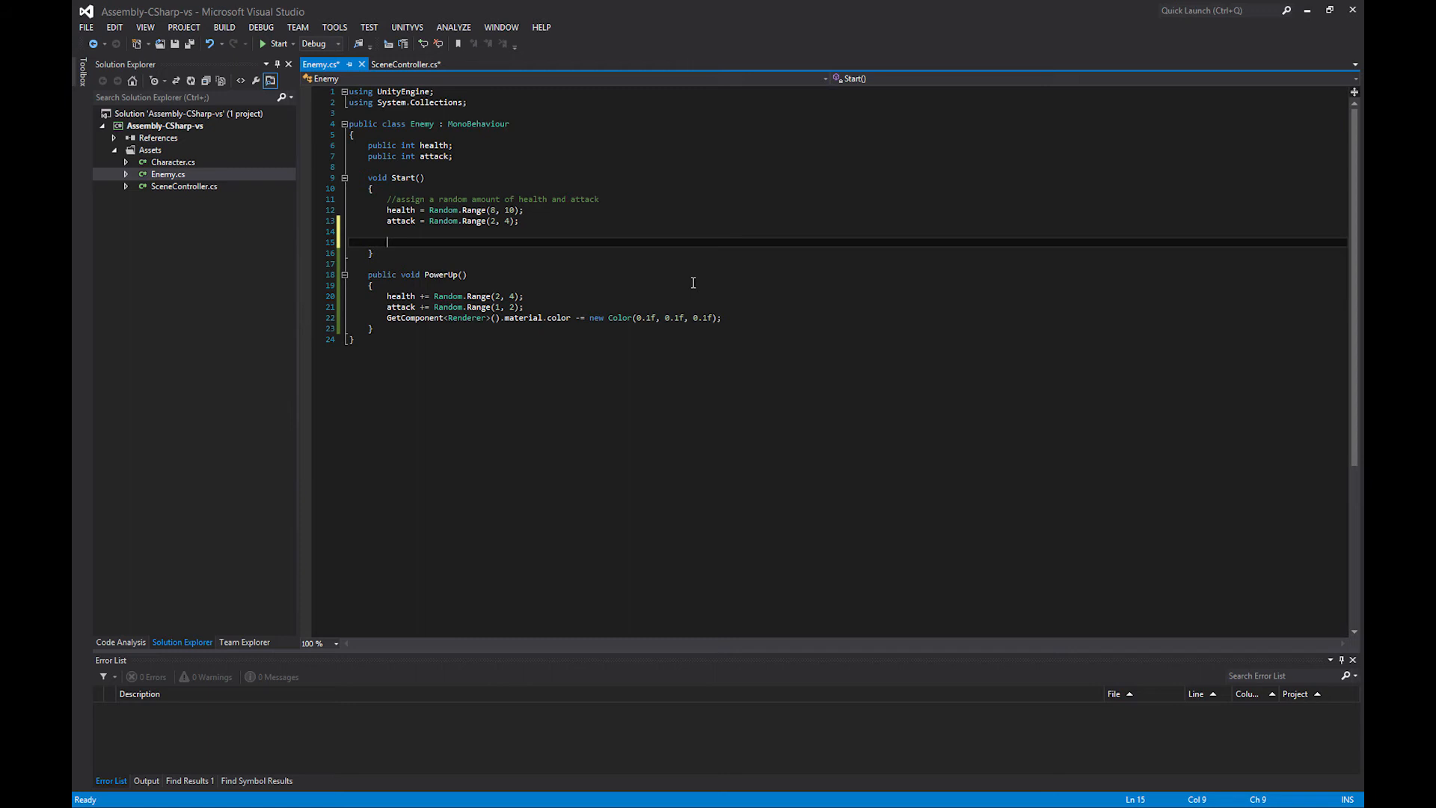
type("SceneController.Instance")
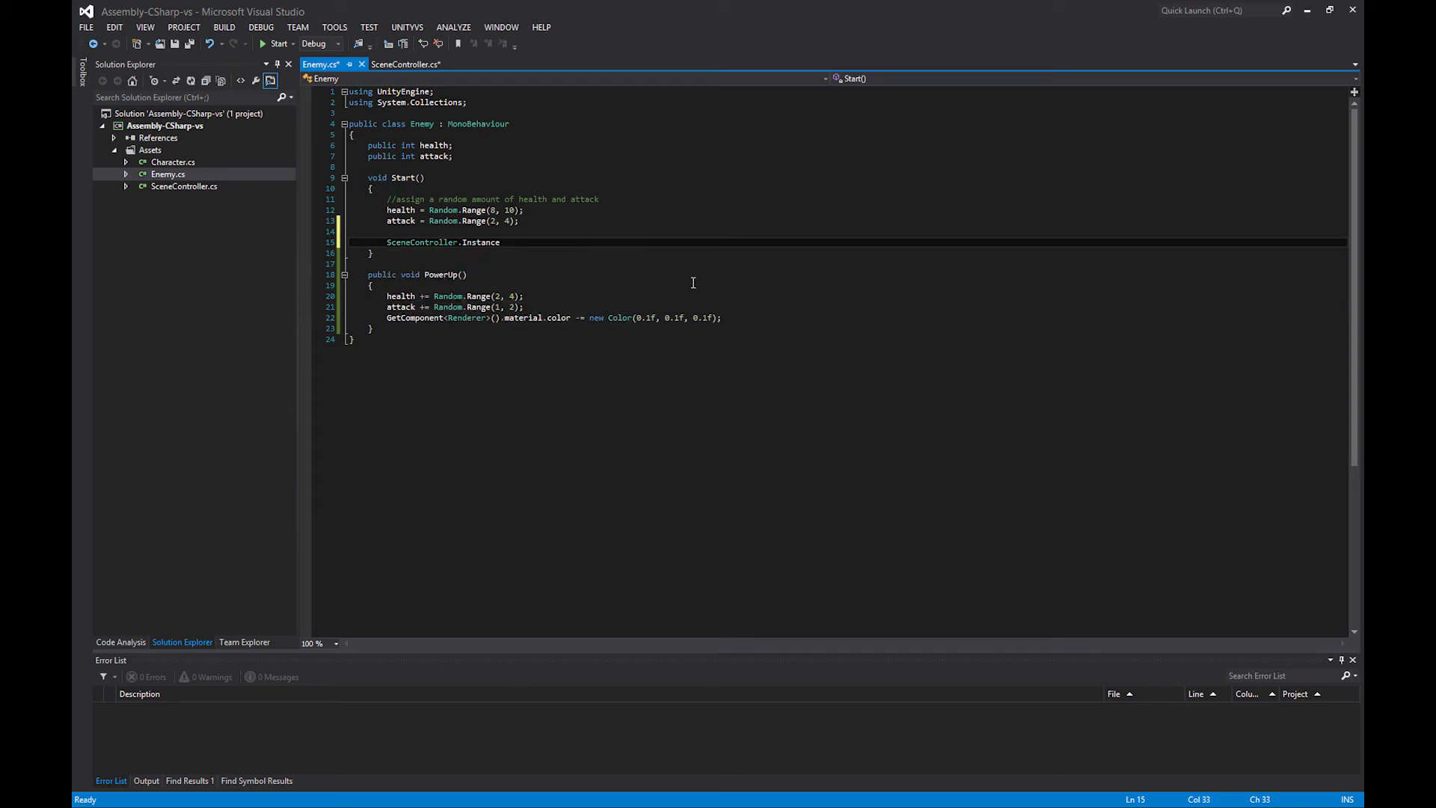
type(".")
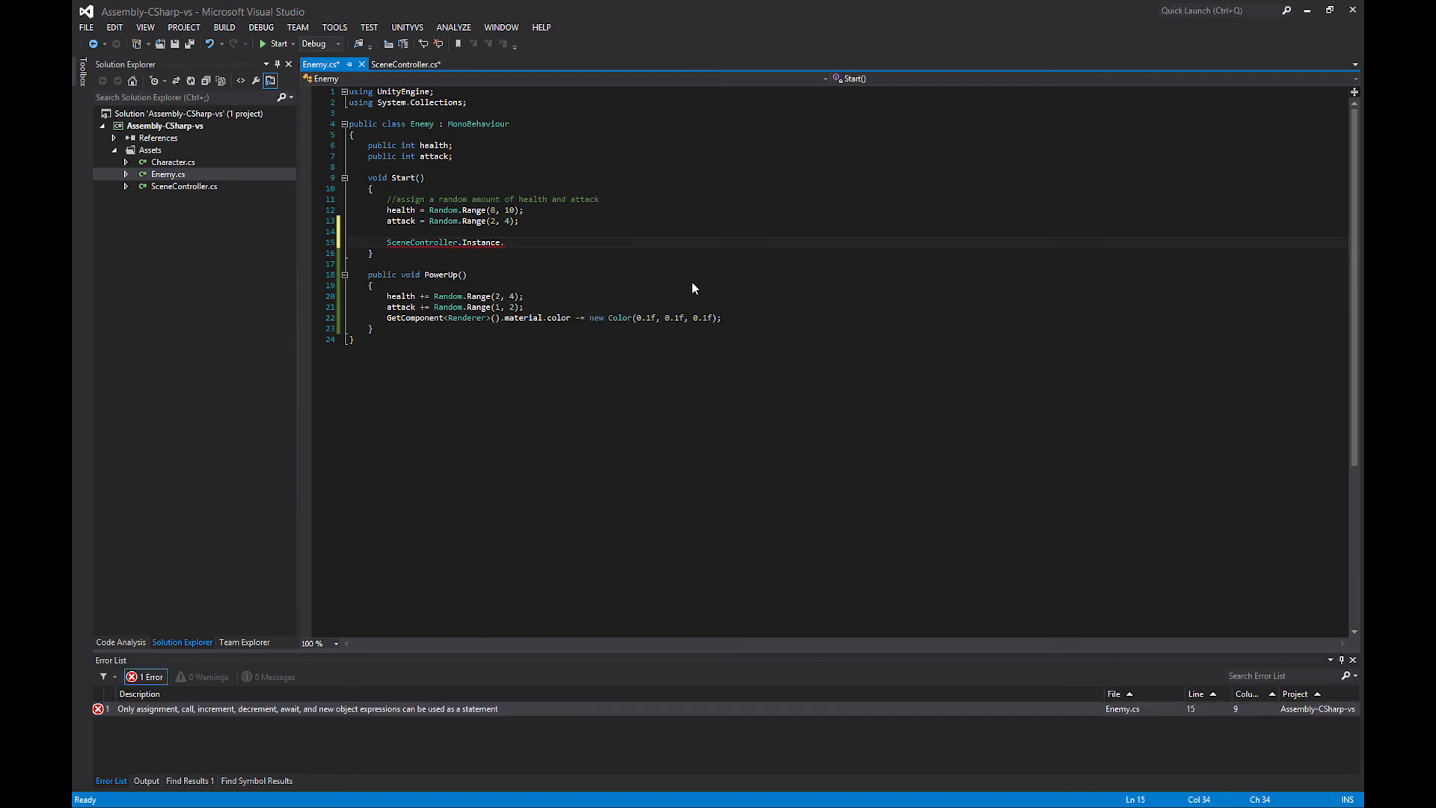
left_click(406, 64)
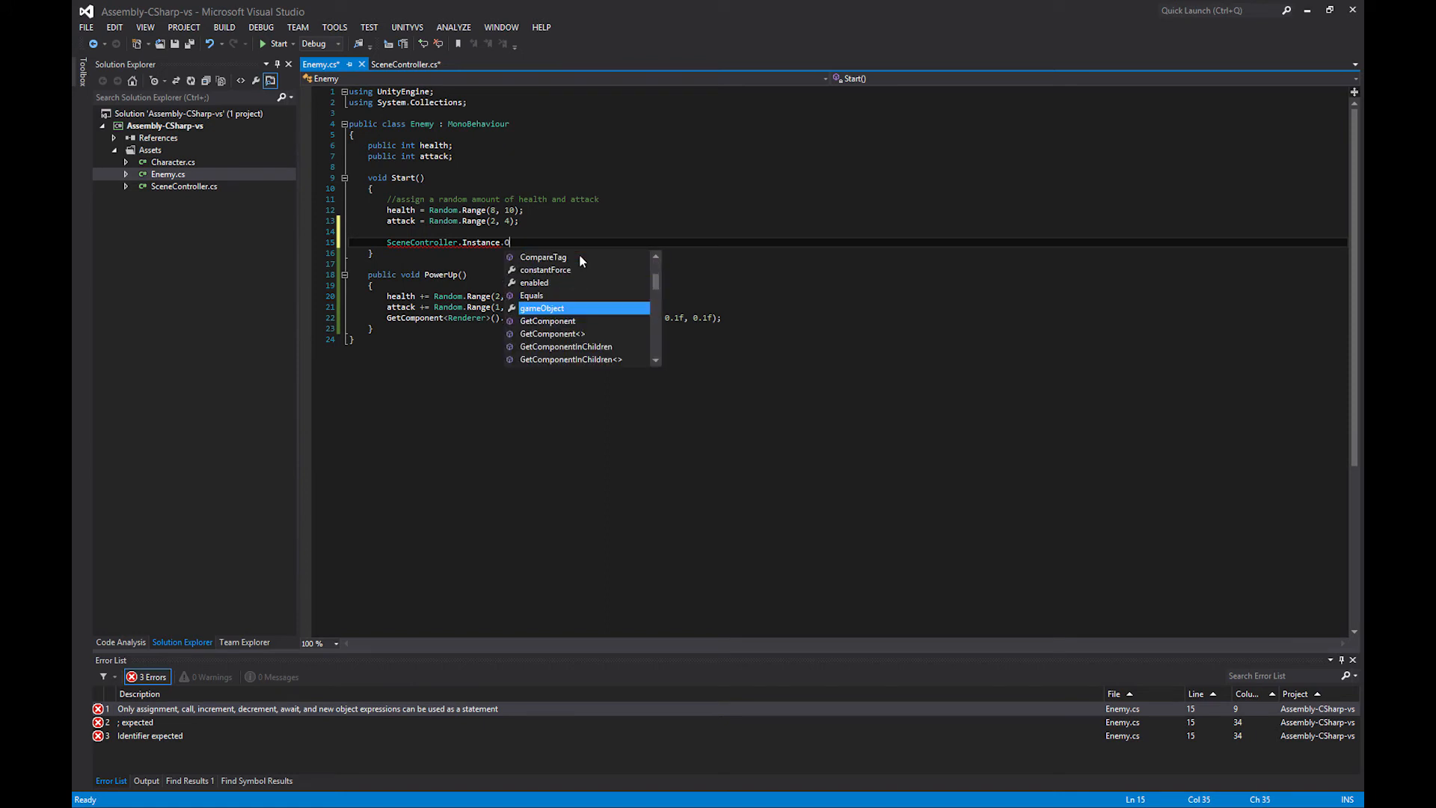
left_click(405, 64)
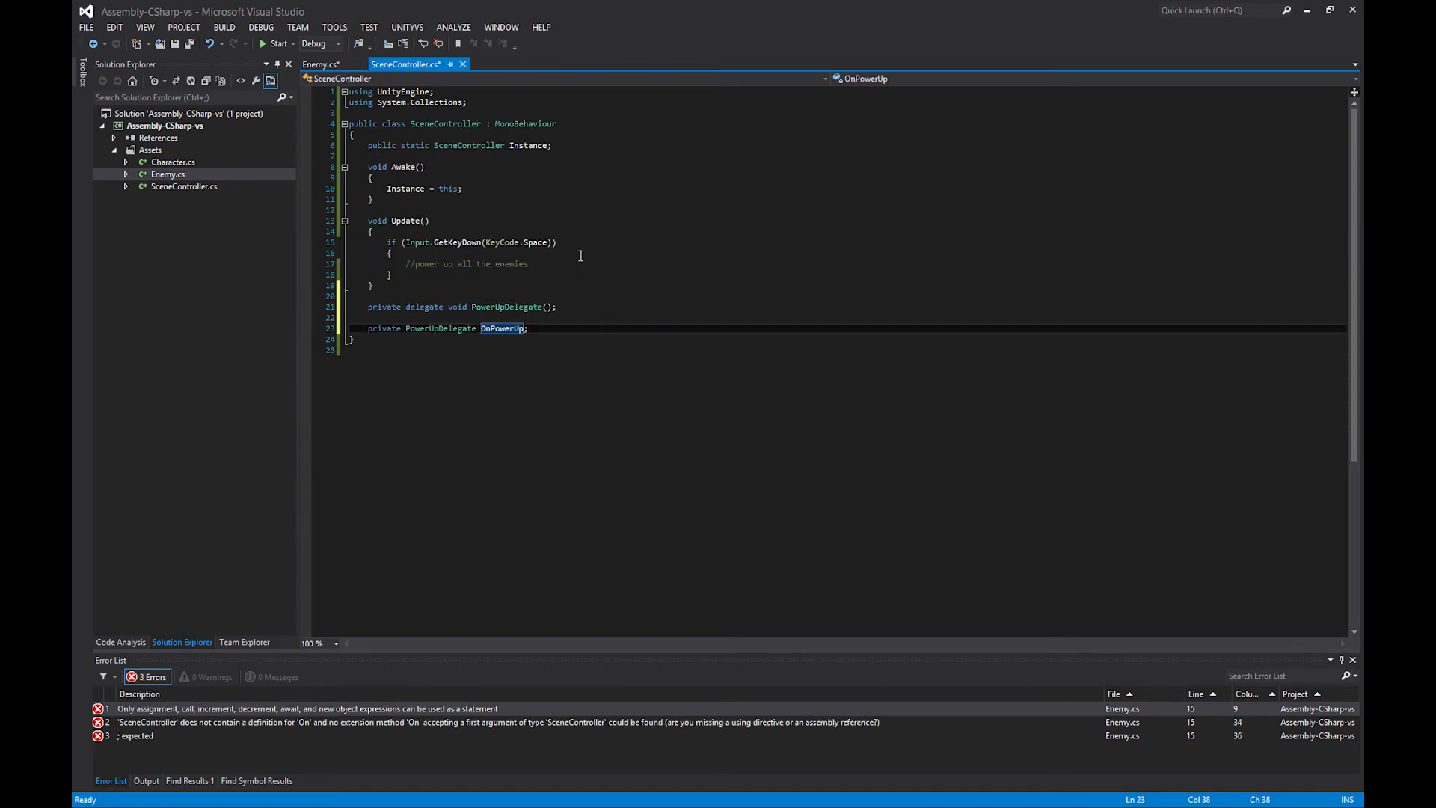
type("public")
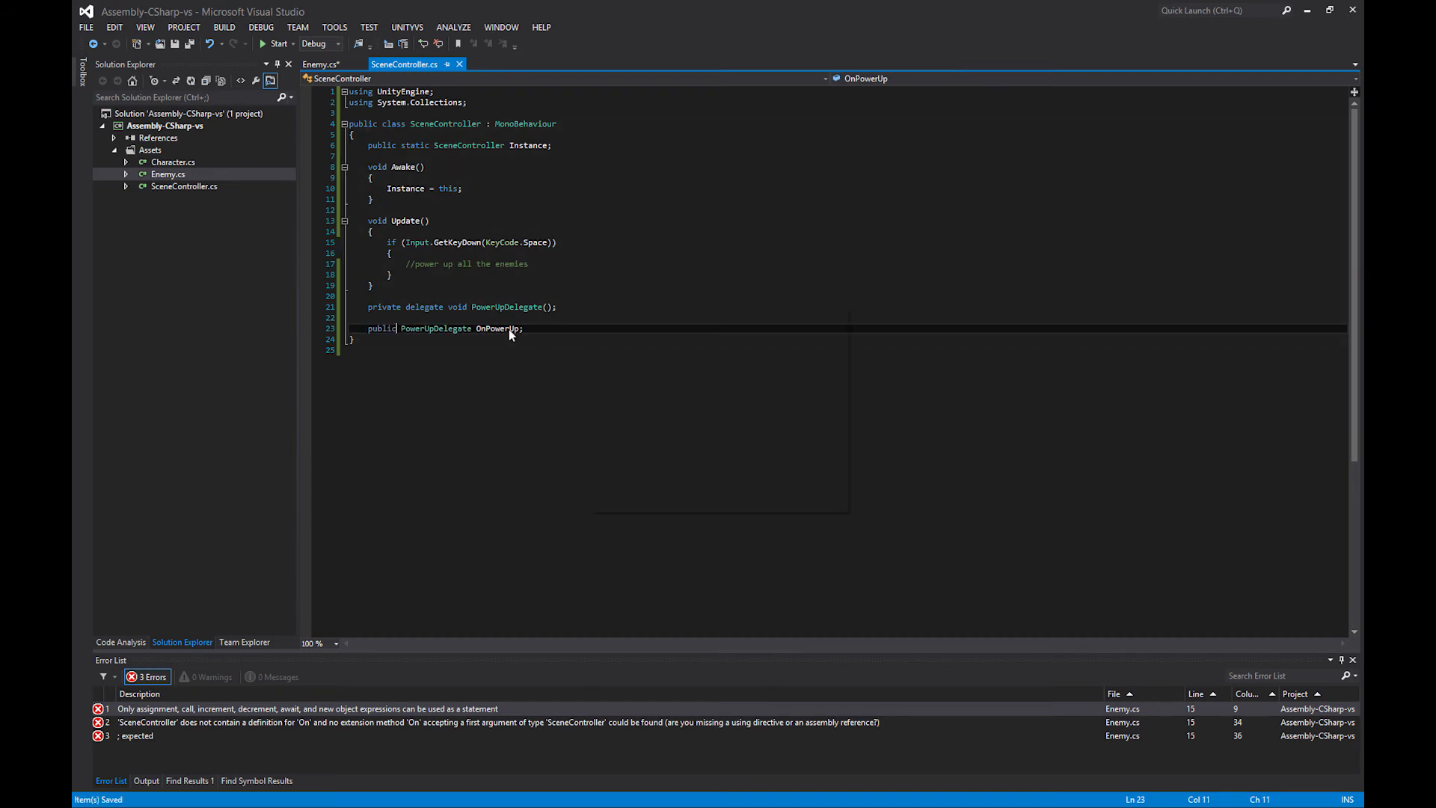
Step: In Enemy's Start, add 'SceneController.Instance.OnPowerUp += PowerUp;'
left_click(319, 64)
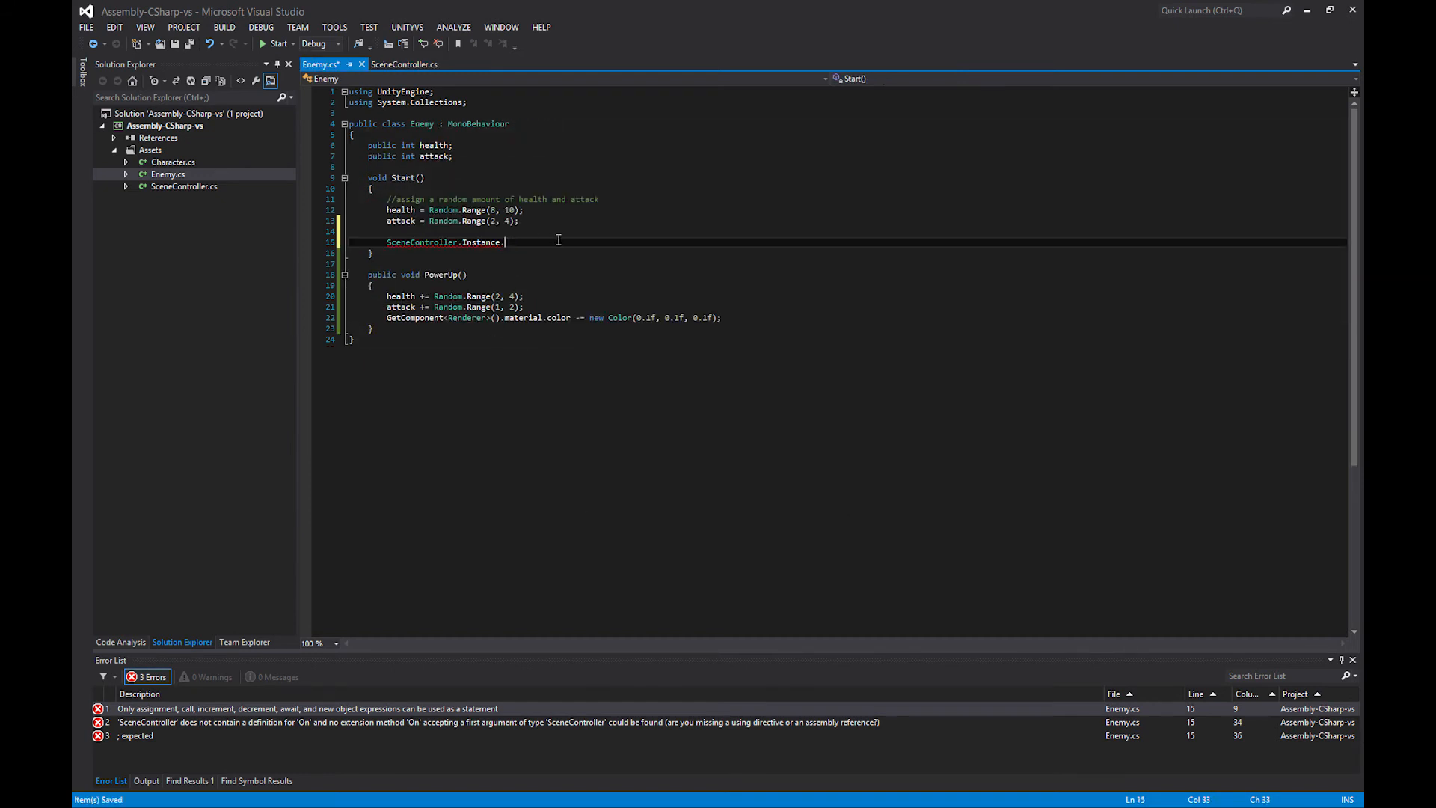
type("OnPowerUp +=")
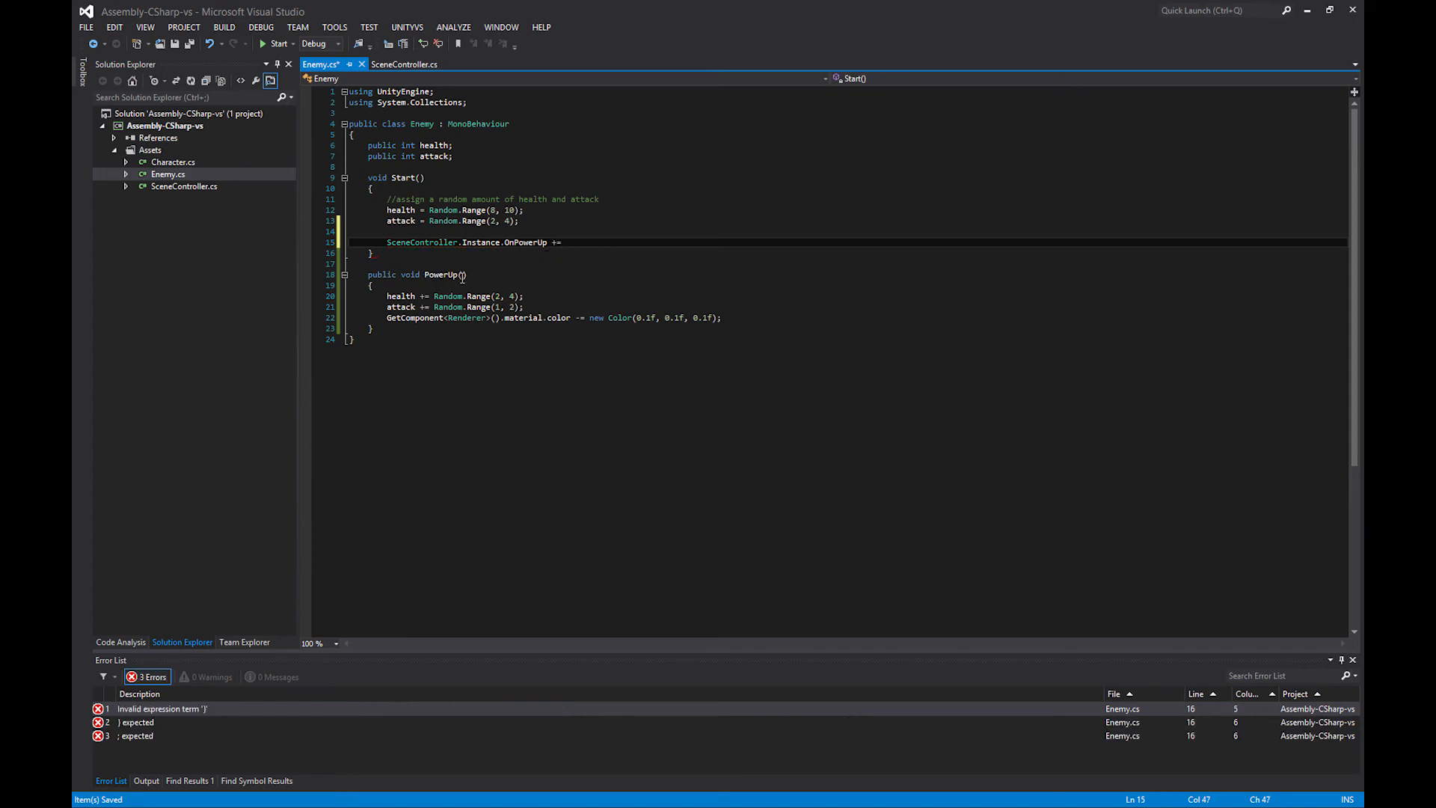
type("PowerUp;")
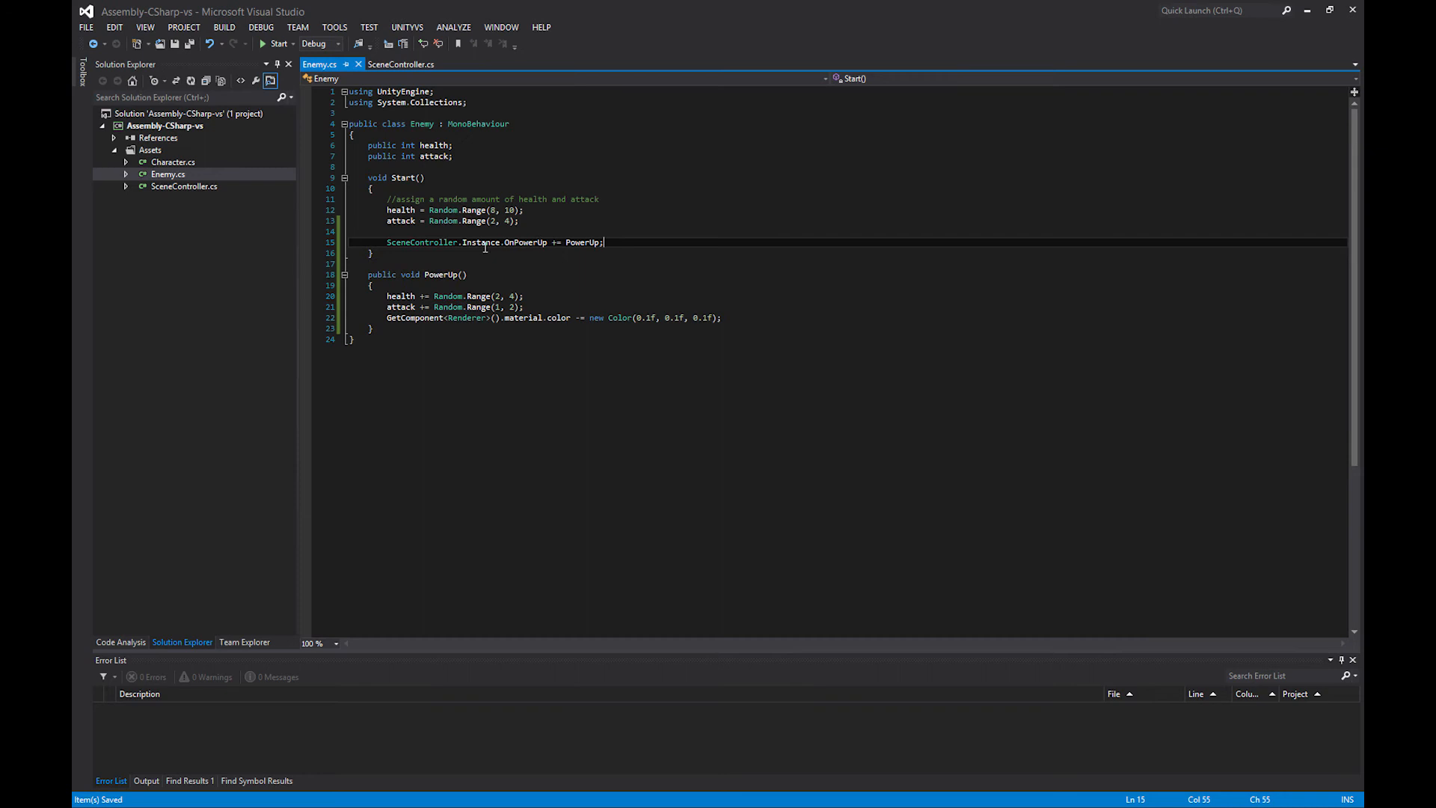
left_click(400, 64)
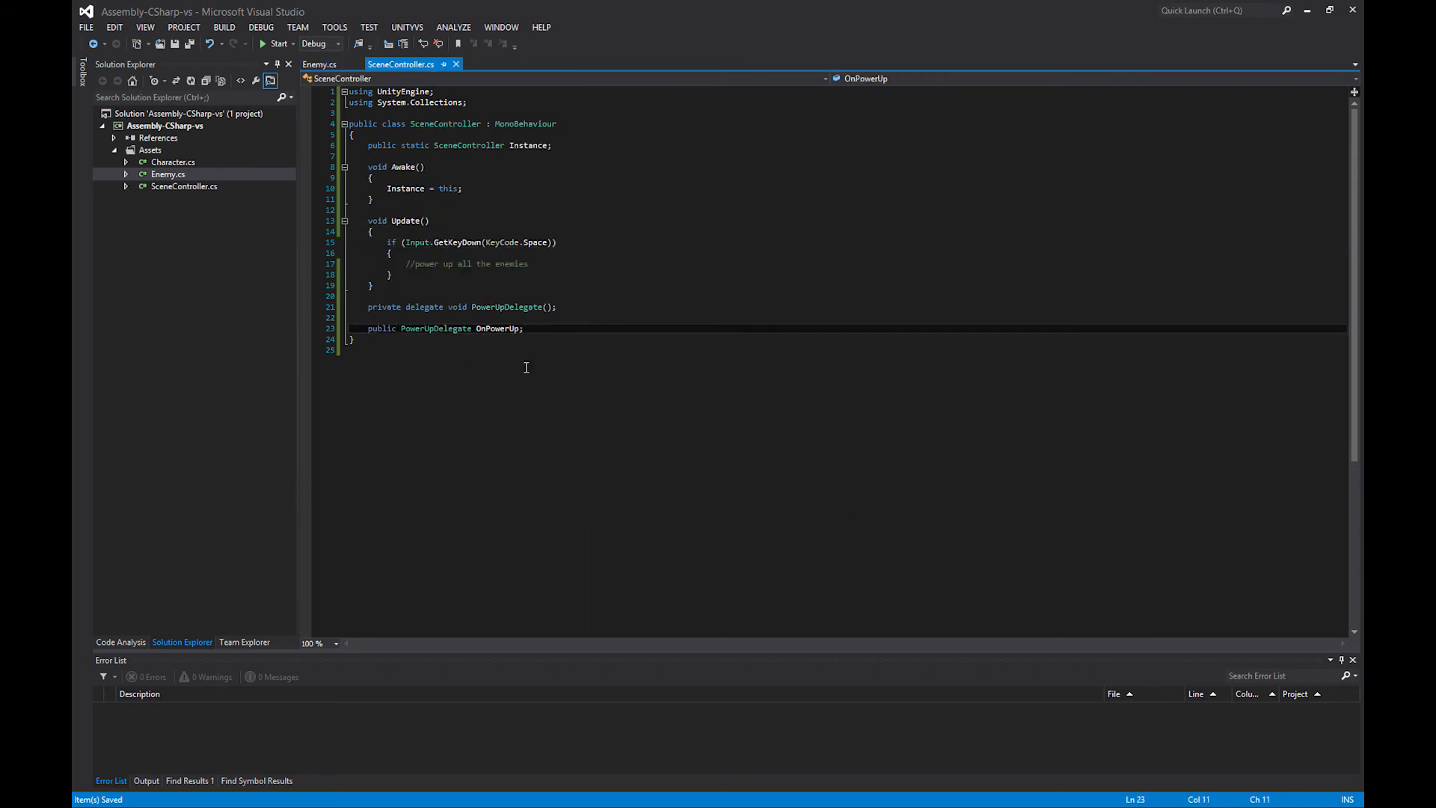
Step: Replace the power-up comment in Update with 'OnPowerUp();', then go to Unity
left_click(321, 64)
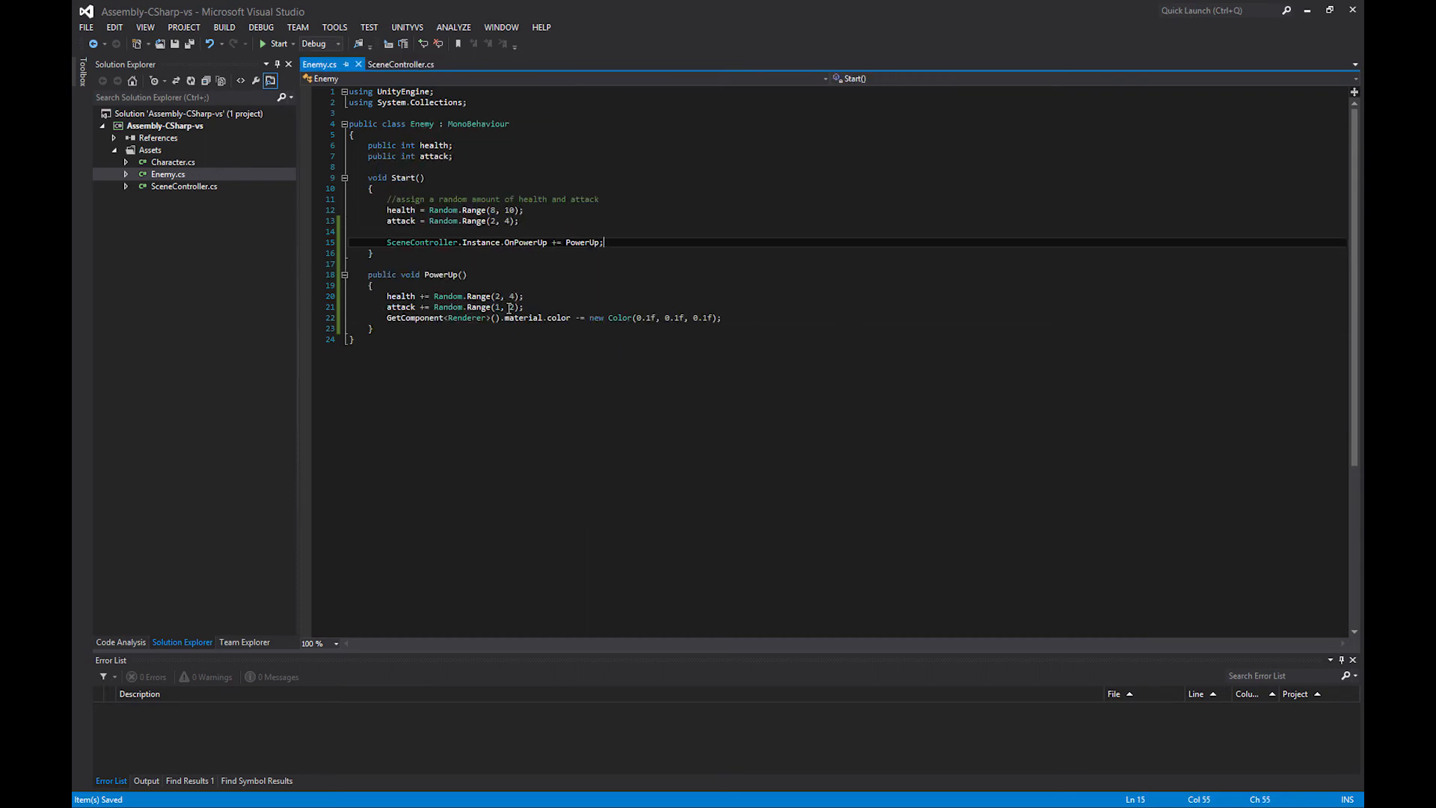
left_click(400, 64)
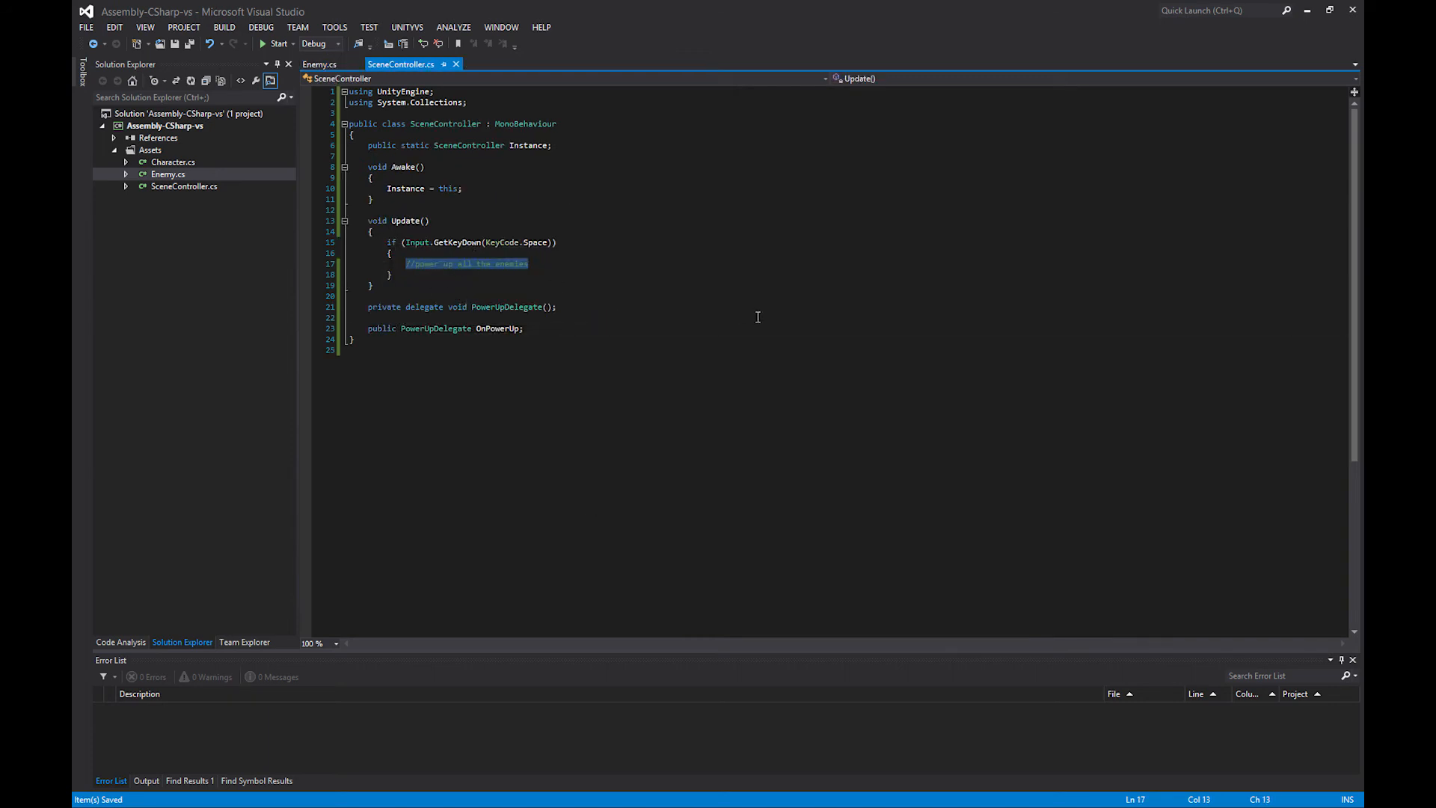
type("OnPowerUp();")
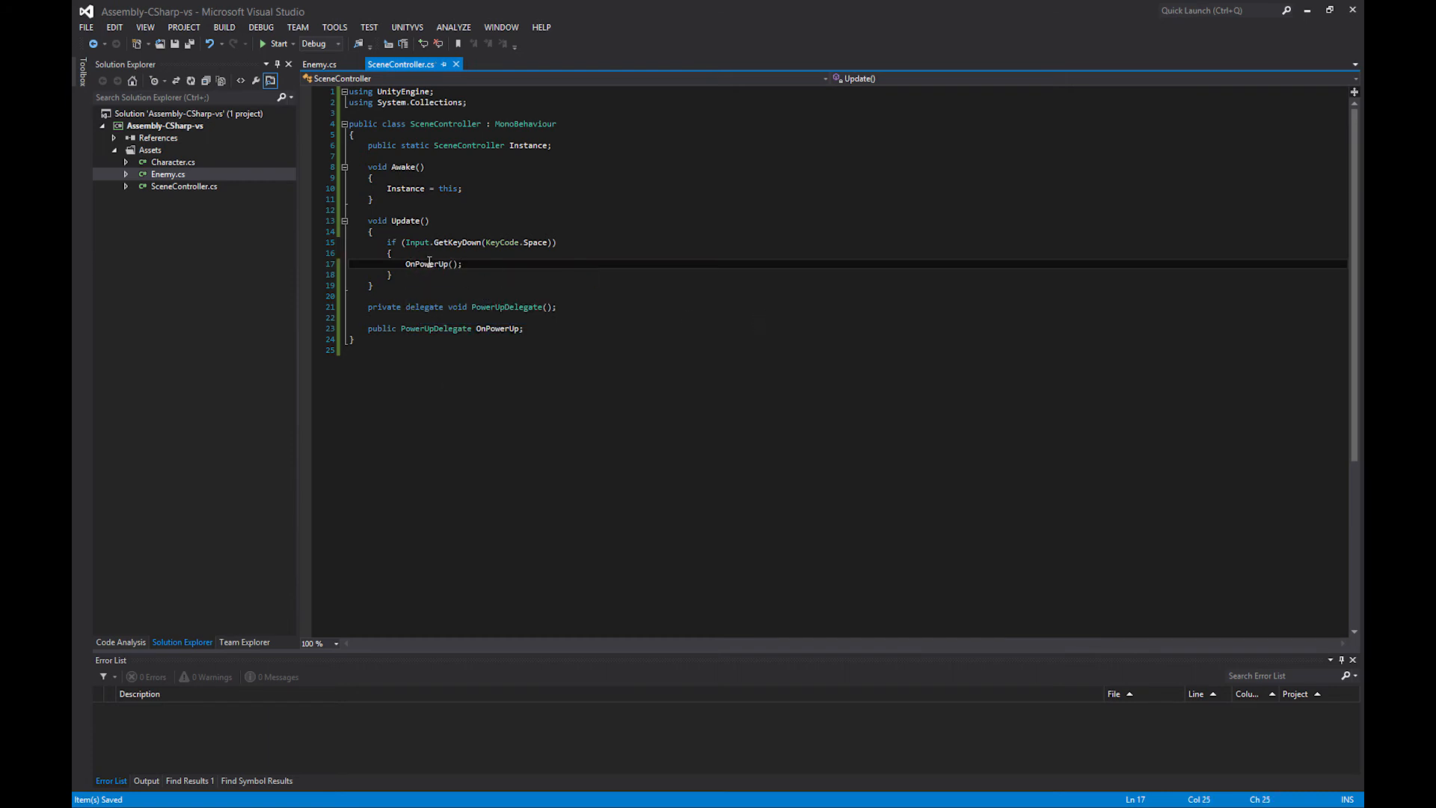
left_click(321, 64)
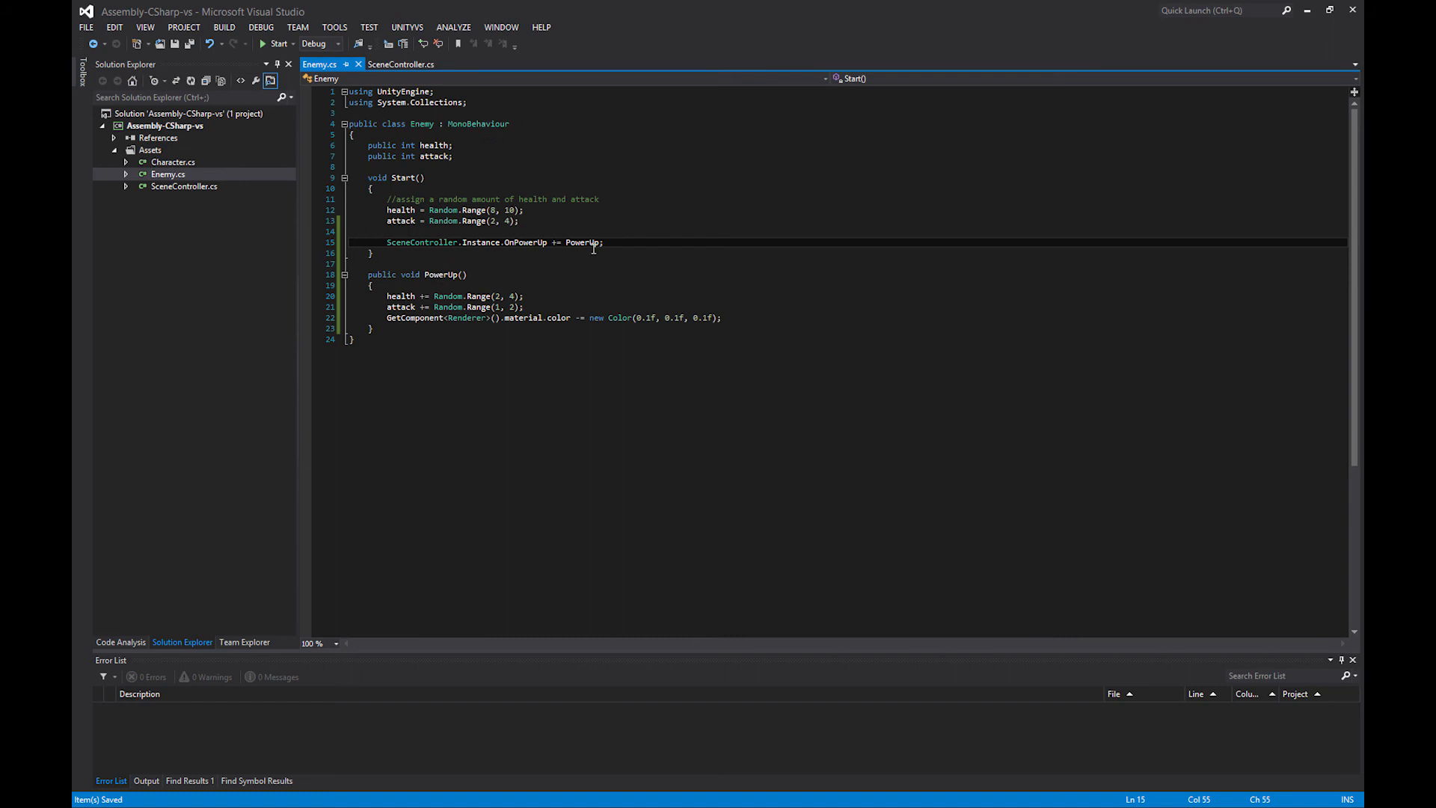
mouse_move(514, 269)
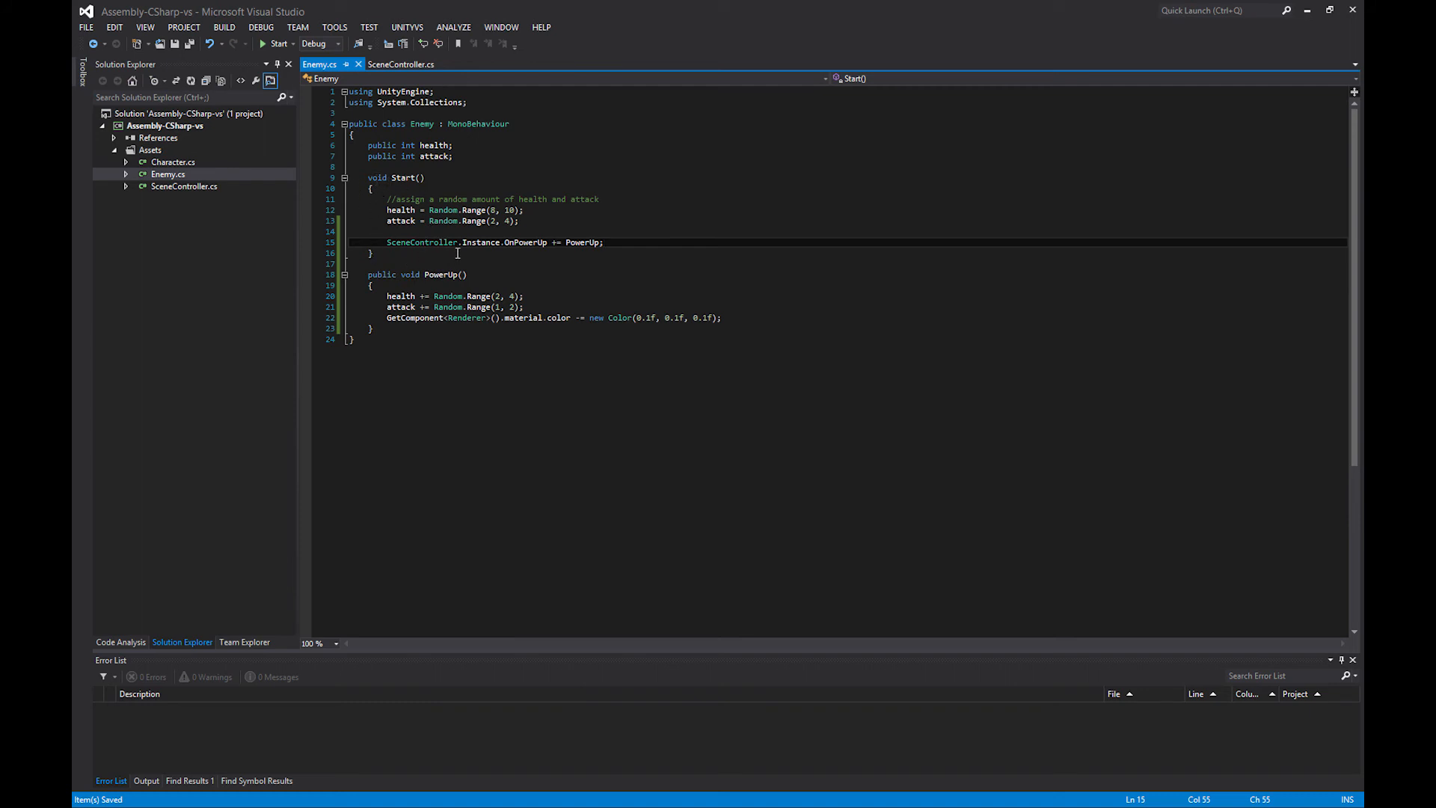
left_click(400, 64)
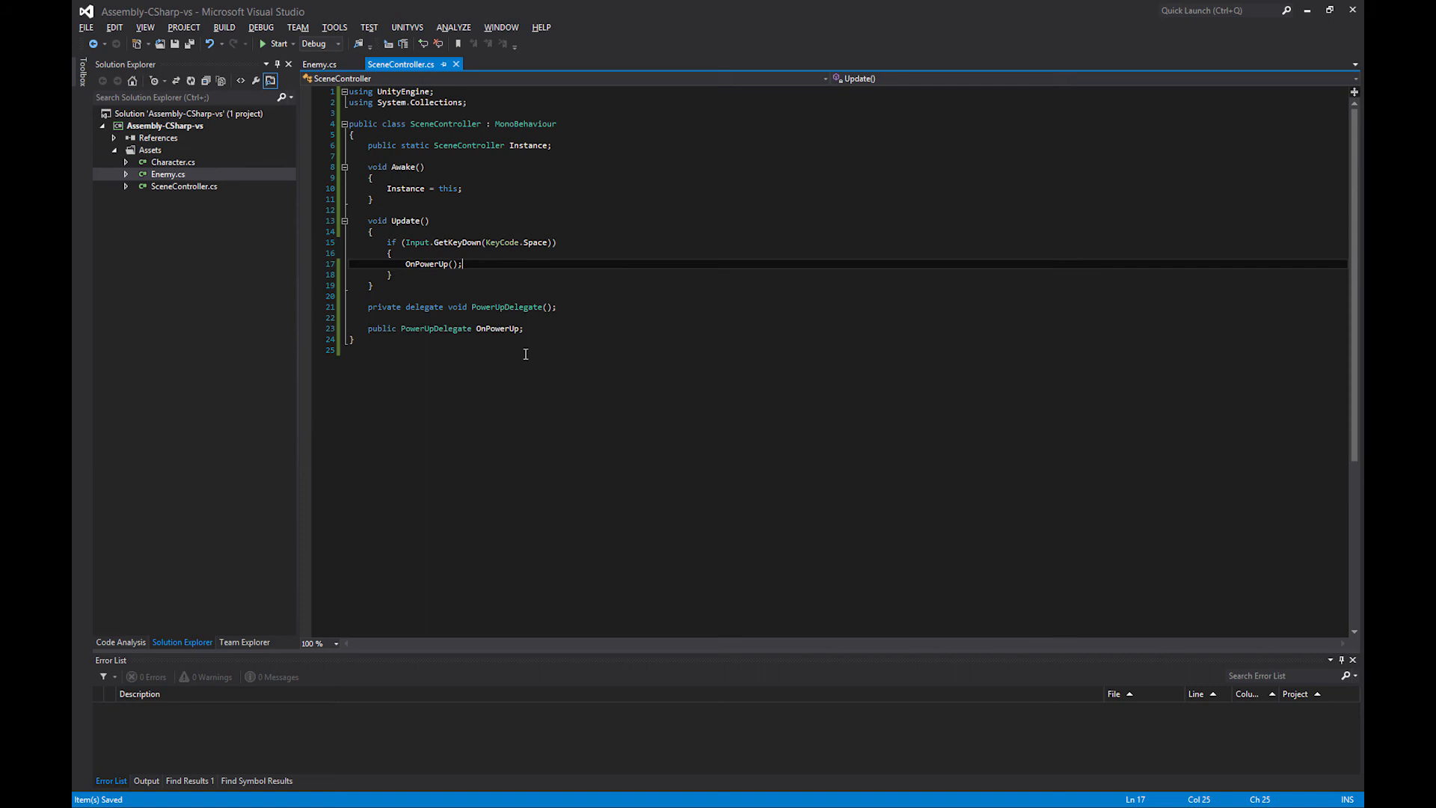
left_click(320, 64)
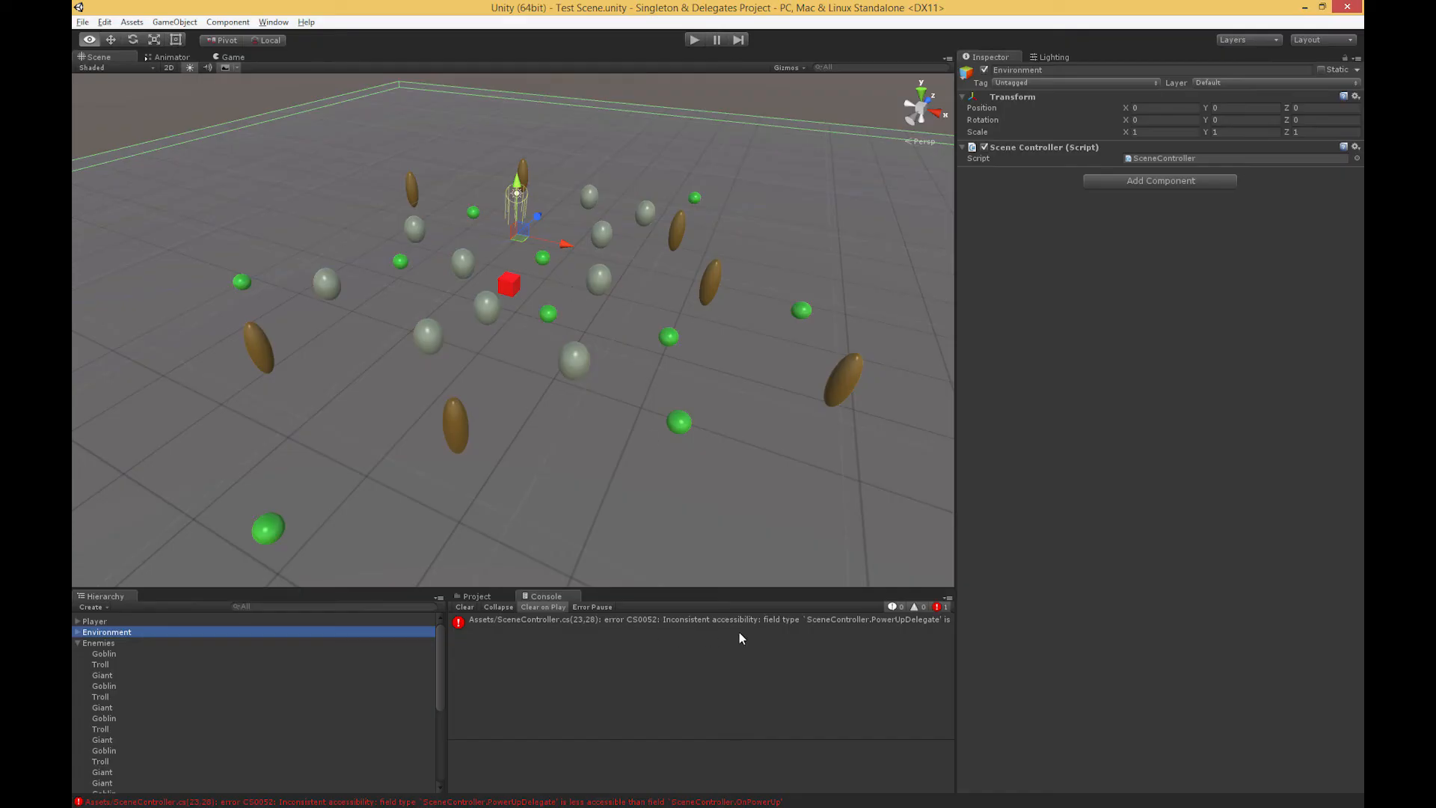
Step: Change PowerUpDelegate from private to public to fix the CS0052 error
left_click(641, 619)
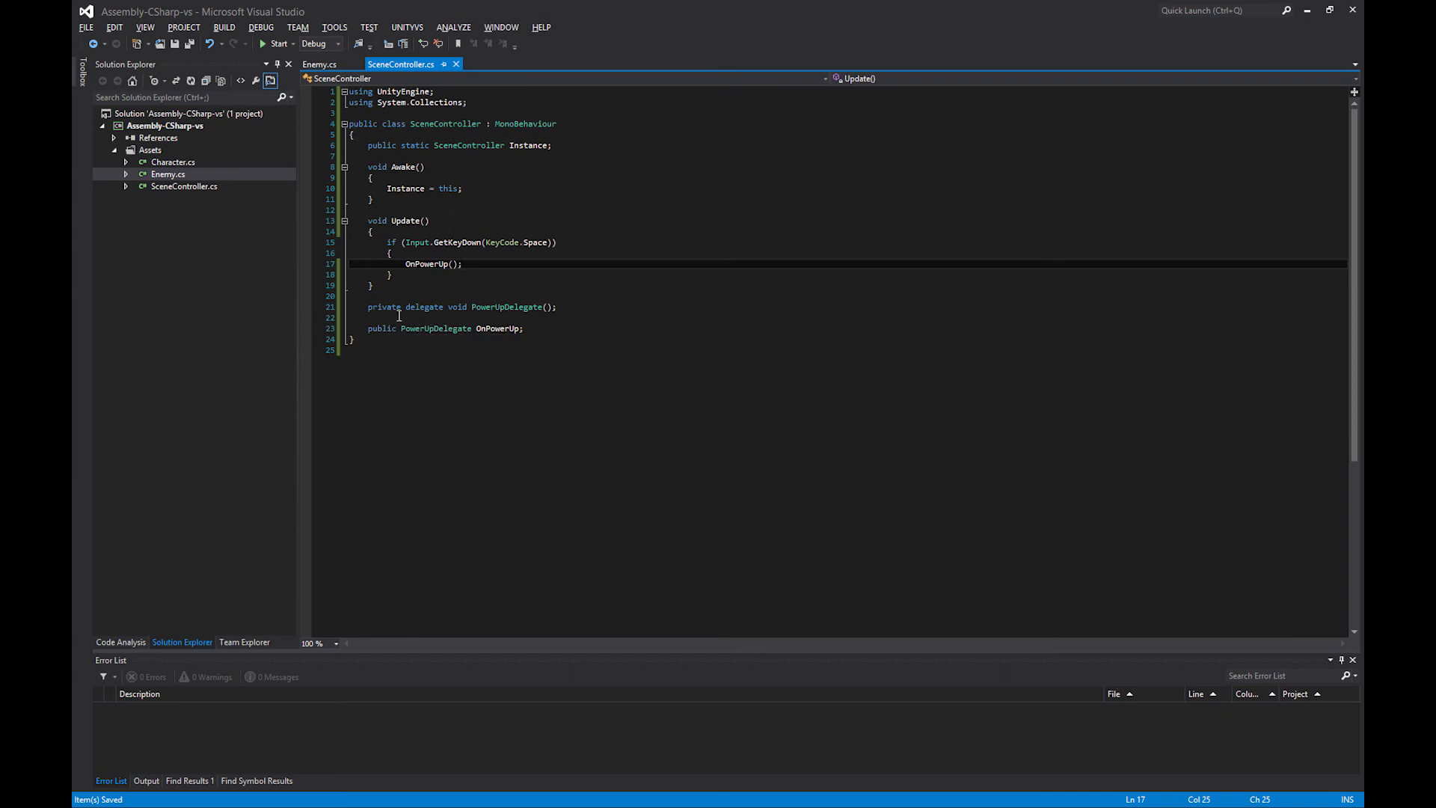
left_click(320, 65)
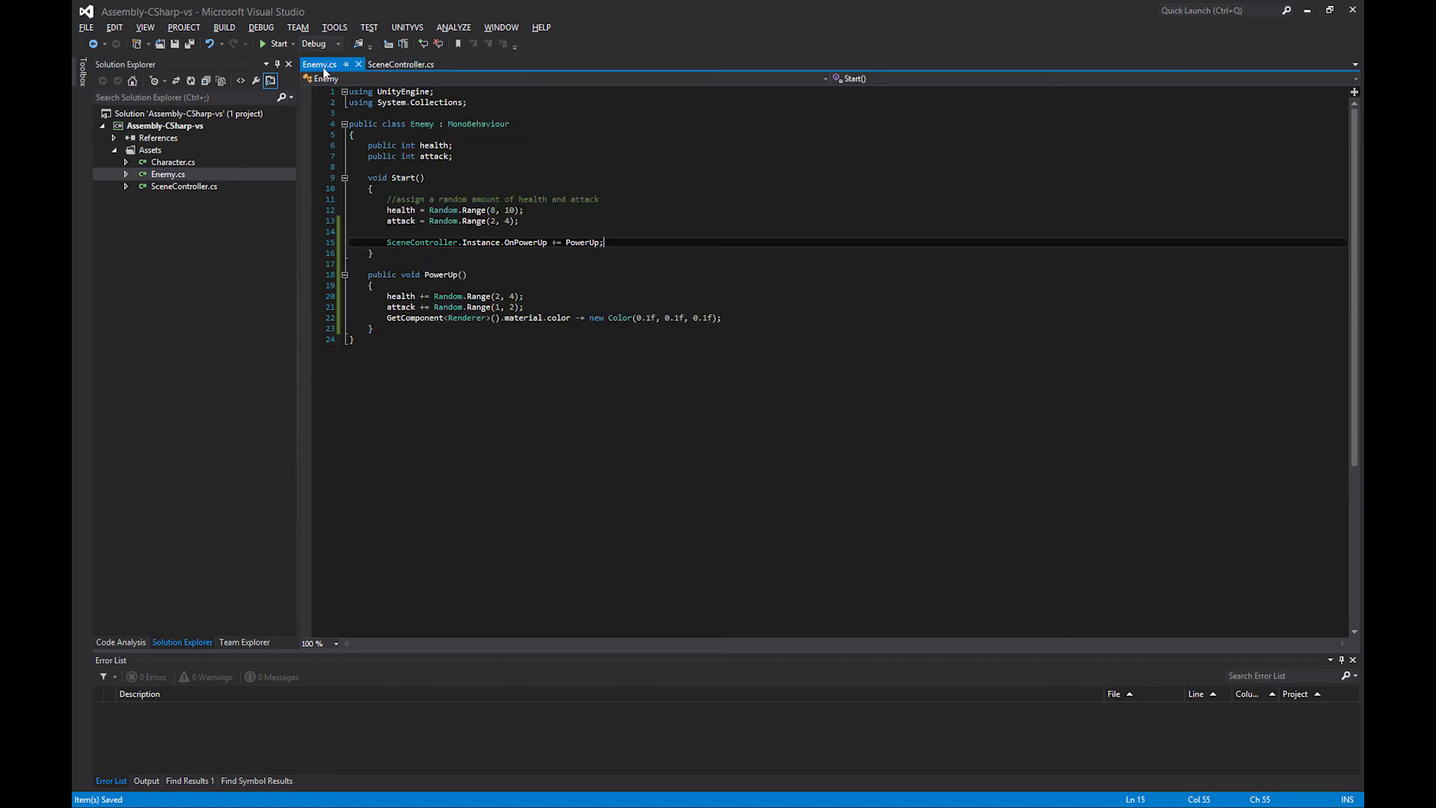
left_click(400, 65)
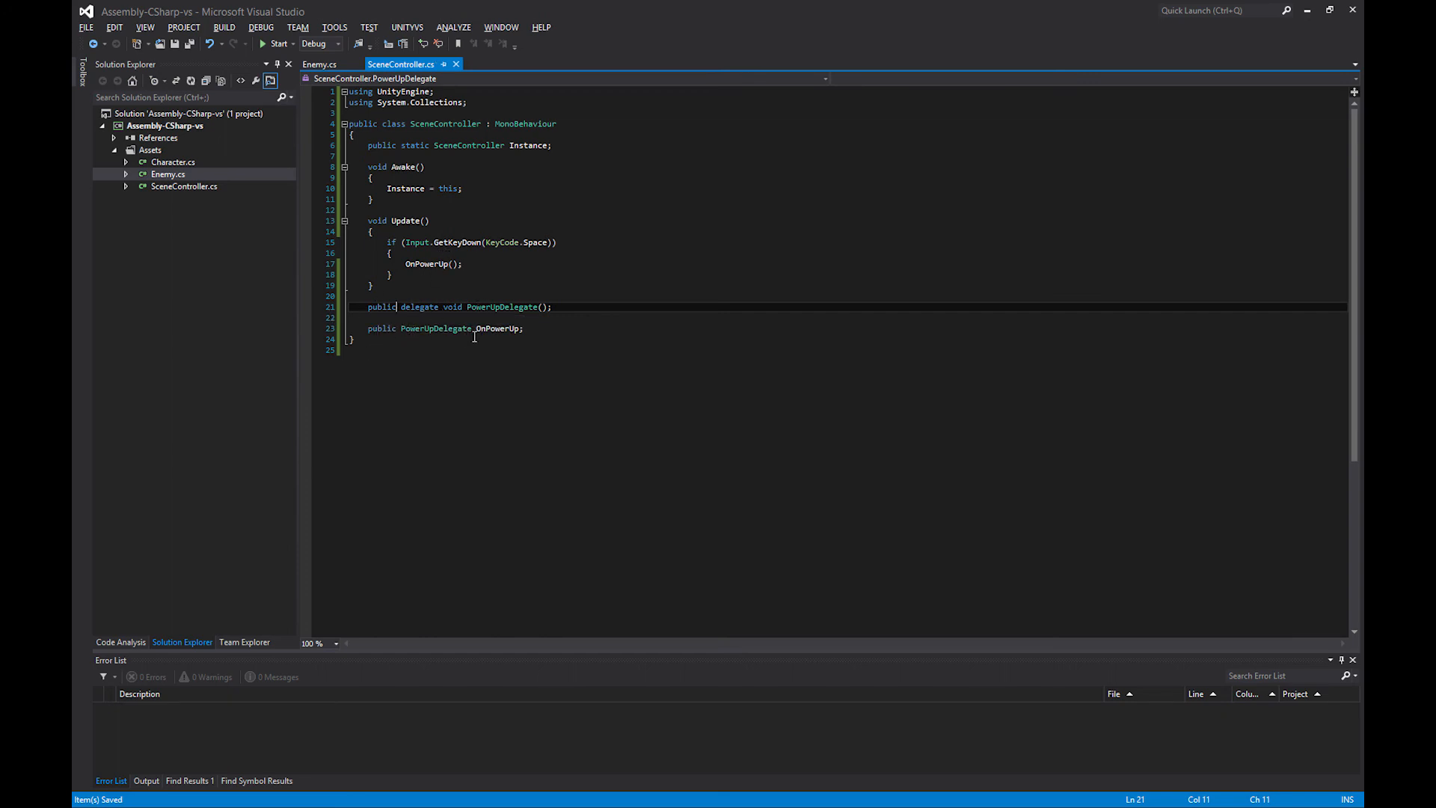
mouse_move(624, 422)
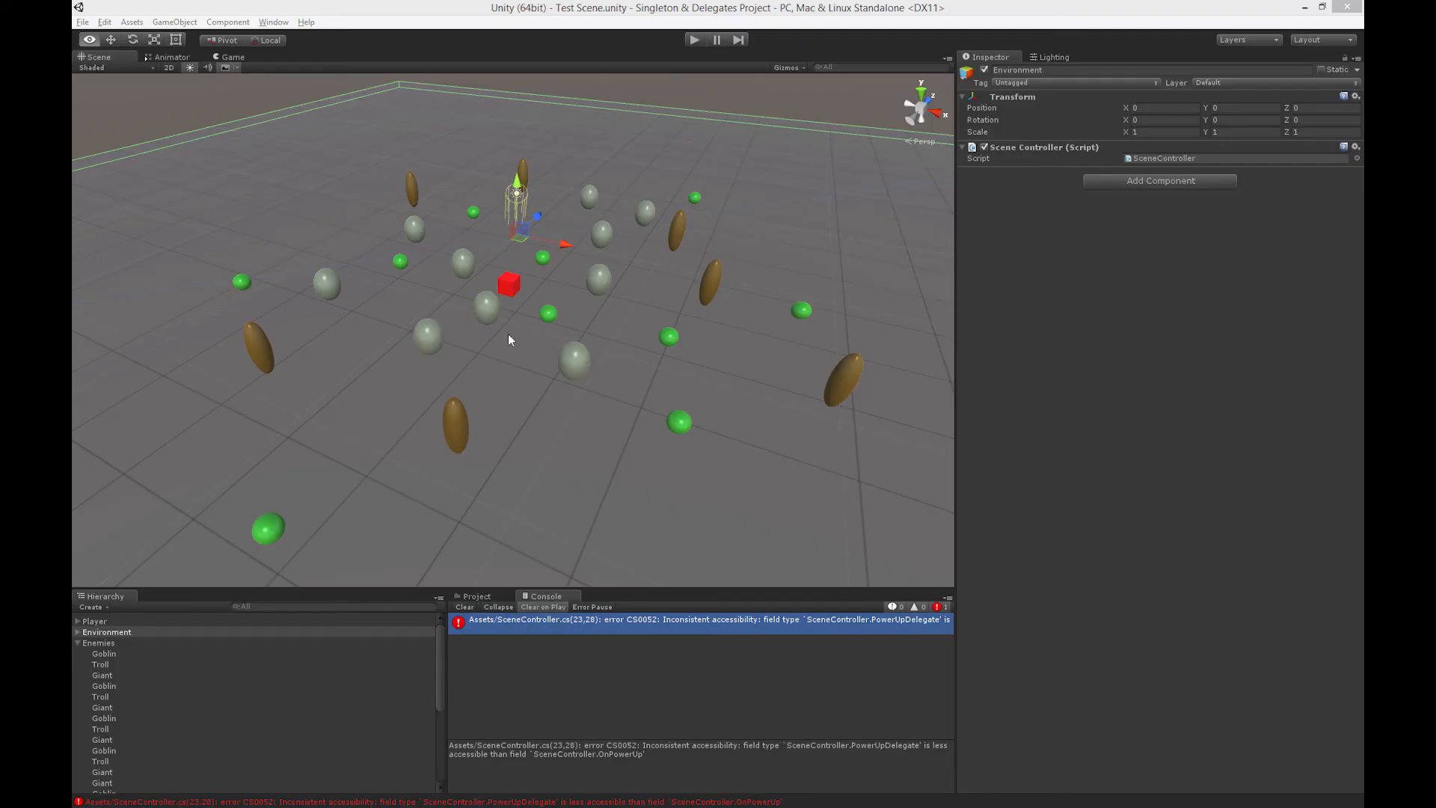
Step: Clear the Console error and press Play to test the power-up
left_click(464, 607)
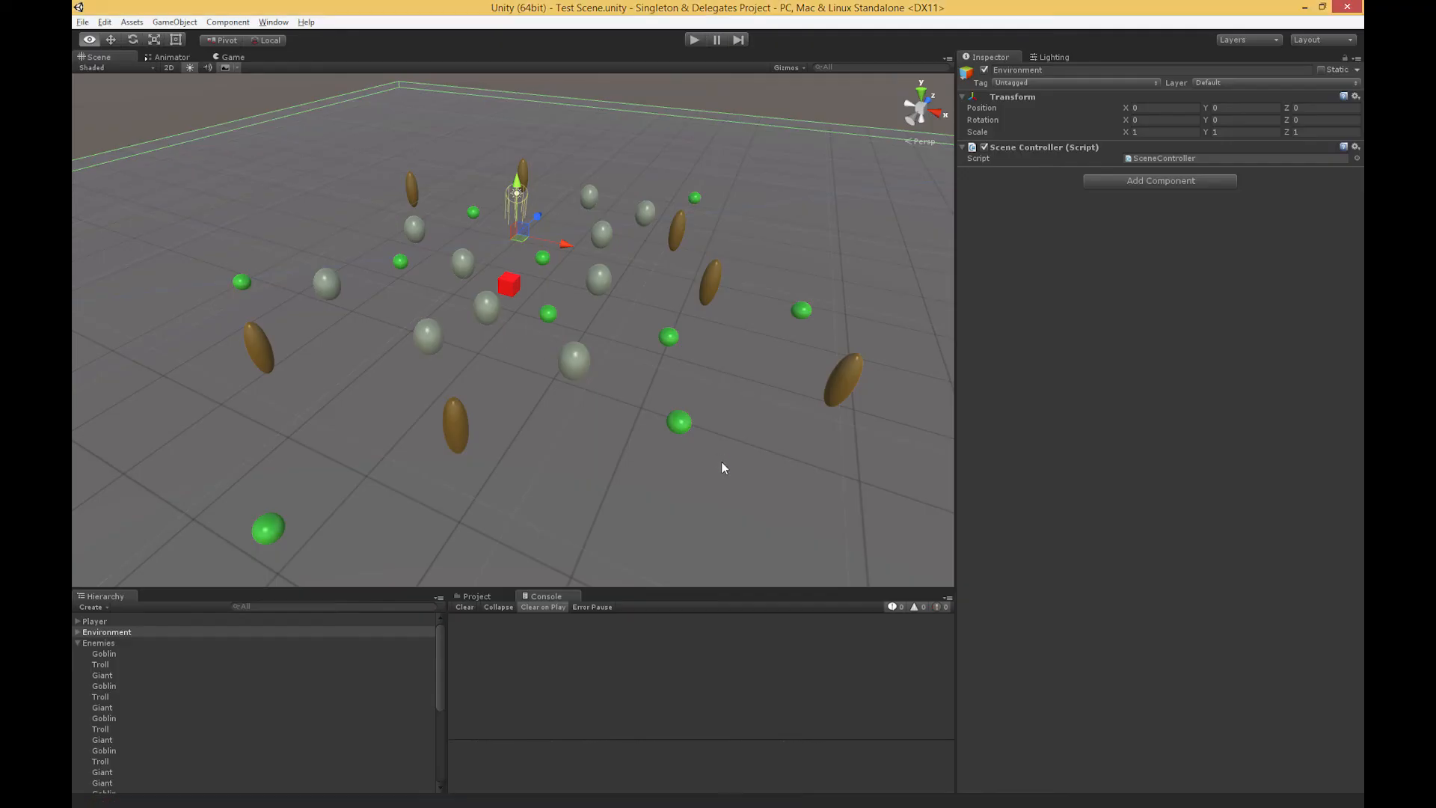
mouse_move(742, 370)
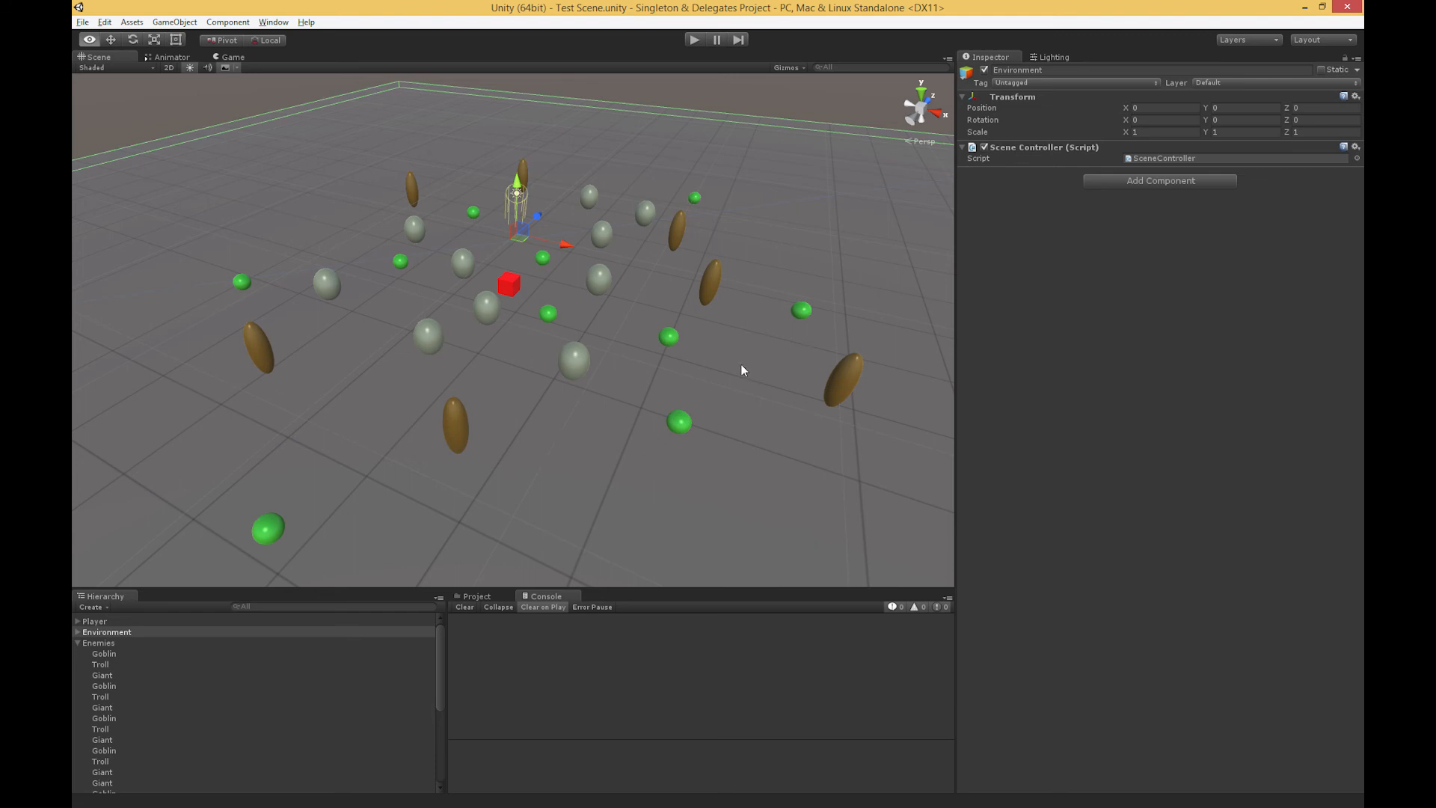
mouse_move(615, 113)
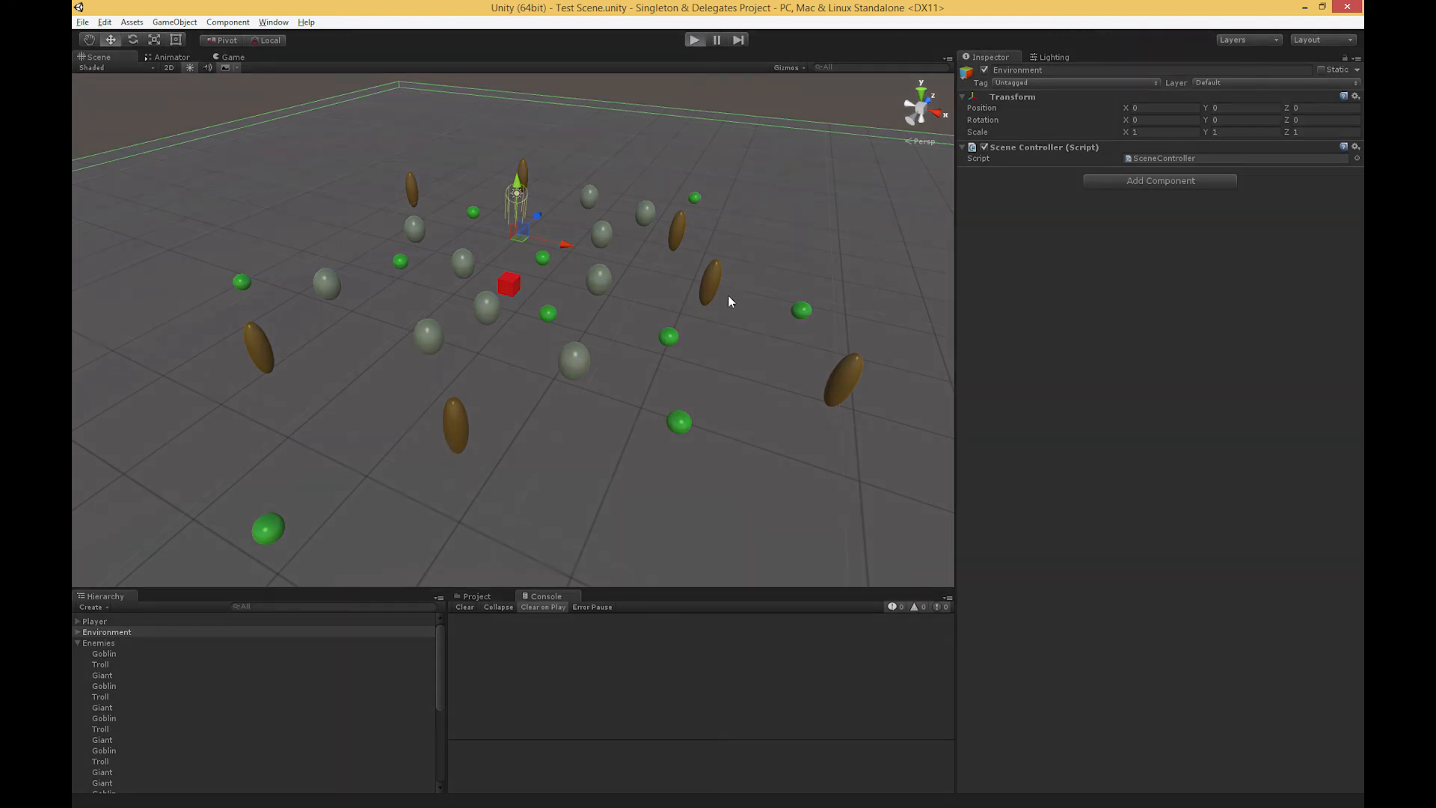
left_click(694, 40)
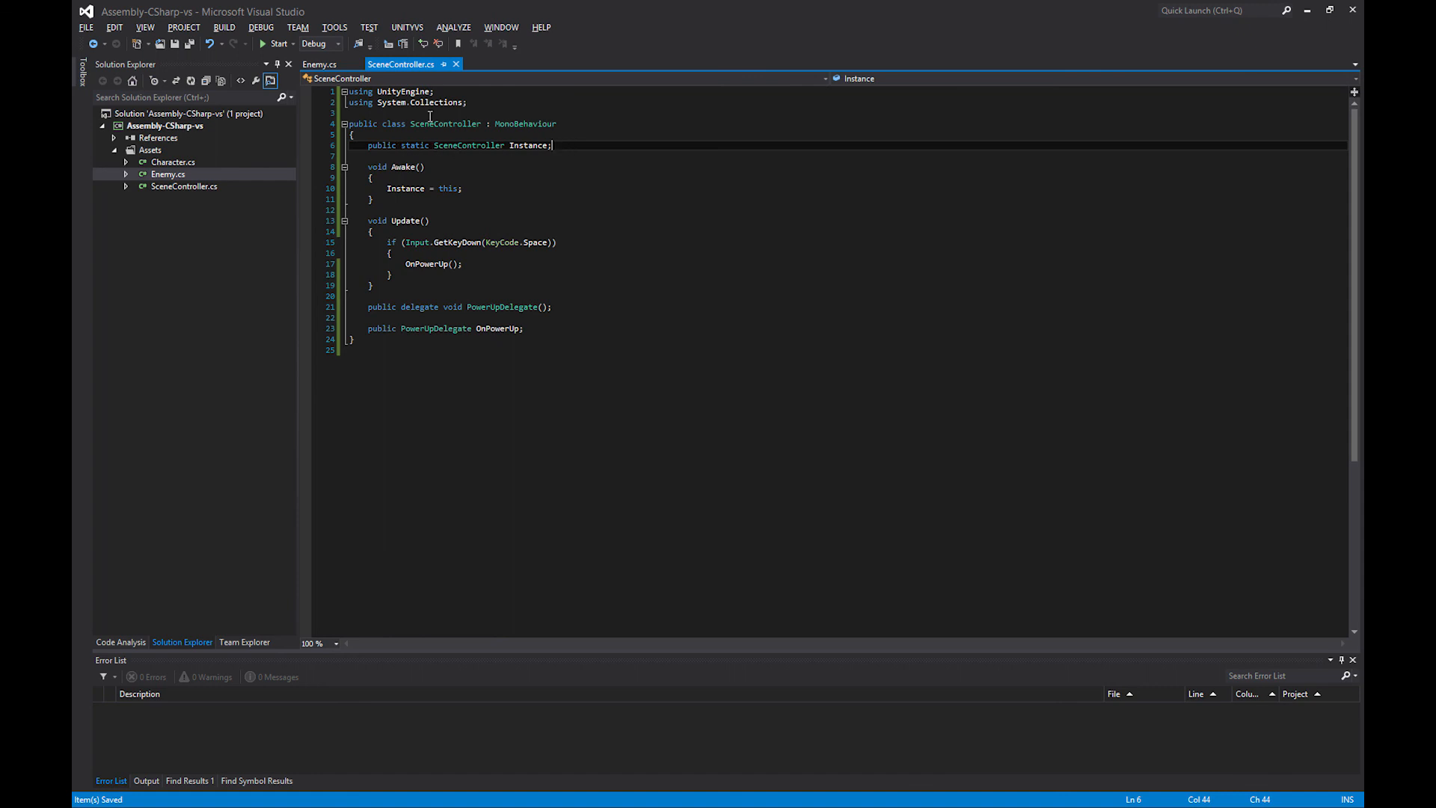
mouse_move(648, 168)
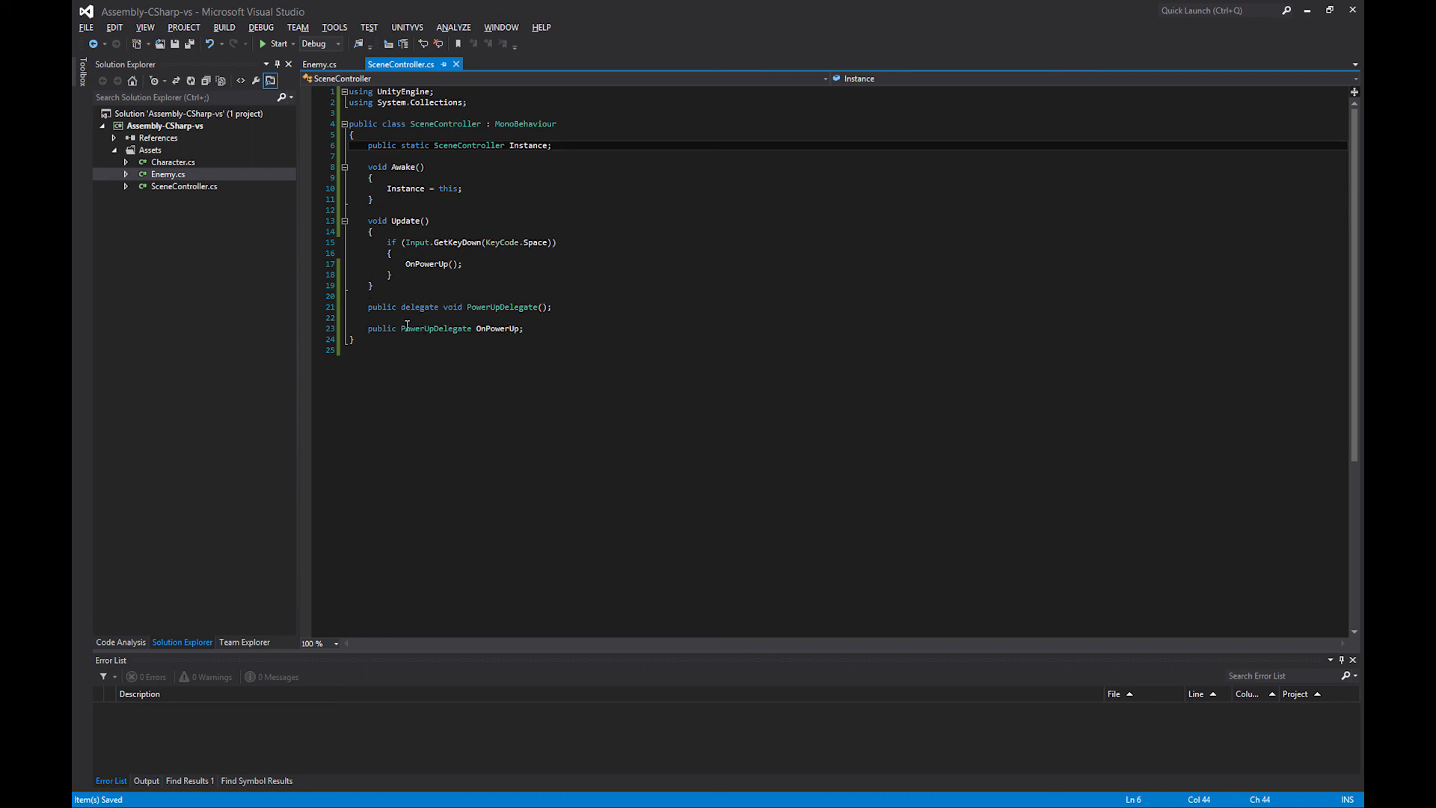
left_click(319, 64)
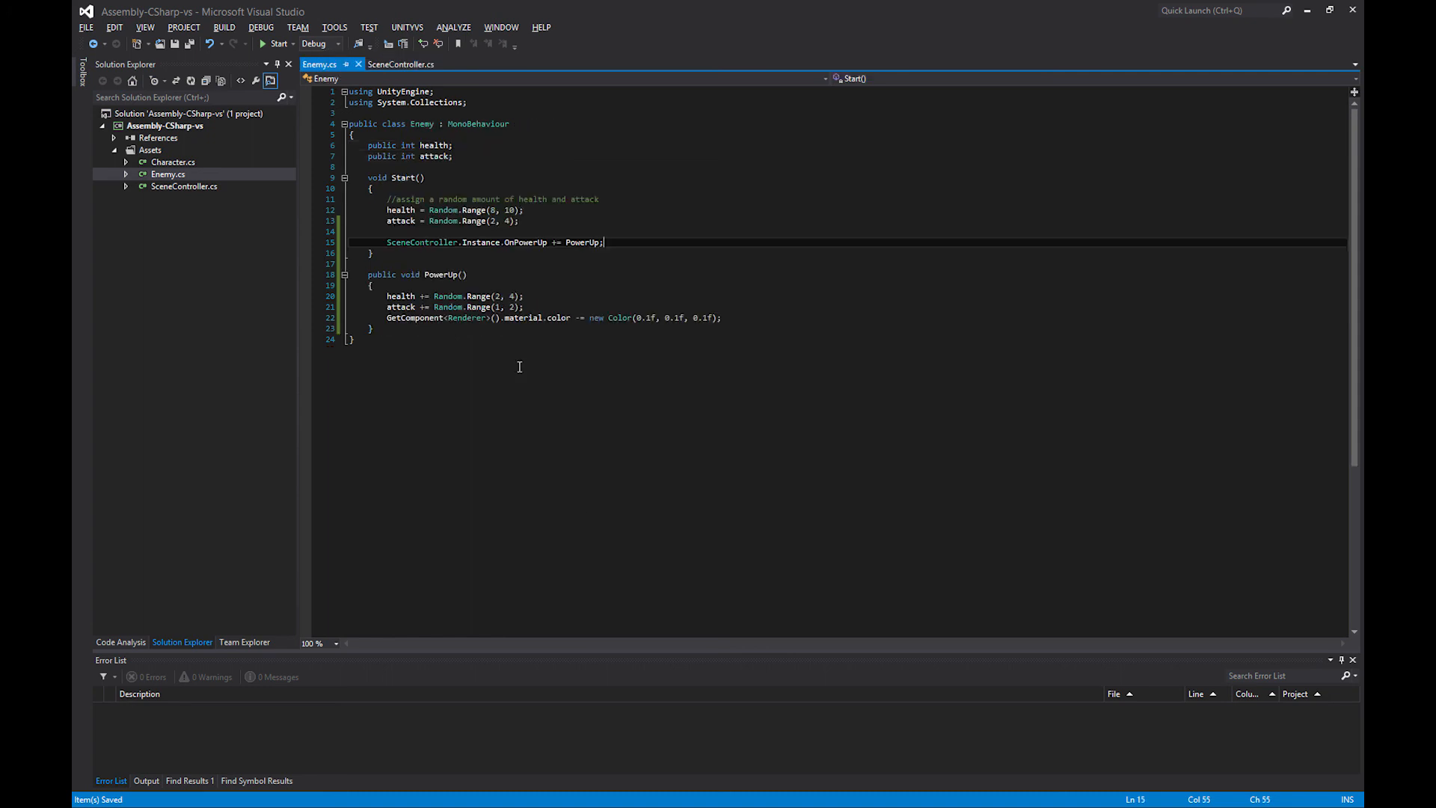
mouse_move(431, 281)
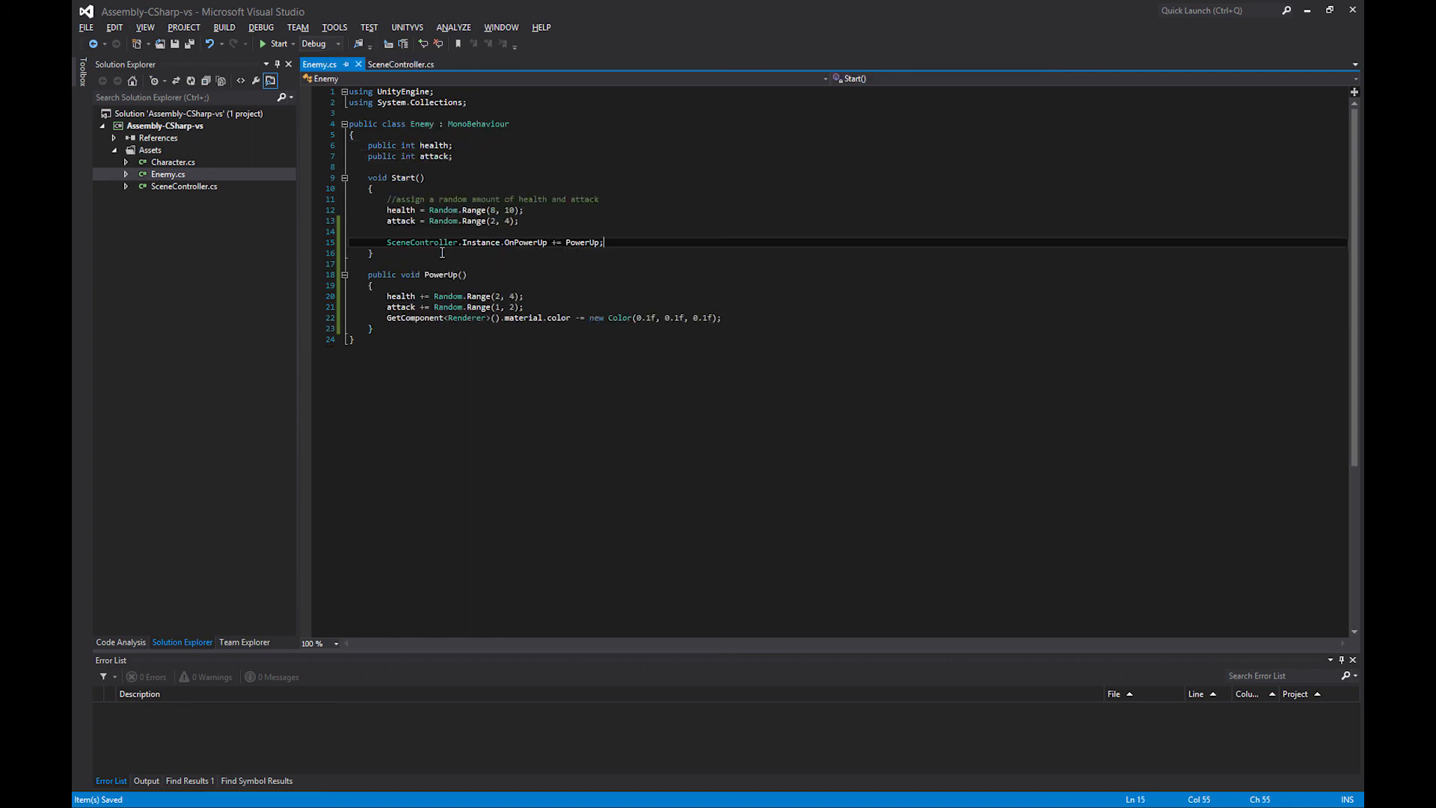
left_click(400, 65)
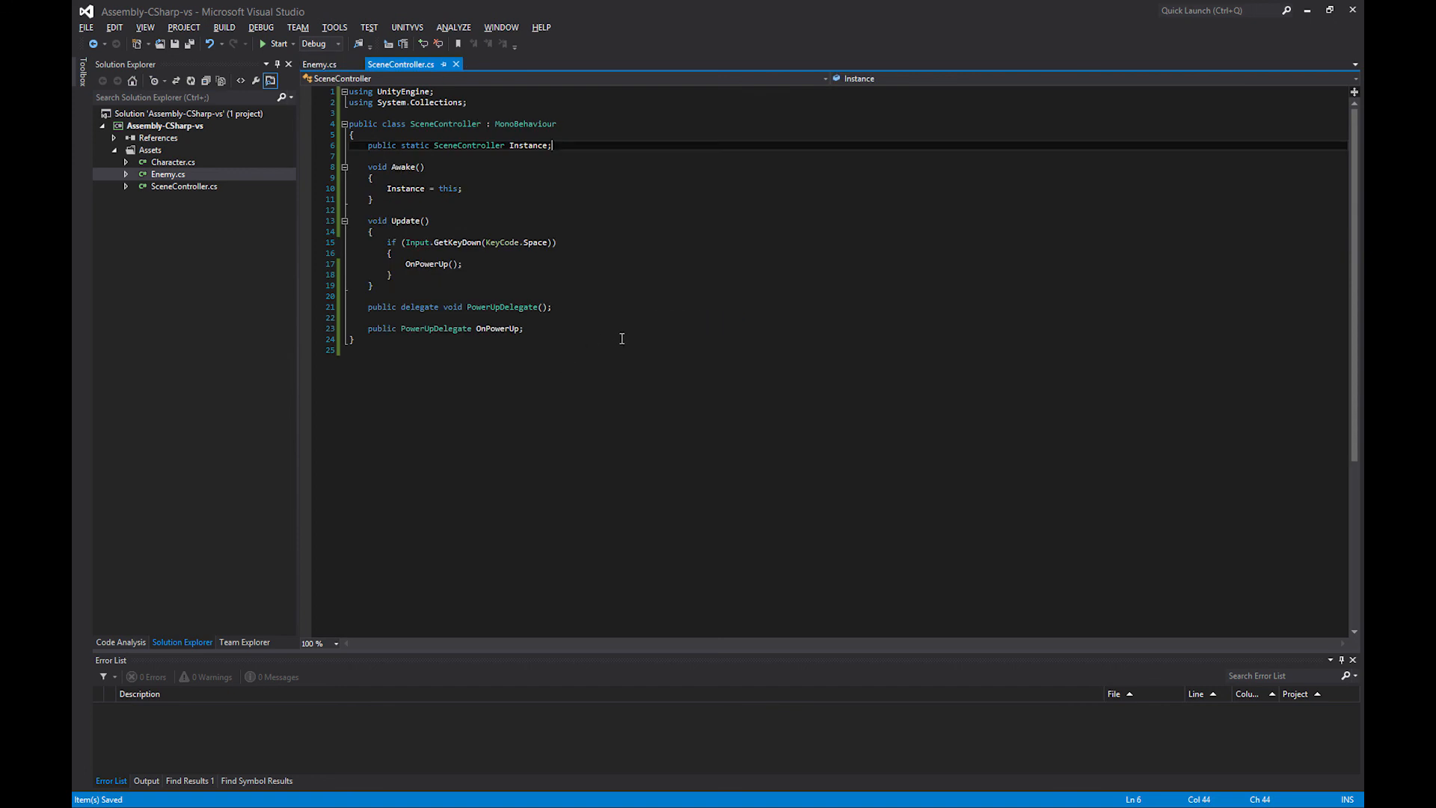